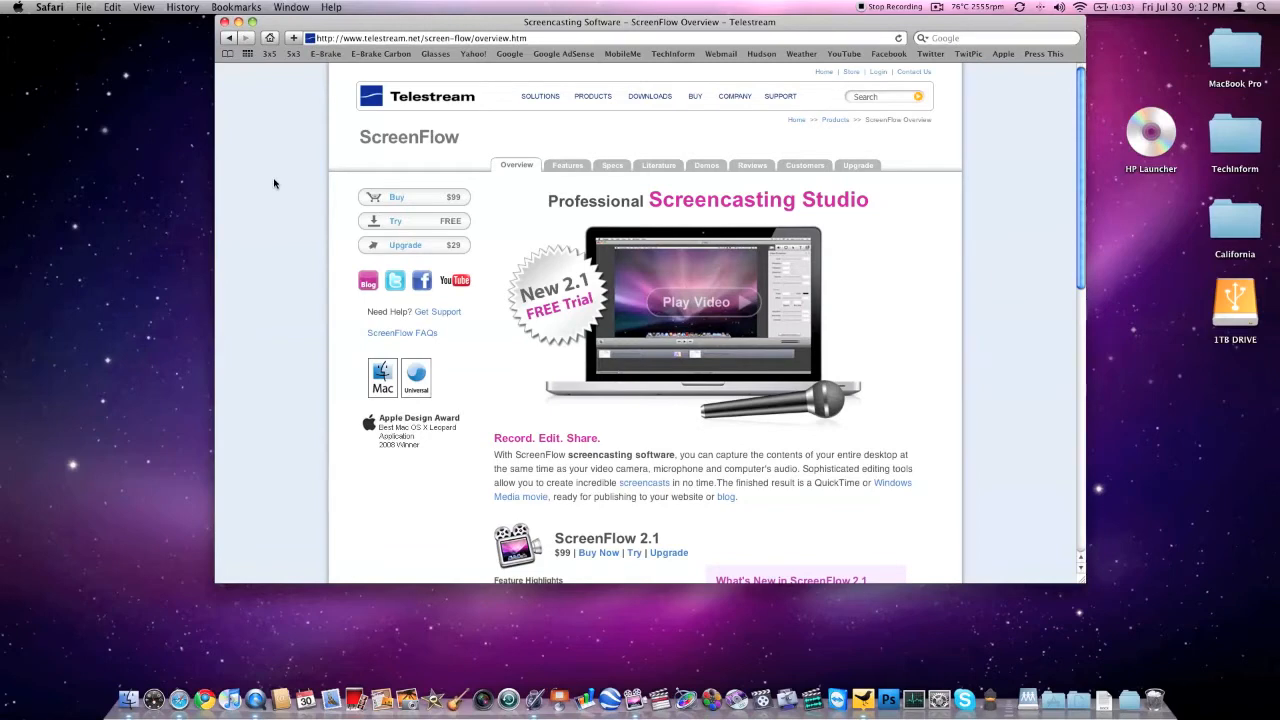
- Stop the recording already in progress and close ScreenFlow's open project window
scroll(down, 3)
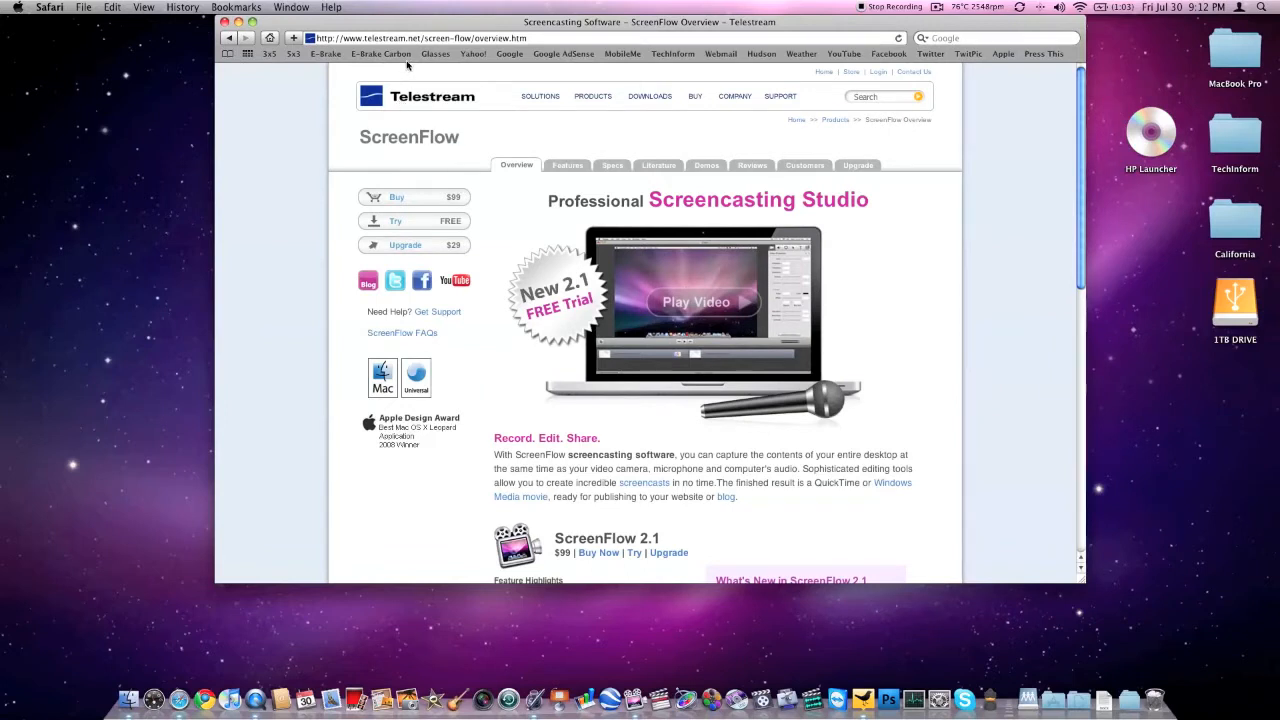
mouse_move(410, 220)
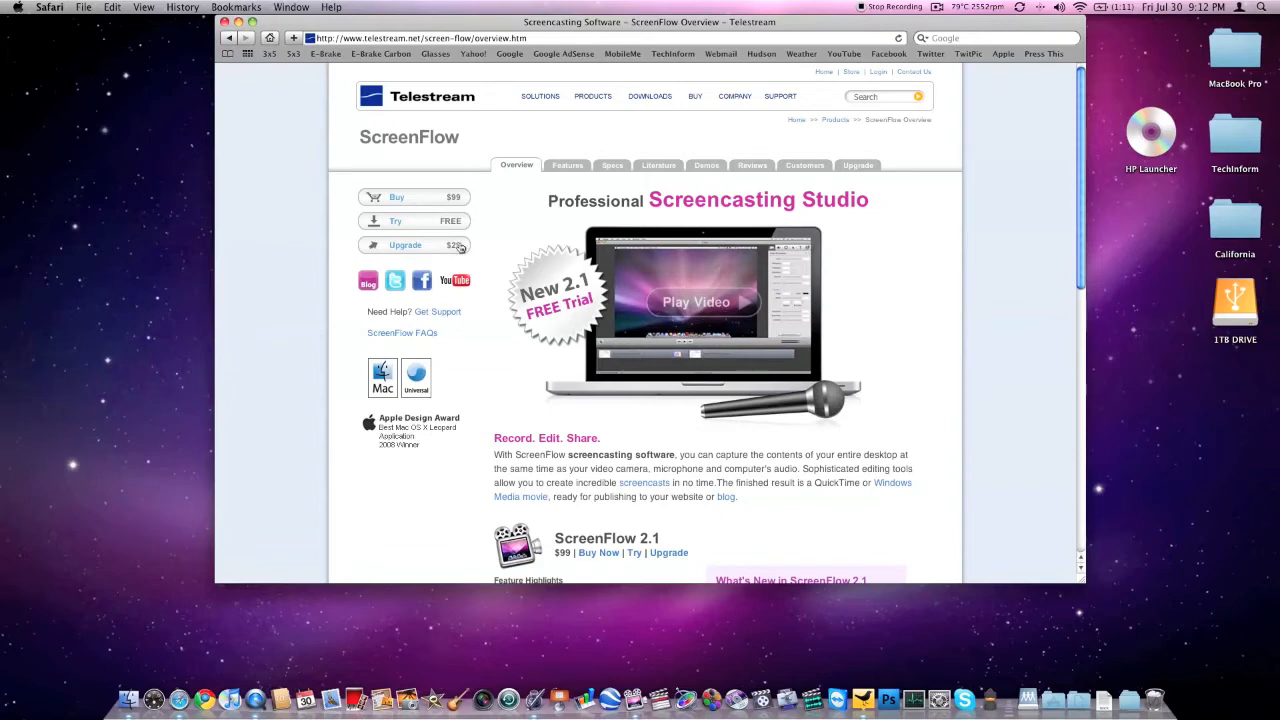
mouse_move(456, 250)
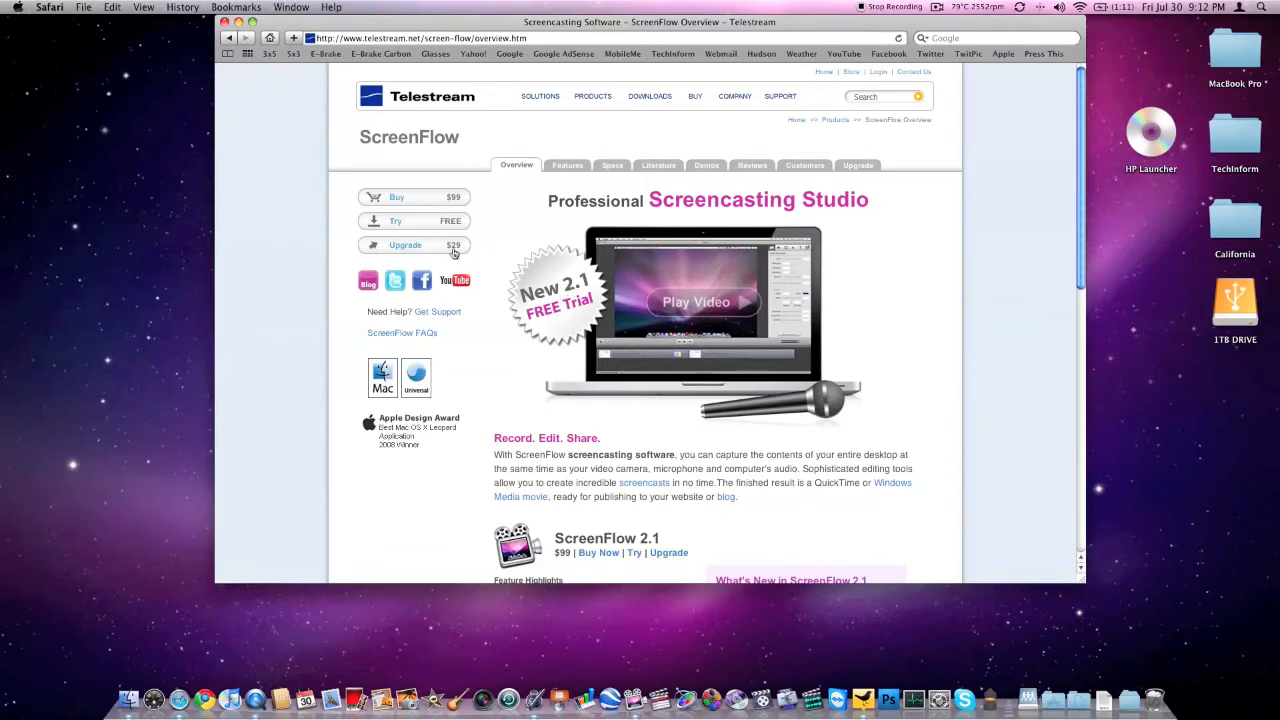
mouse_move(338, 72)
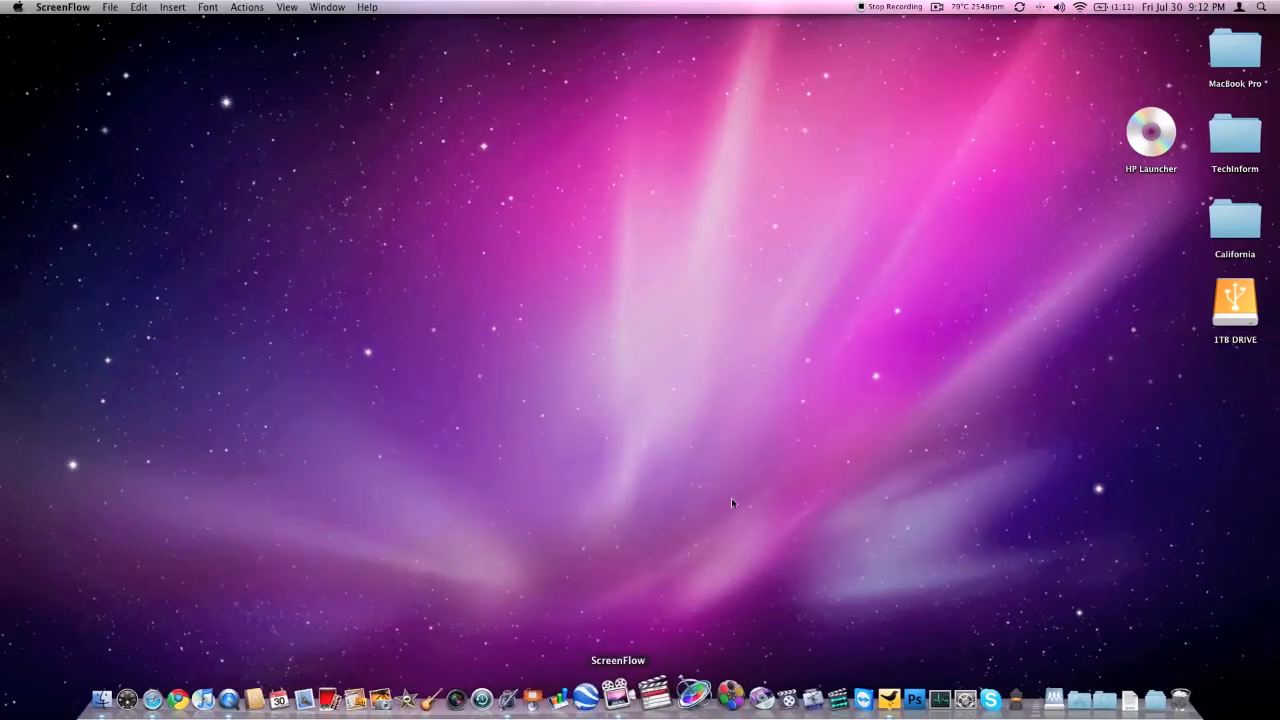
right_click(618, 696)
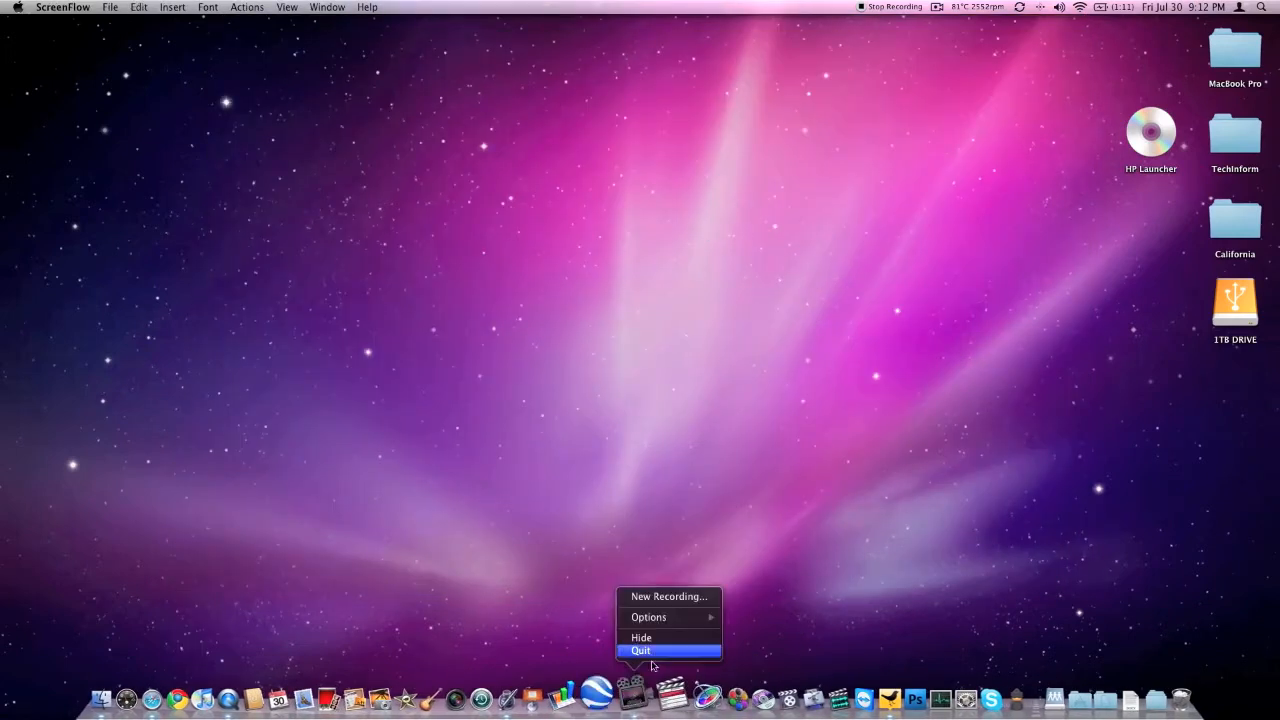
click(640, 652)
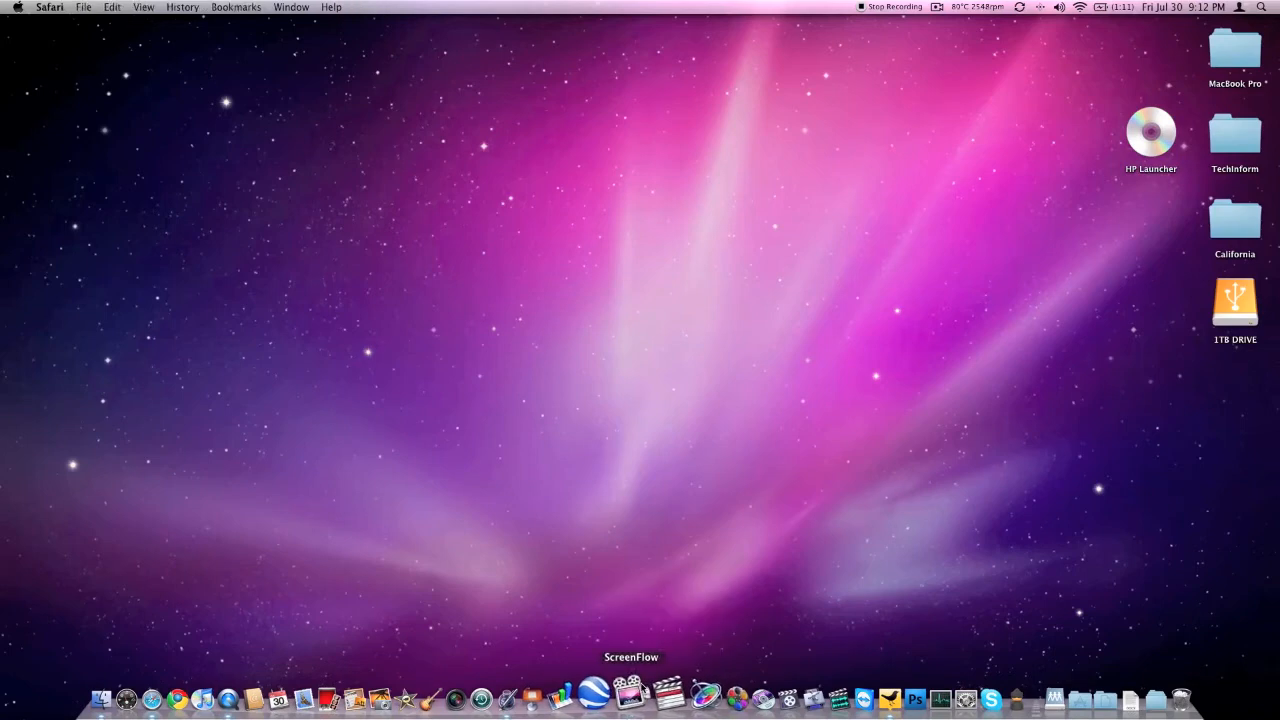
click(632, 696)
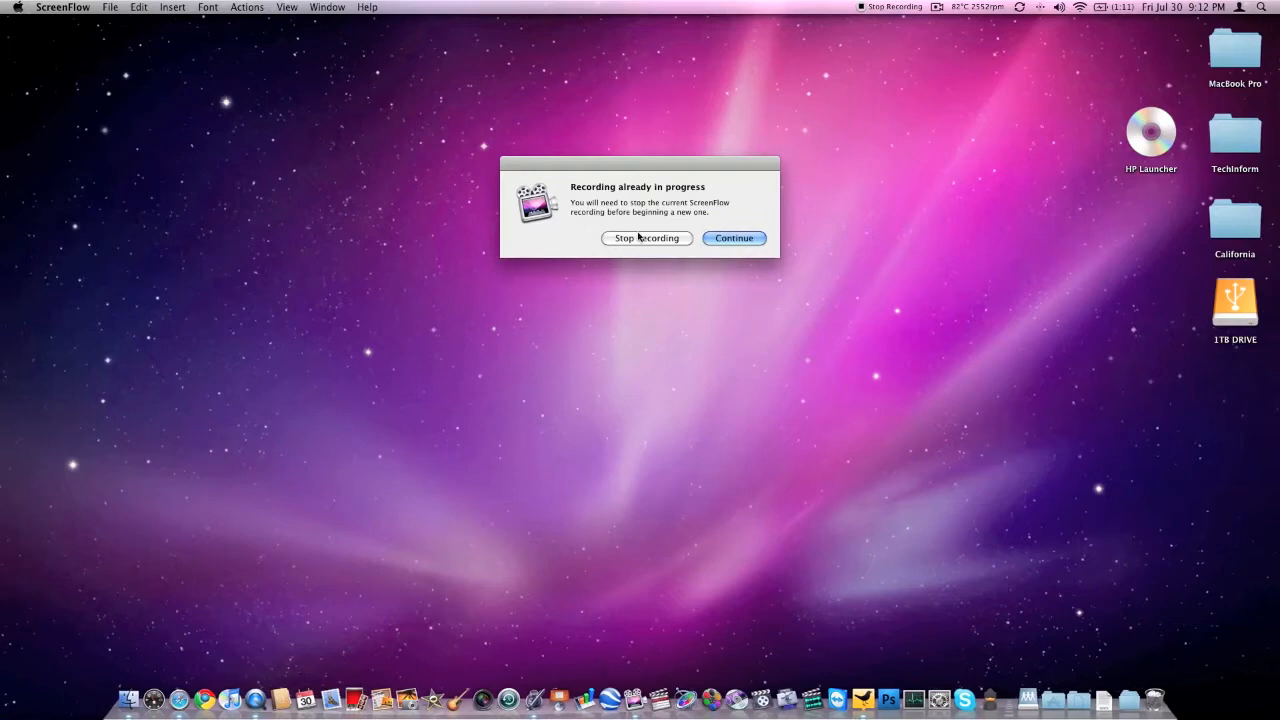
click(732, 238)
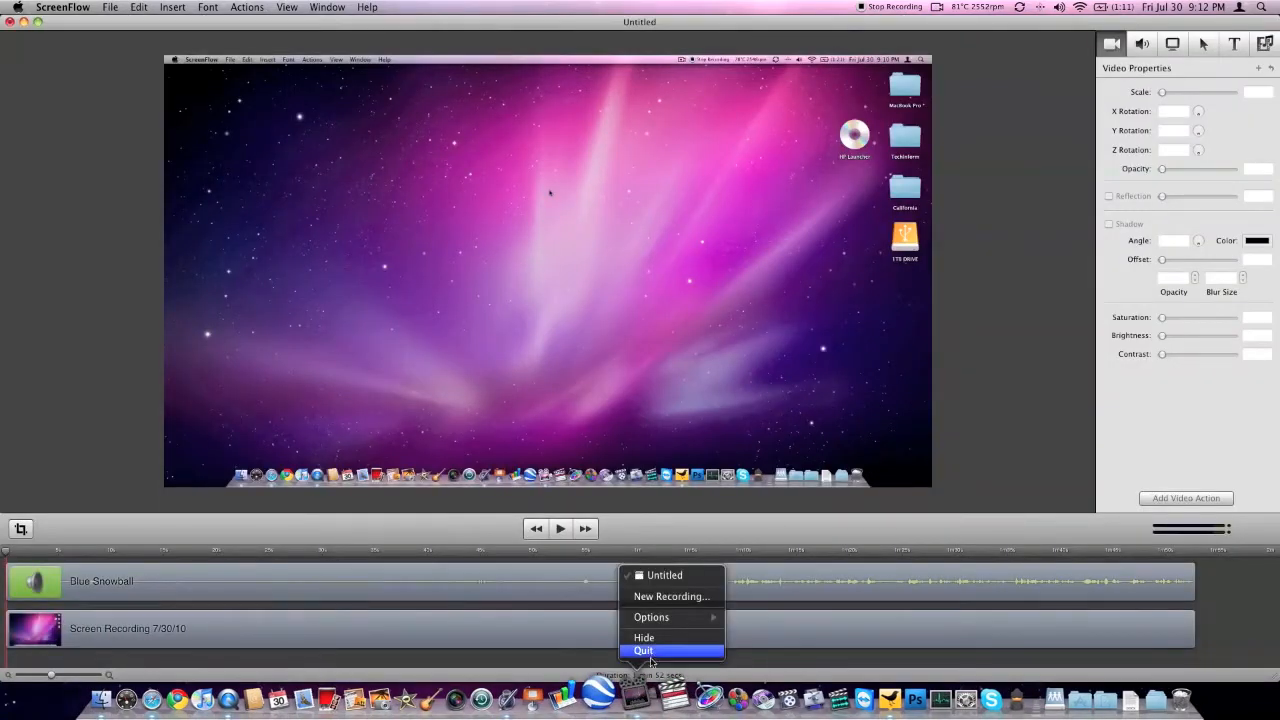
click(644, 652)
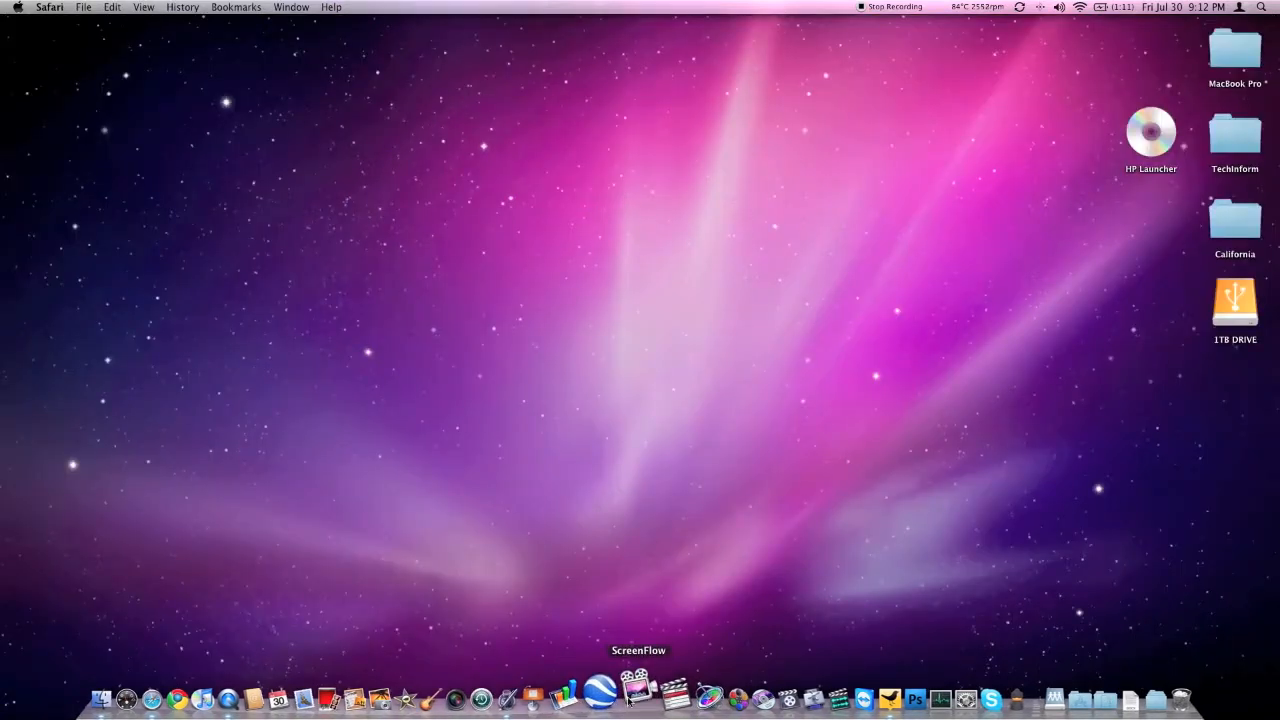
- Configure a new desktop recording: display chosen, camera video off, Blue Snowball audio, computer audio toggled, then record
click(636, 692)
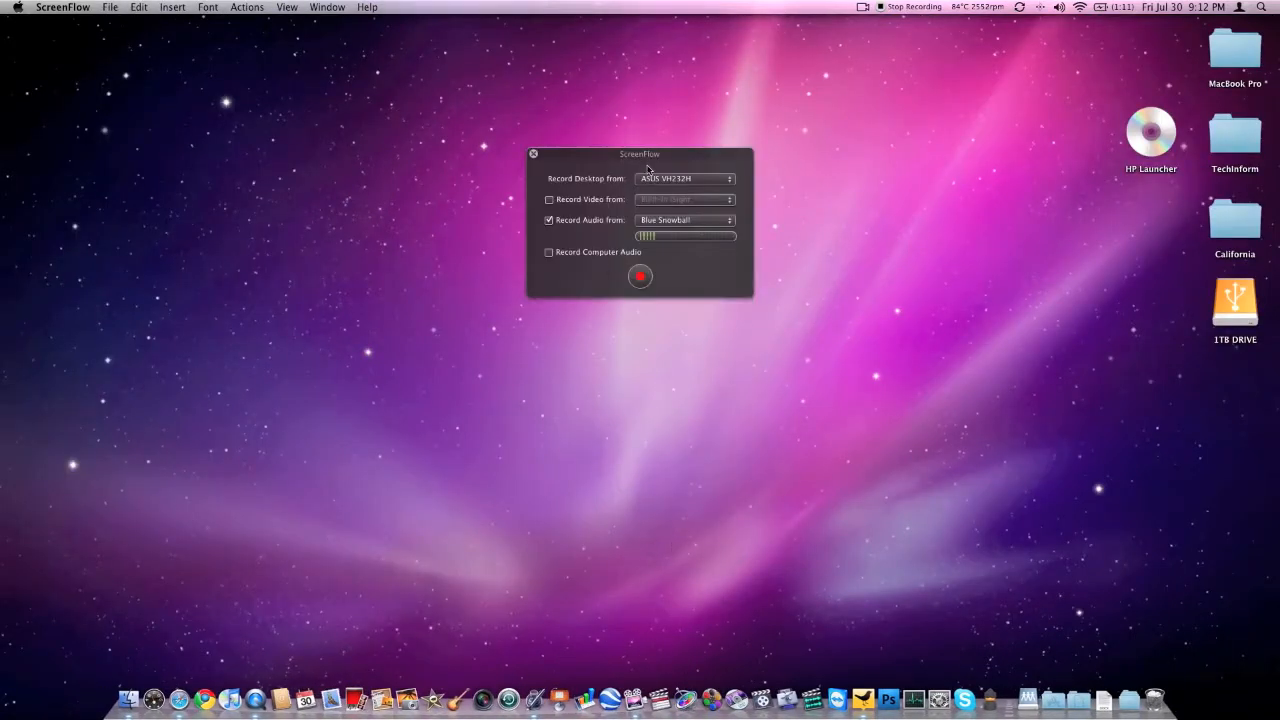
click(684, 178)
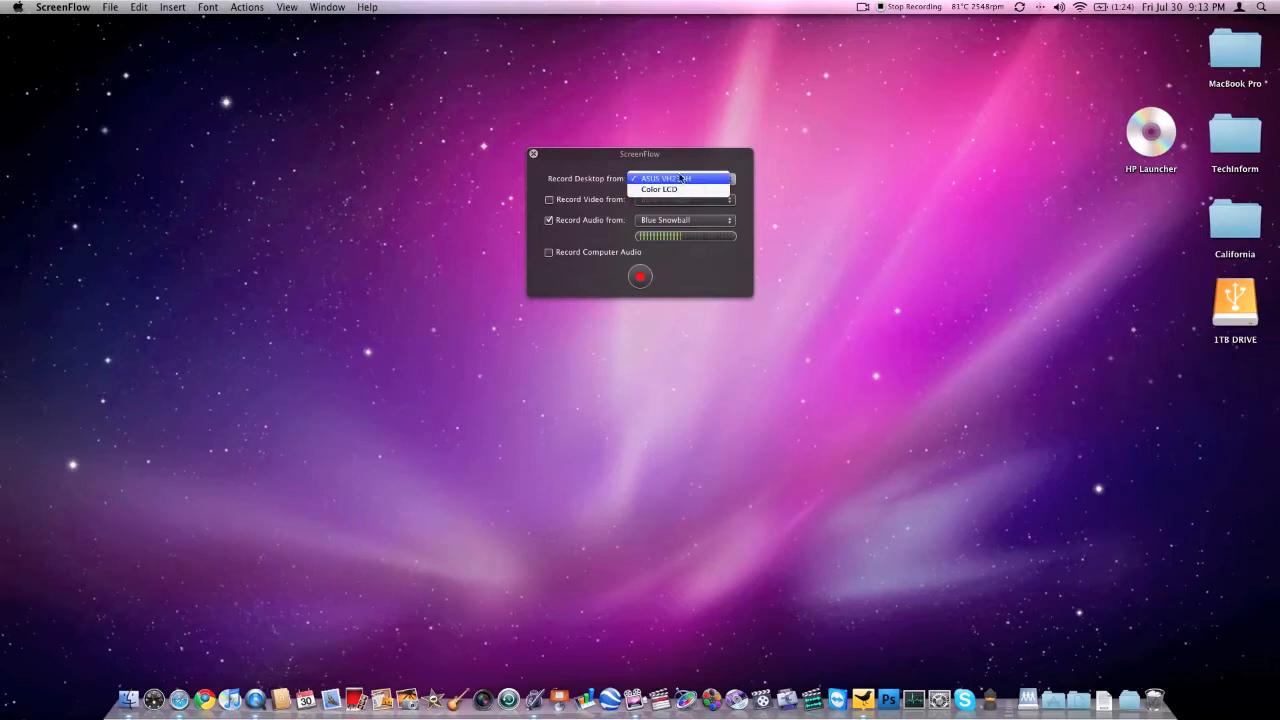
click(664, 178)
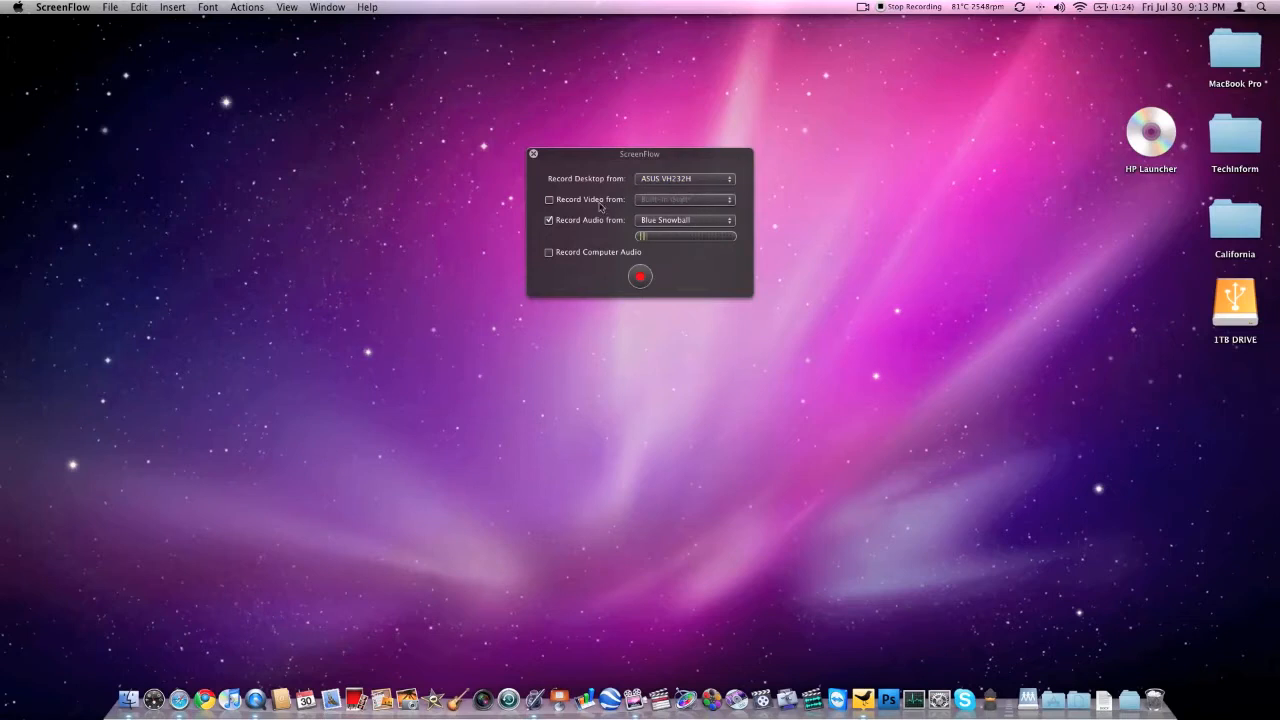
click(548, 200)
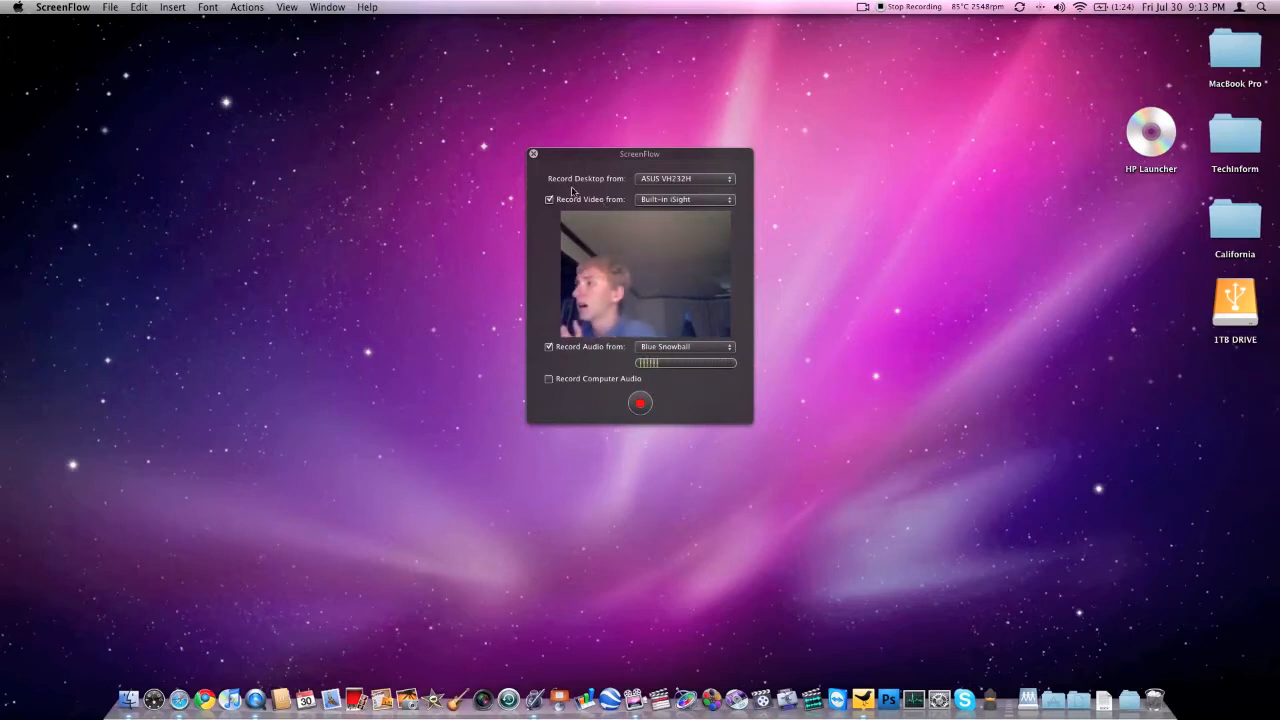
click(548, 200)
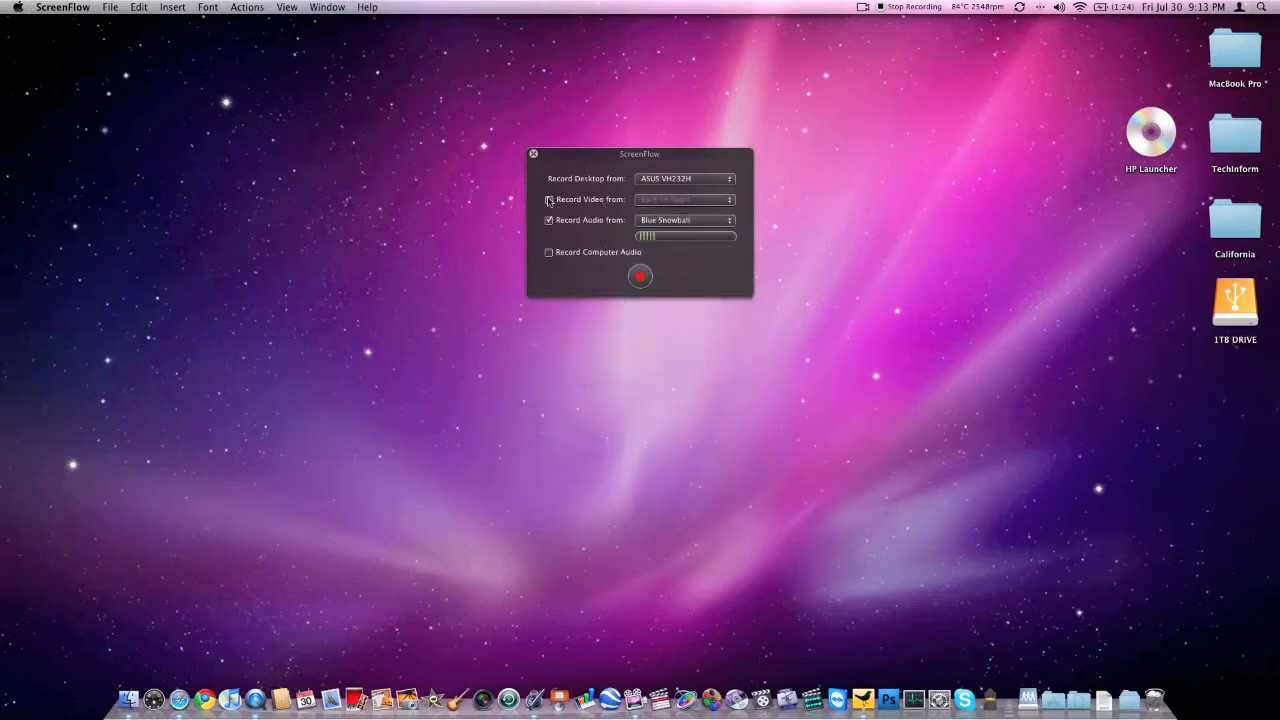
click(684, 220)
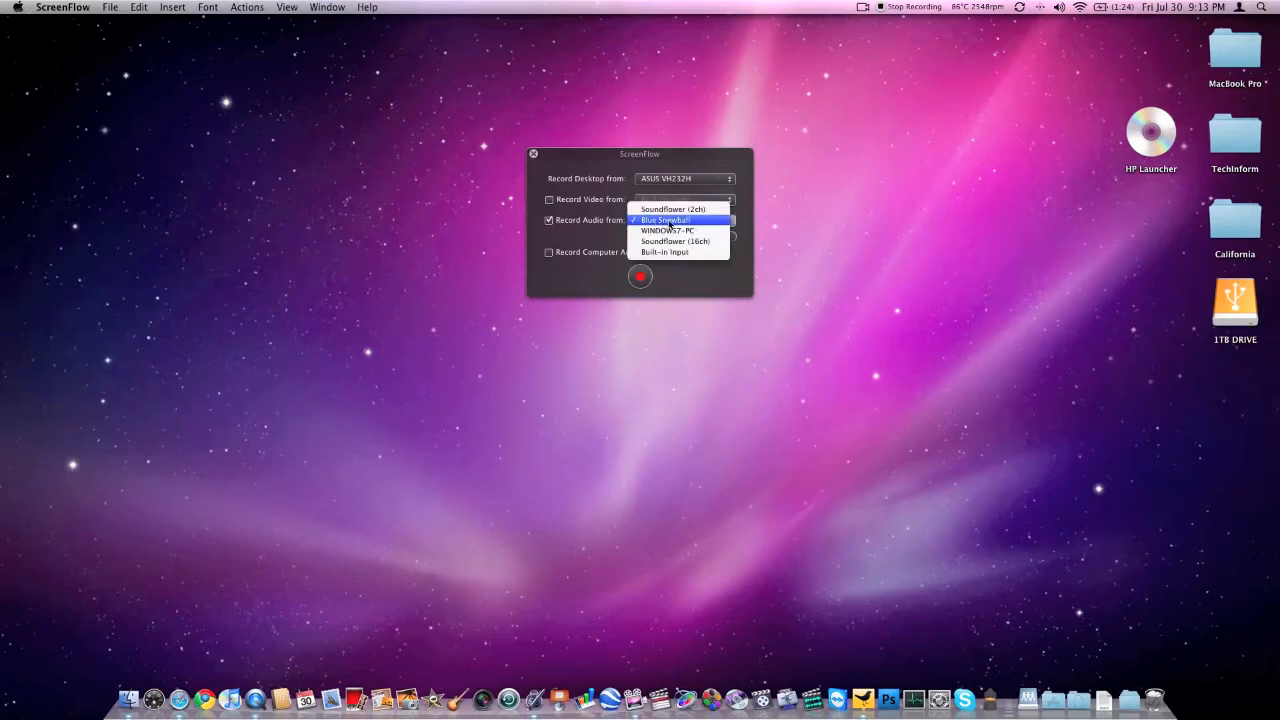
mouse_move(680, 210)
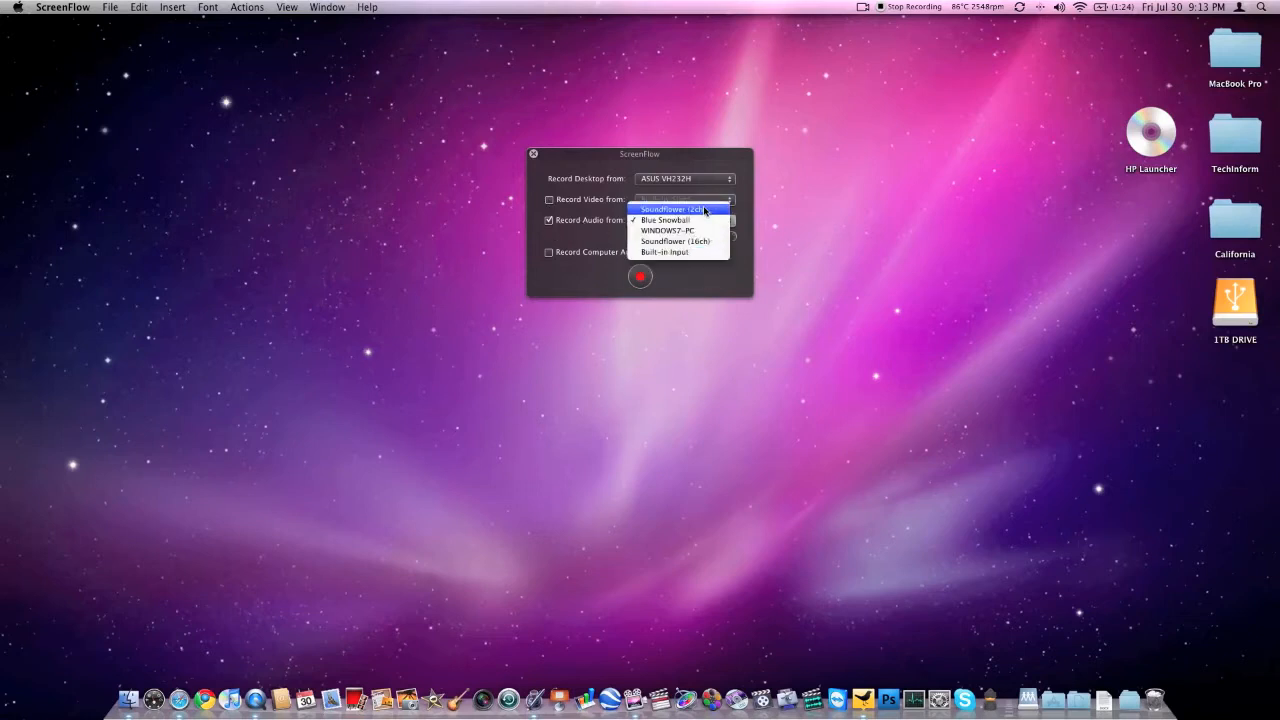
click(664, 220)
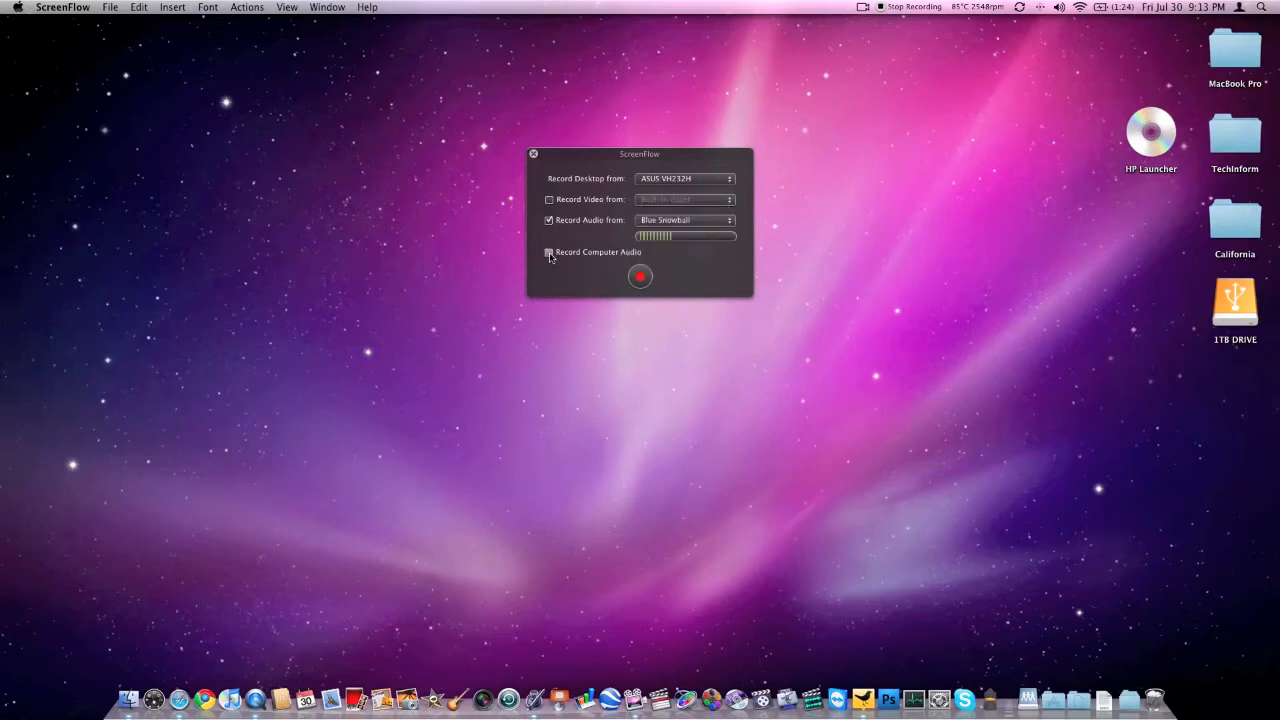
click(548, 252)
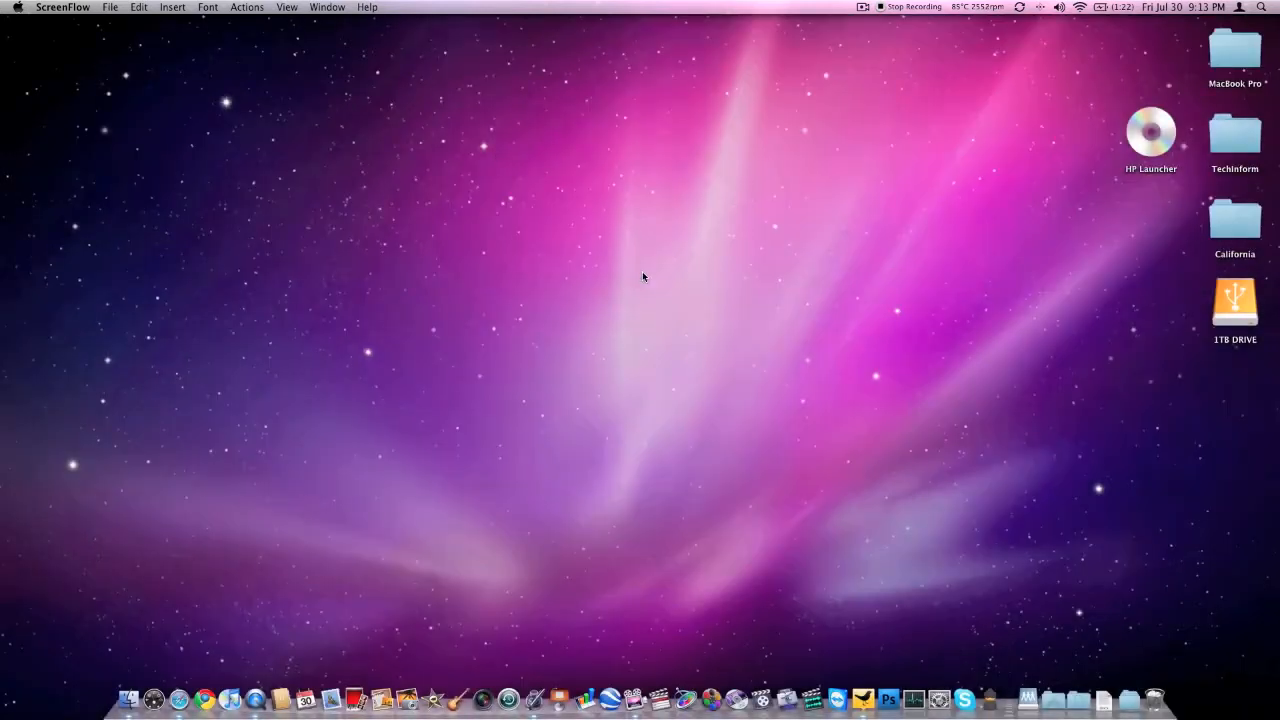
mouse_move(504, 432)
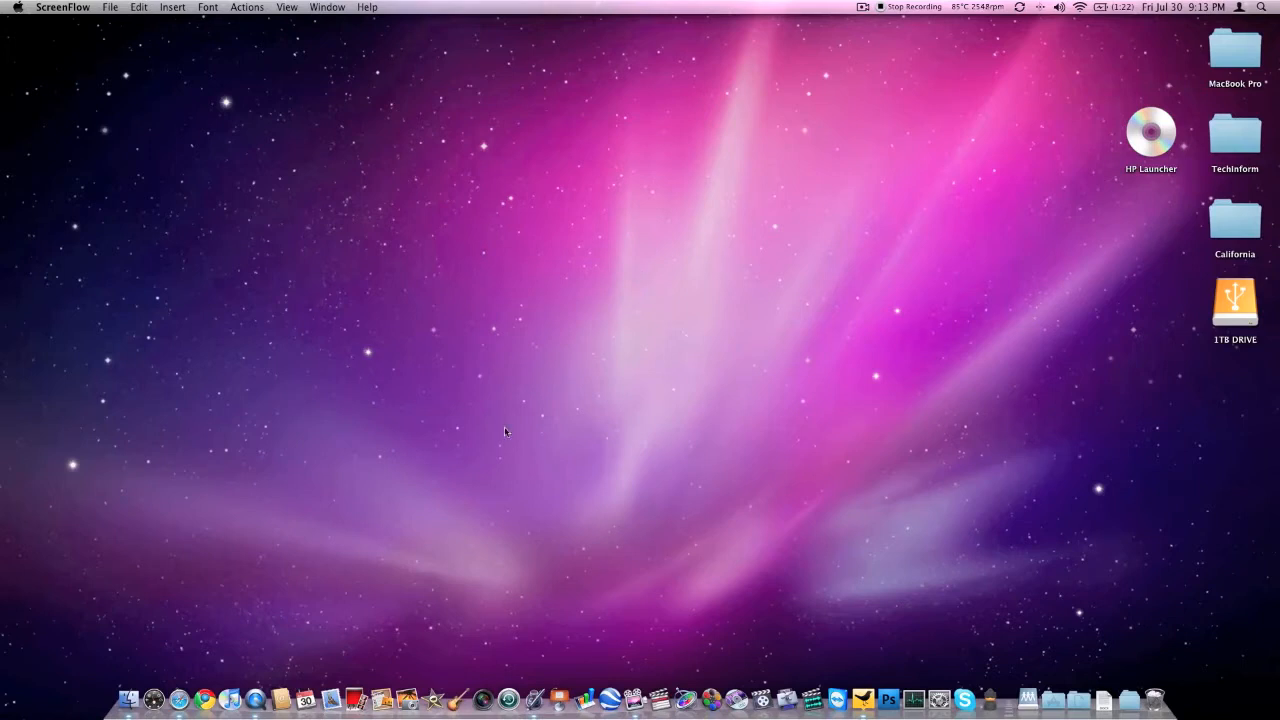
mouse_move(336, 412)
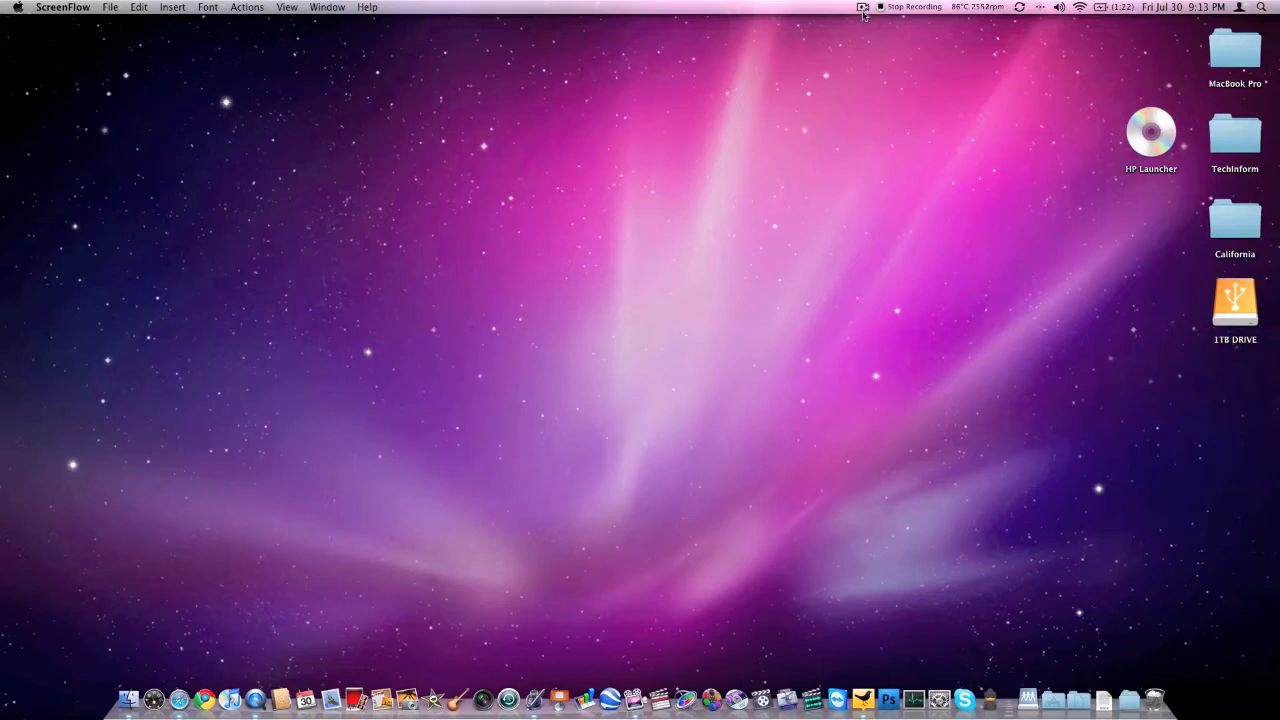
- Stop the screen recording from the menu bar so the Untitled project opens in the editor
click(862, 8)
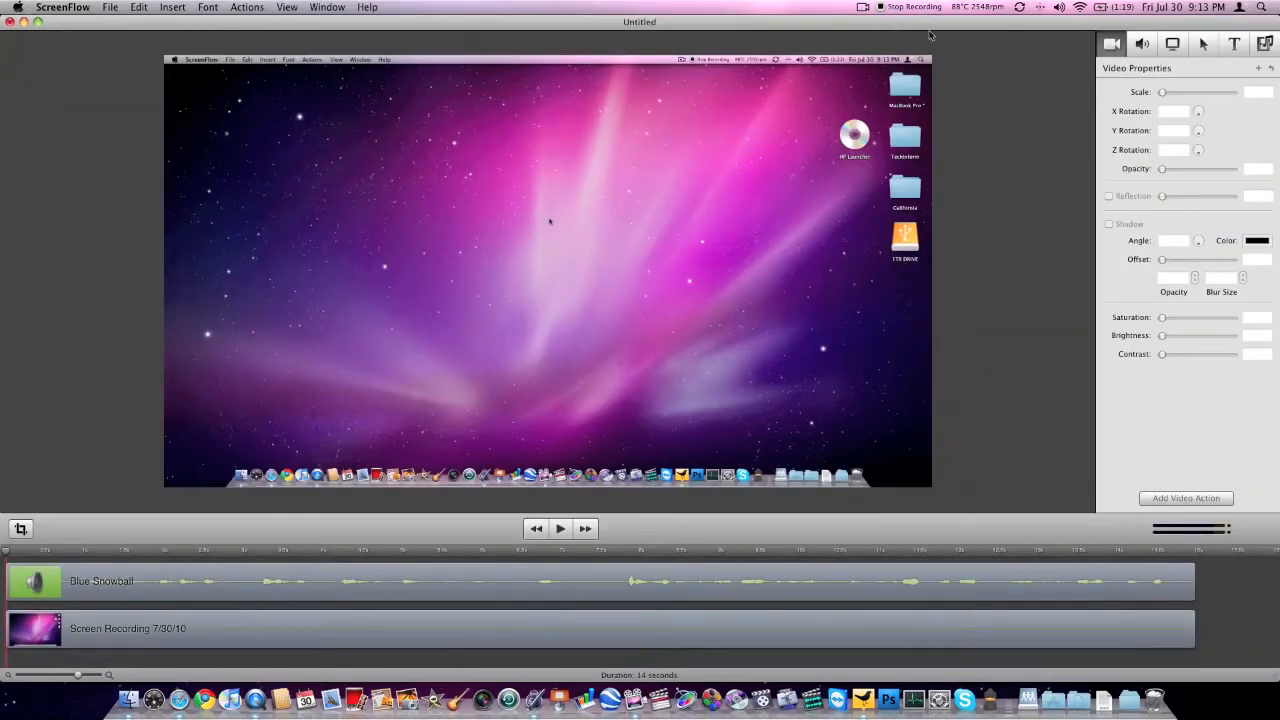
mouse_move(296, 652)
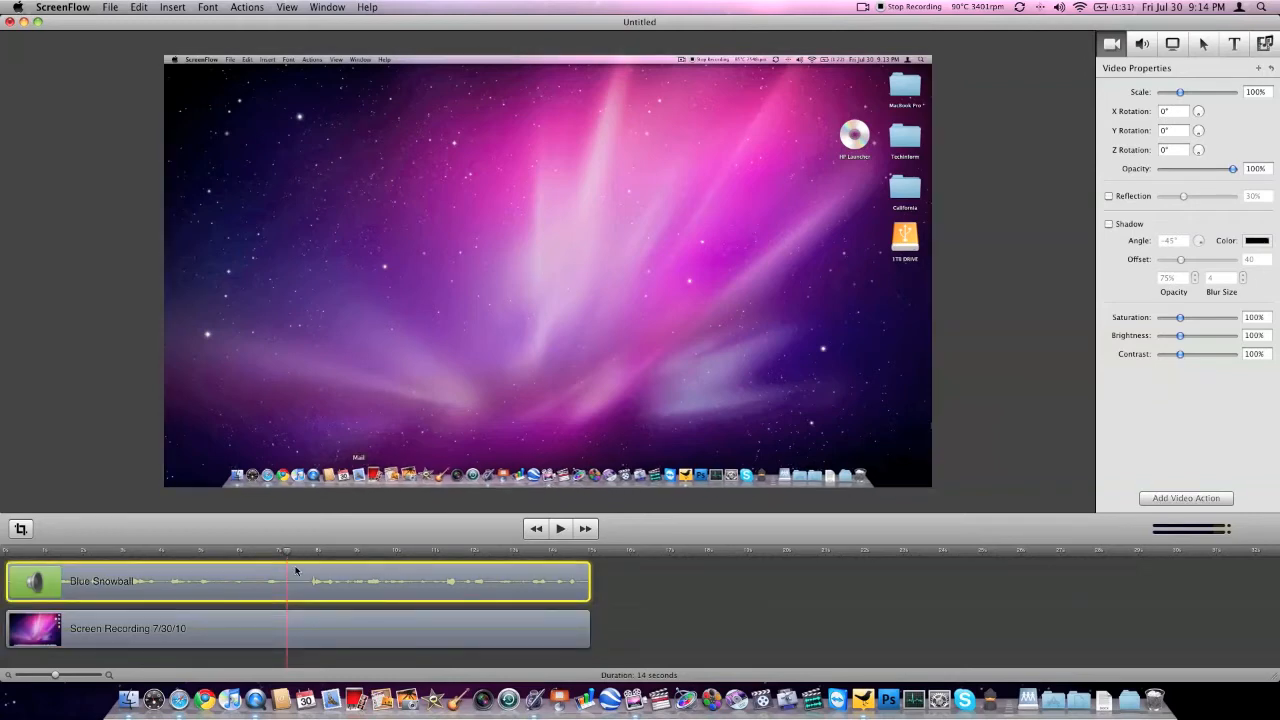
- Split the Blue Snowball audio clip at the playhead and select the screen recording clip for the same edit
right_click(296, 580)
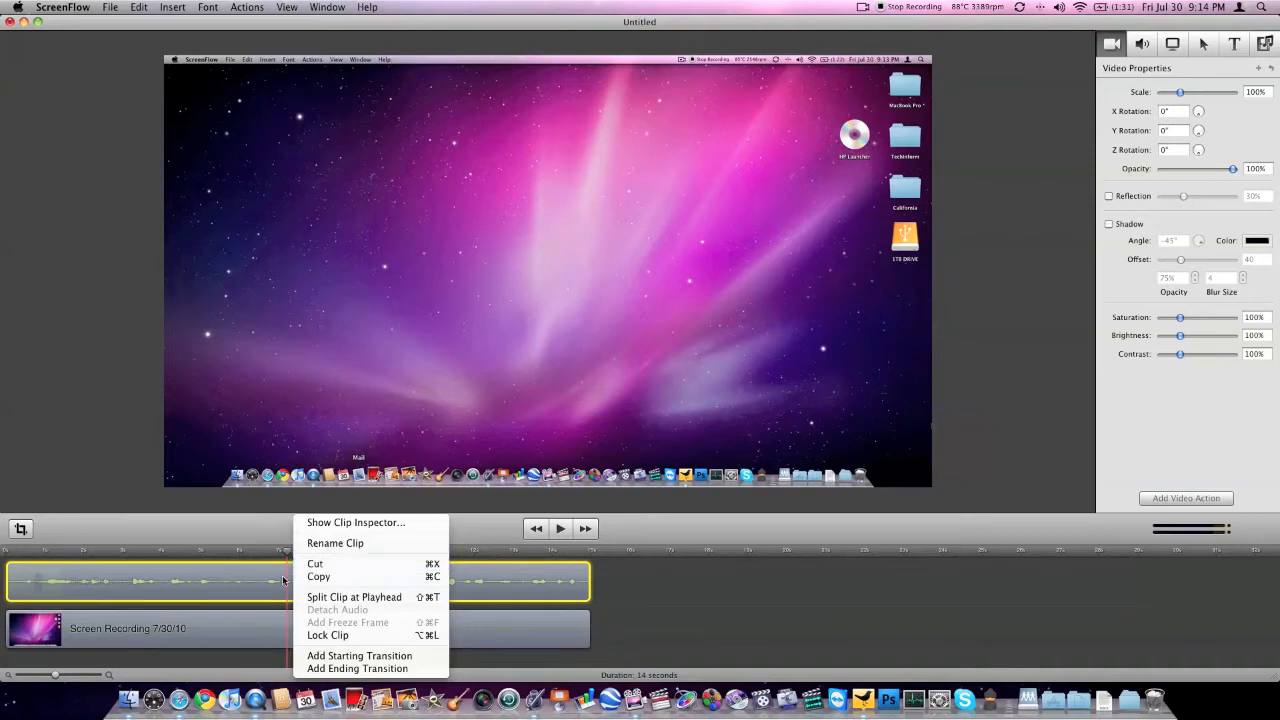
mouse_move(354, 596)
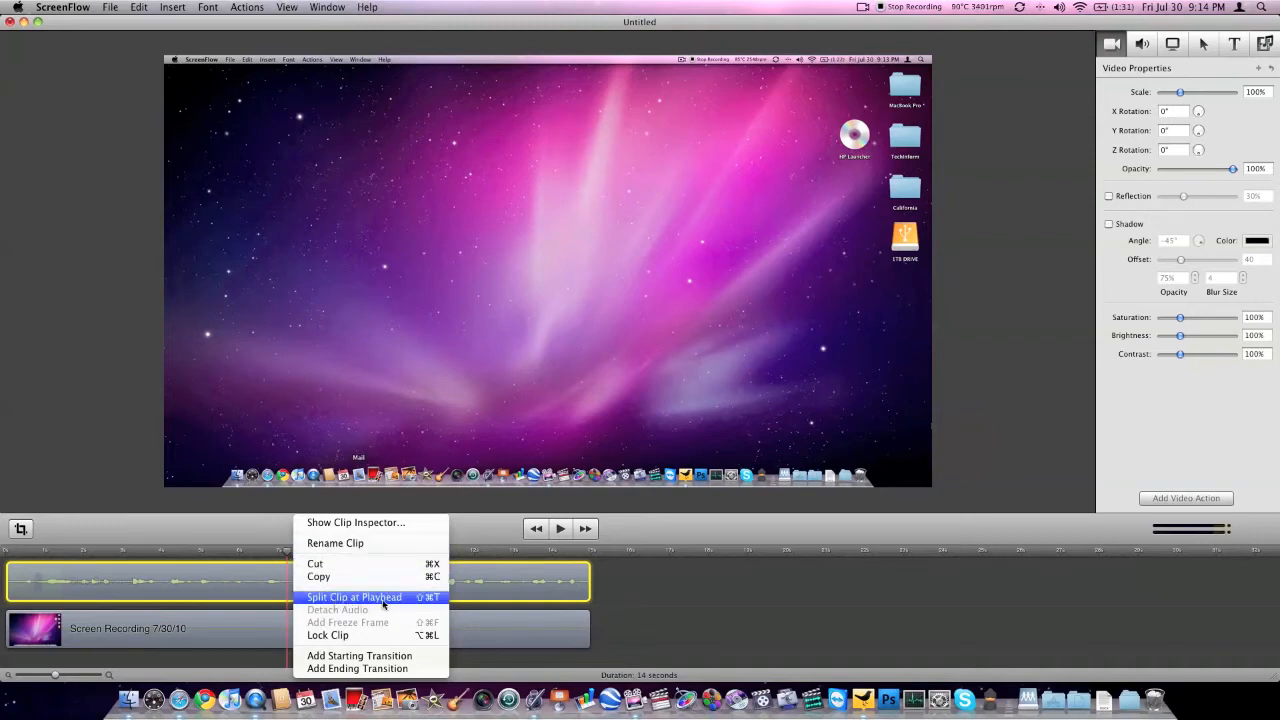
click(354, 596)
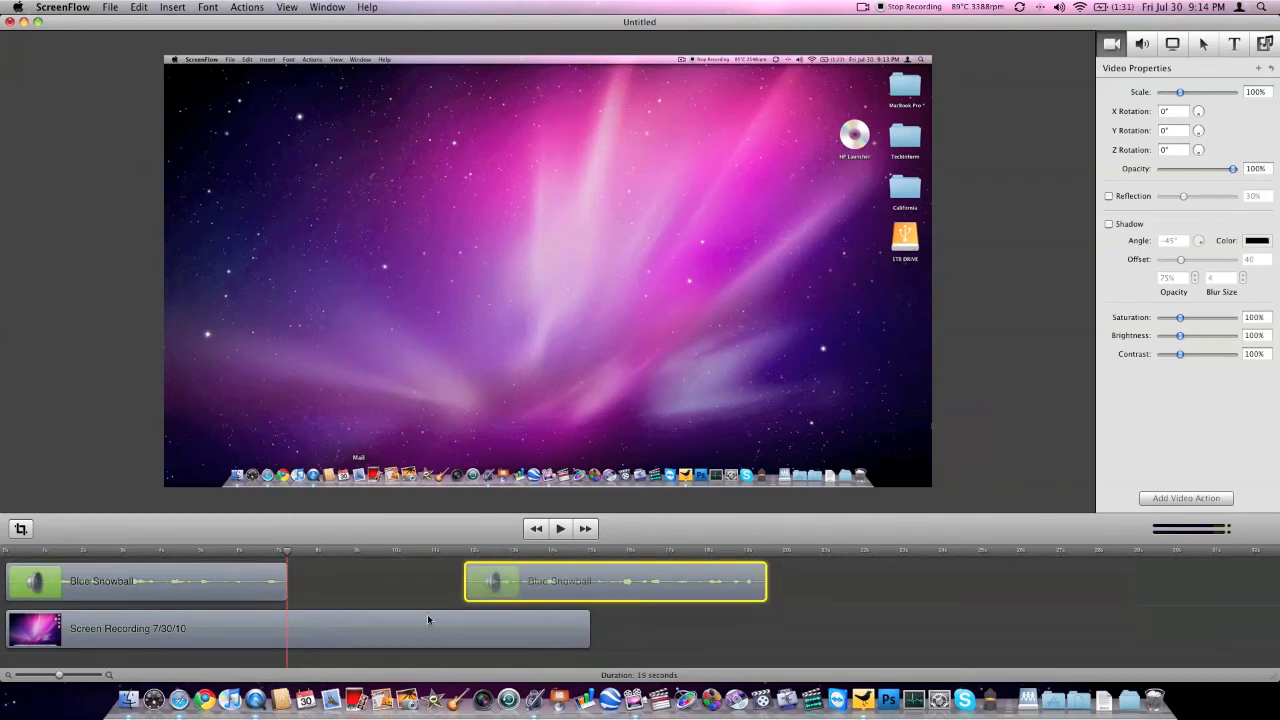
click(144, 628)
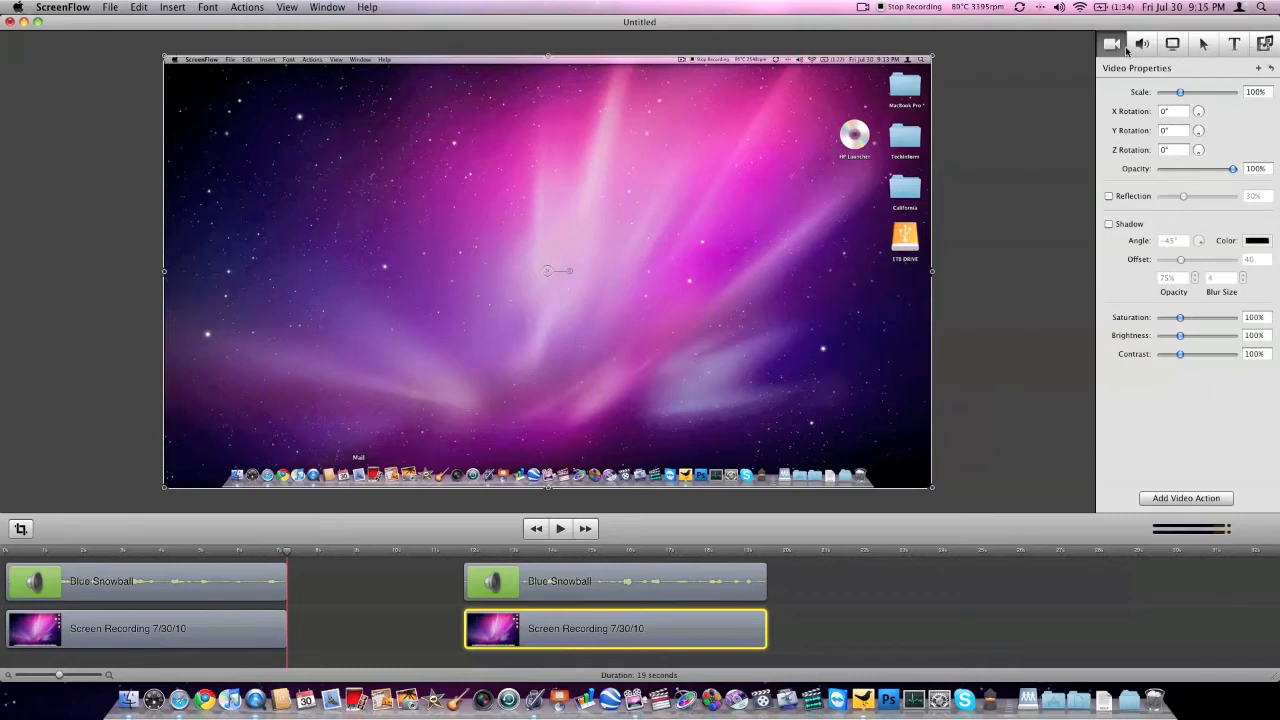
- Import Apple 2.png into the media library and place it on the timeline above the recording tracks
click(1264, 44)
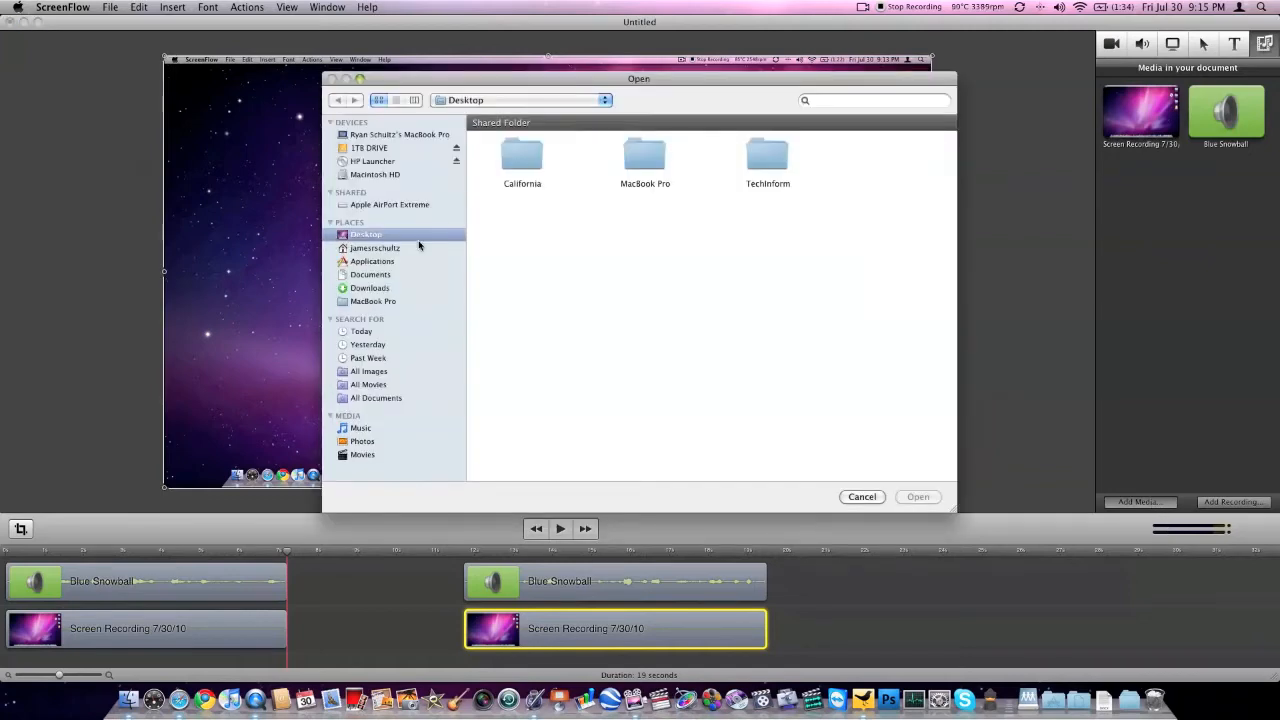
double_click(522, 160)
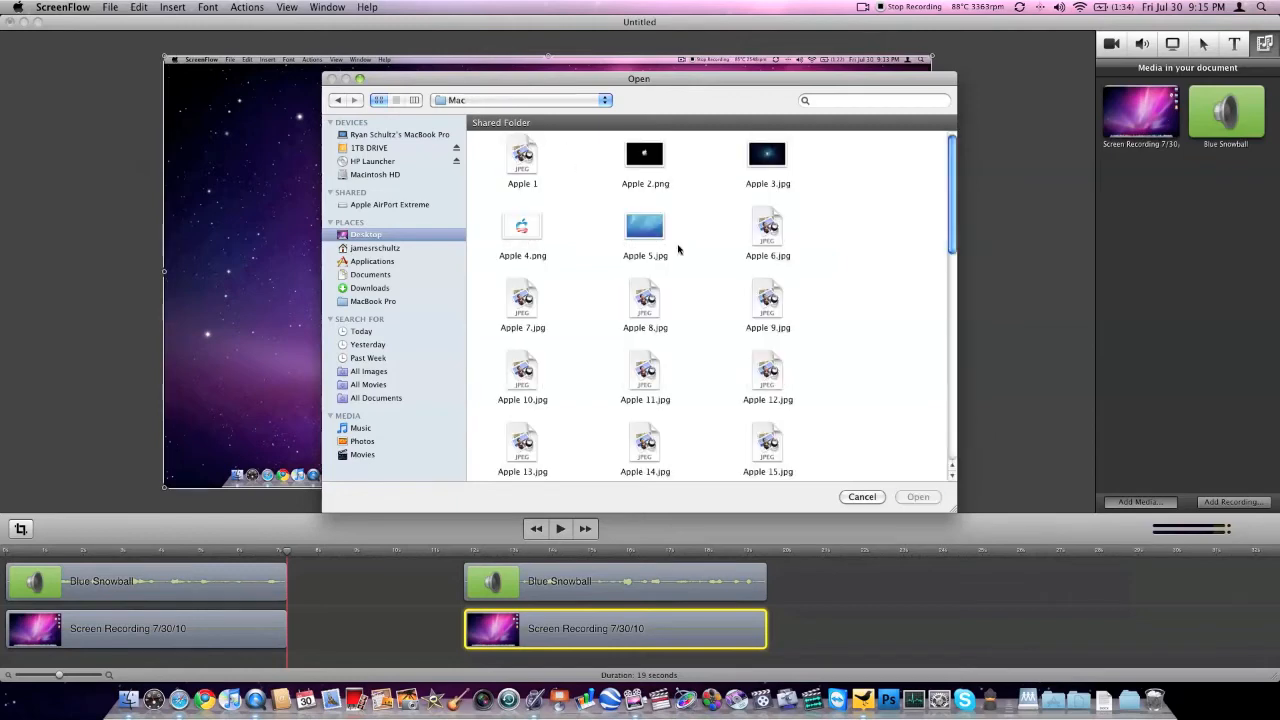
click(916, 496)
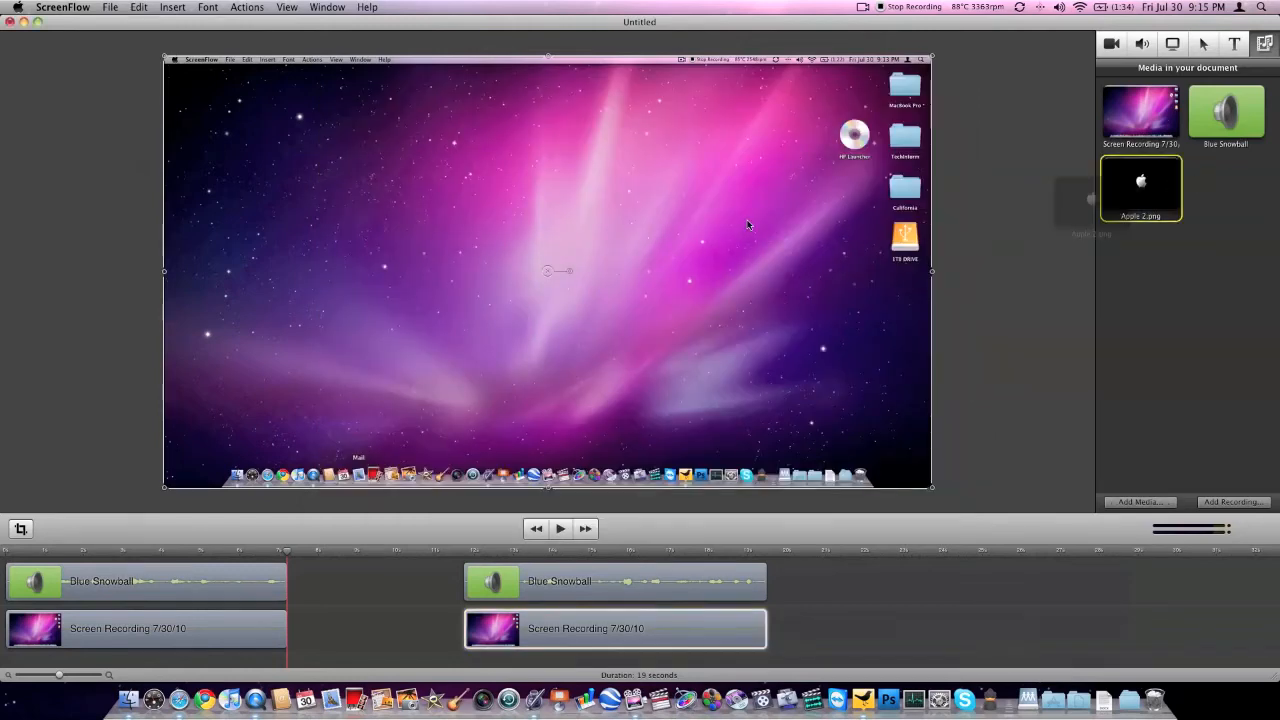
drag(1140, 188, 420, 580)
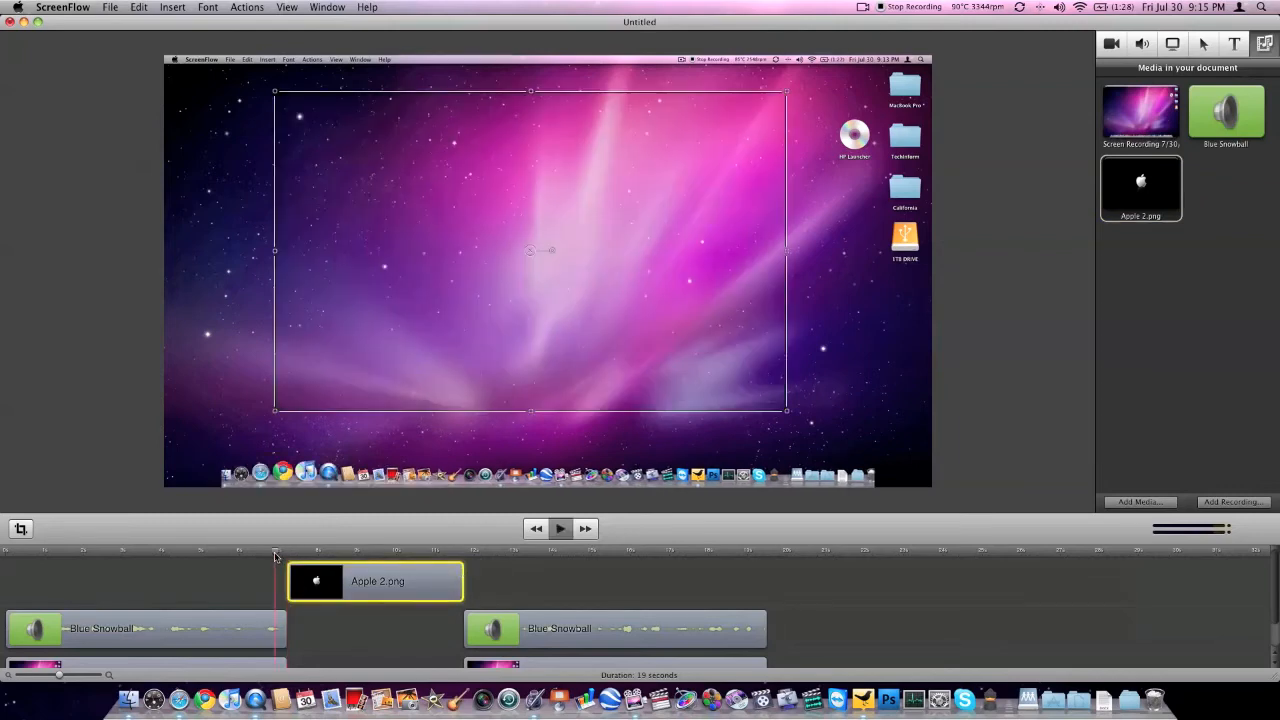
- Rejoin the second clip halves to the first and move the Apple image earlier over the split point
click(560, 528)
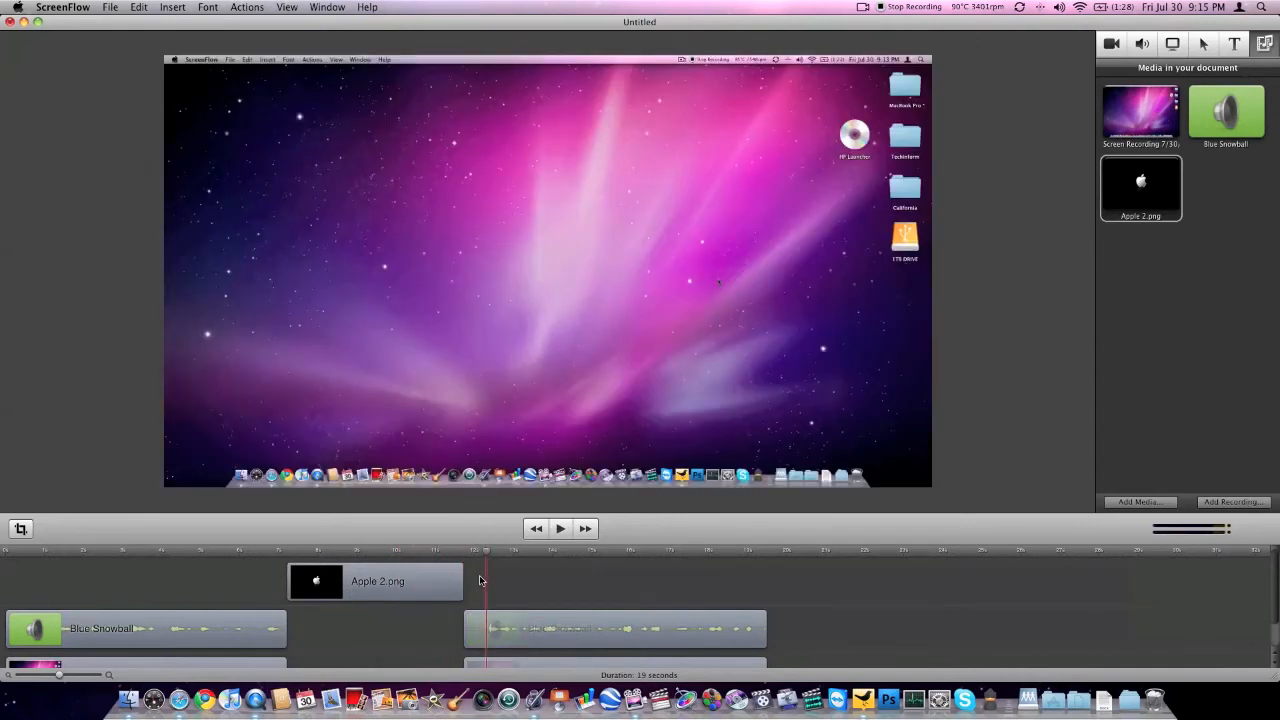
click(376, 580)
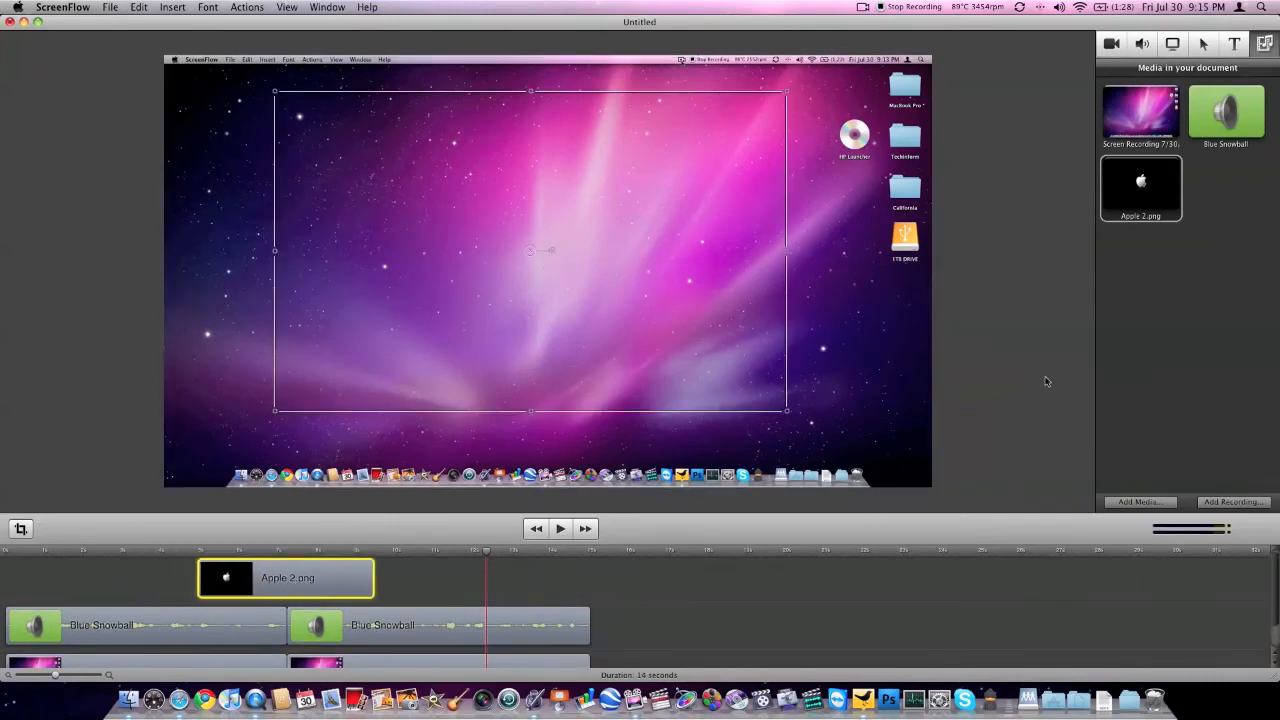
click(1112, 44)
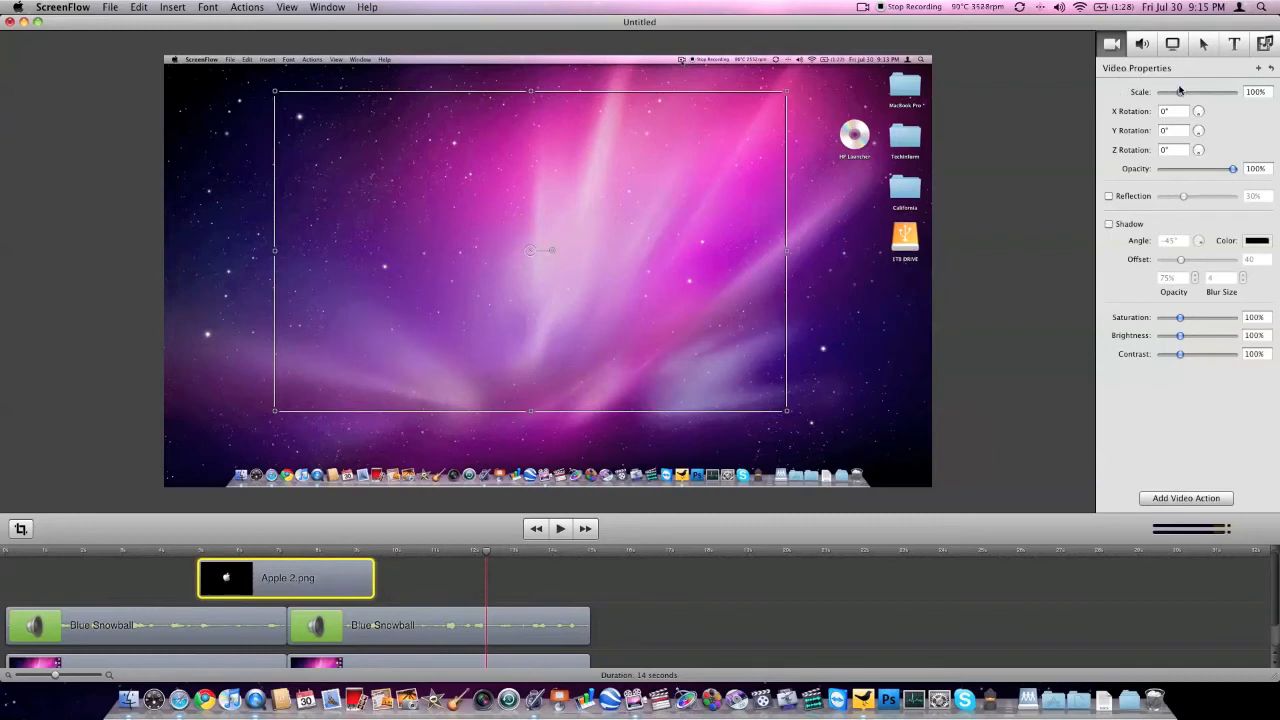
- Scale the Apple image to 89%, adjust its opacity and enable a reflection set to about 79%
drag(1184, 92, 1178, 92)
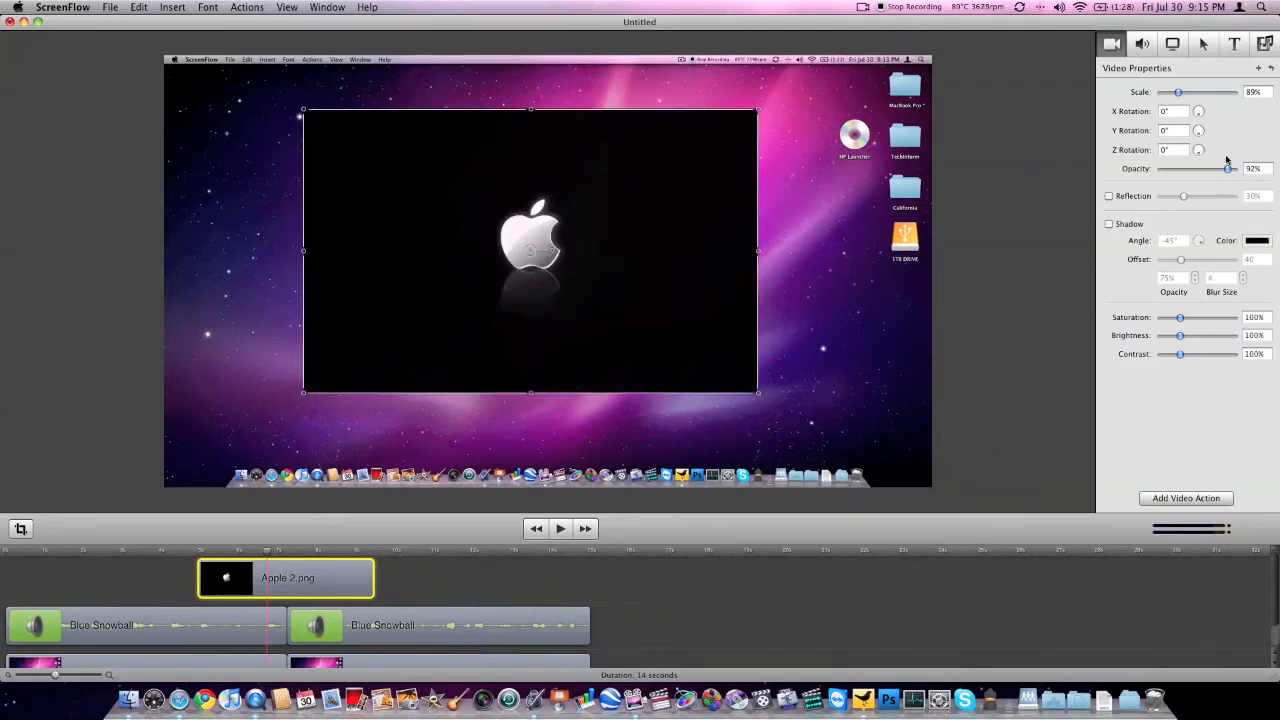
drag(1228, 168, 1210, 168)
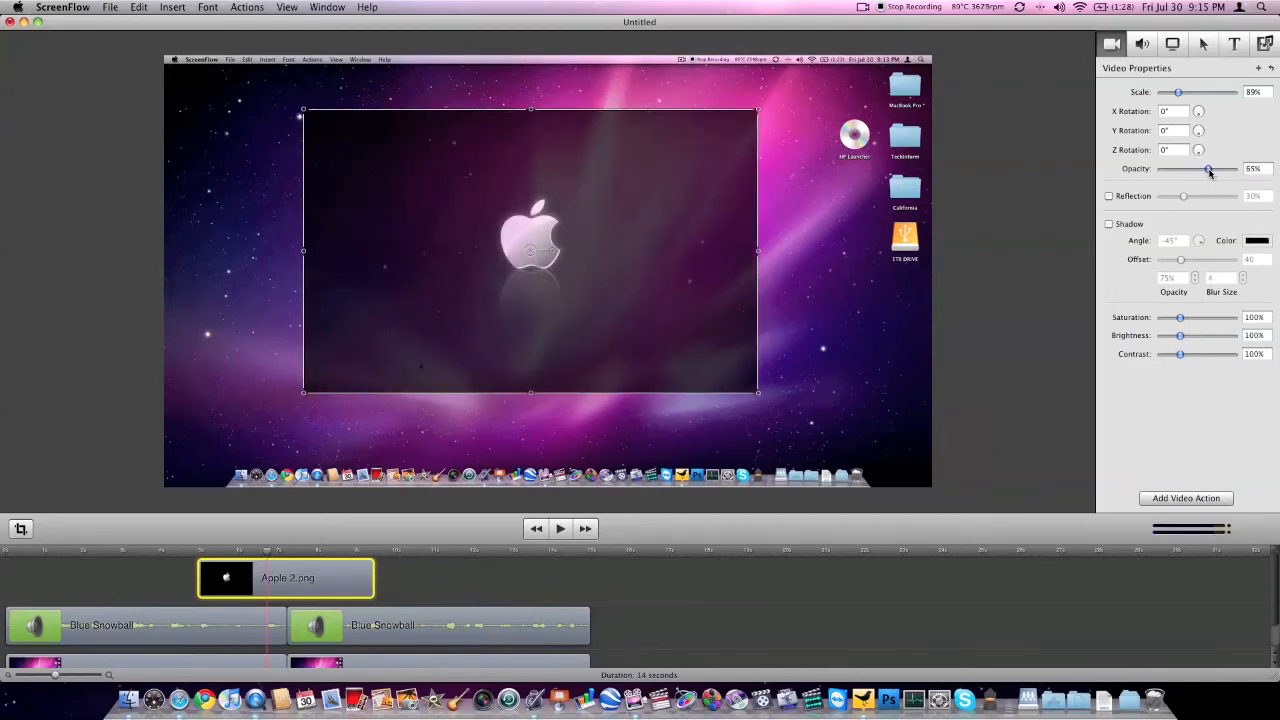
click(1108, 196)
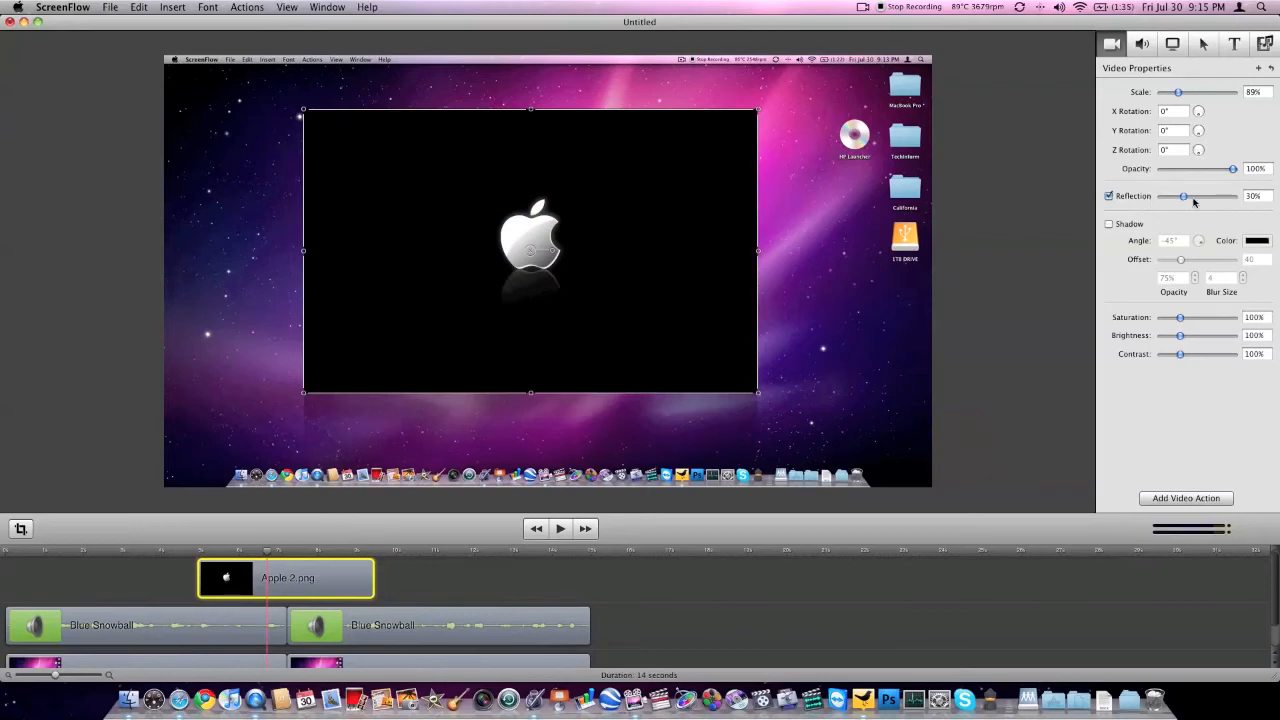
drag(1184, 196, 1220, 196)
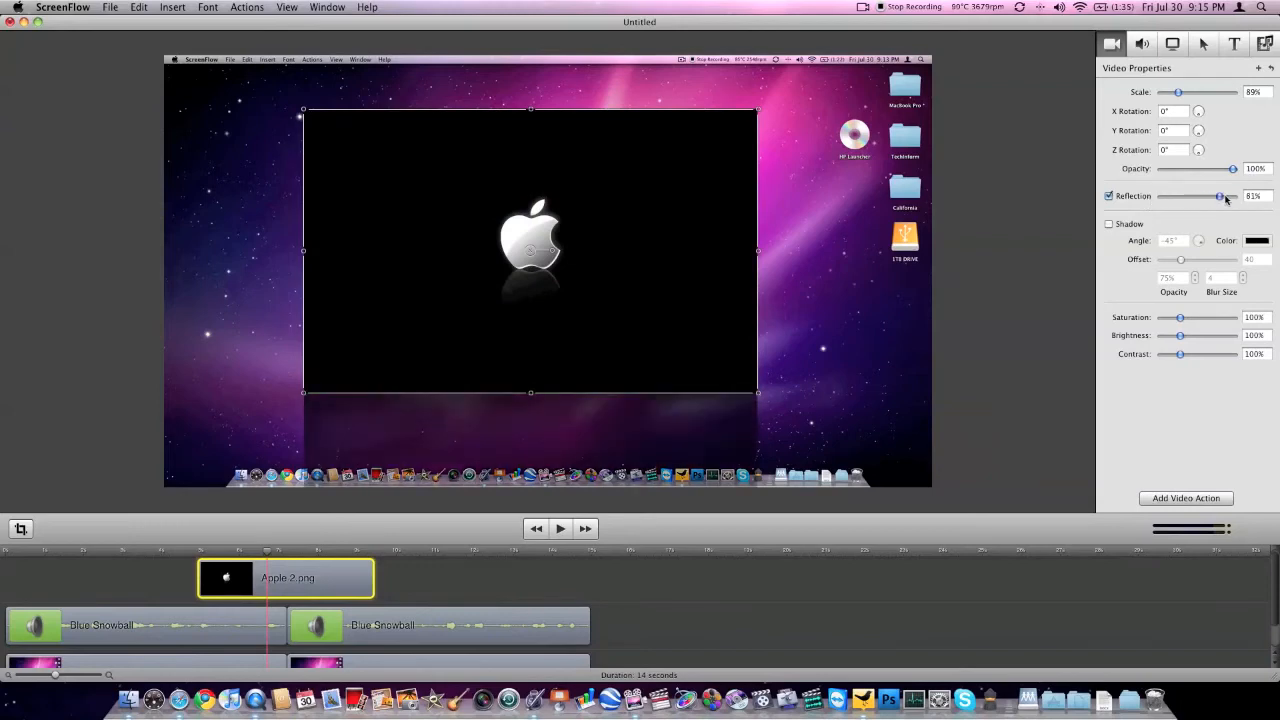
drag(1220, 196, 1180, 196)
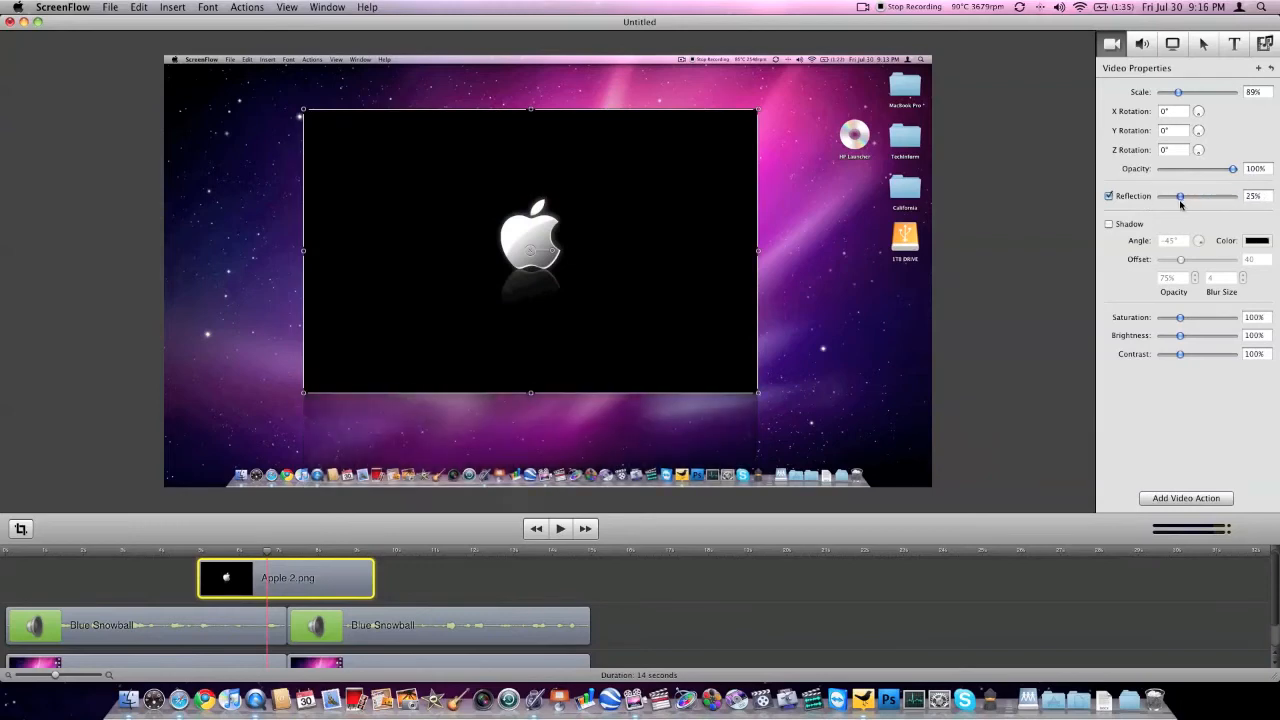
drag(1180, 196, 1188, 196)
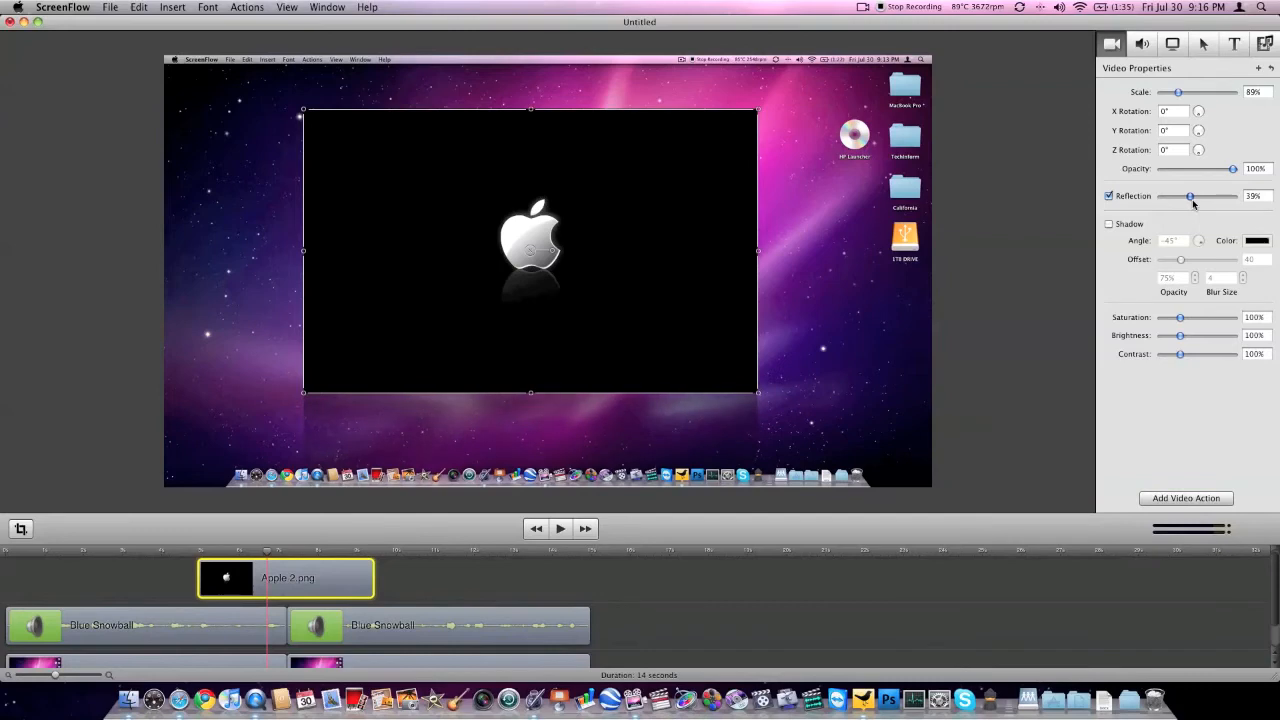
- Try a drop shadow and lowered contrast on the image, then remove the shadow and restore contrast to 100%
click(1108, 224)
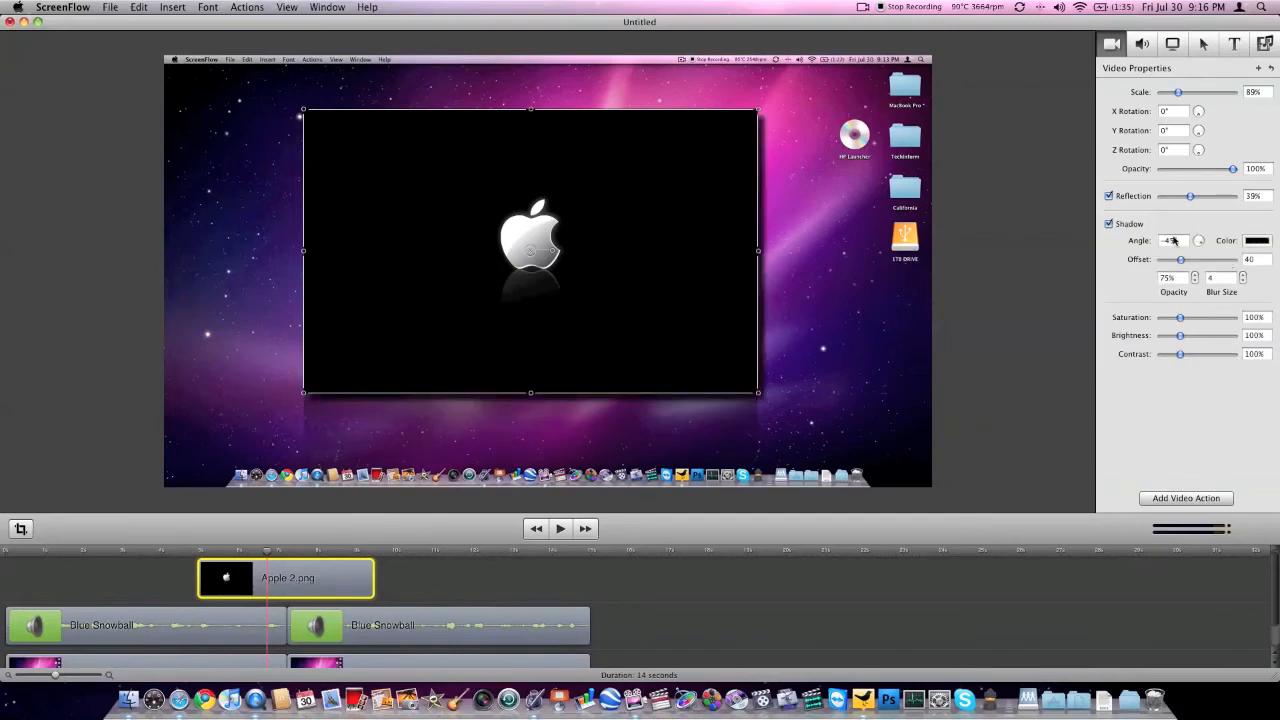
click(1108, 224)
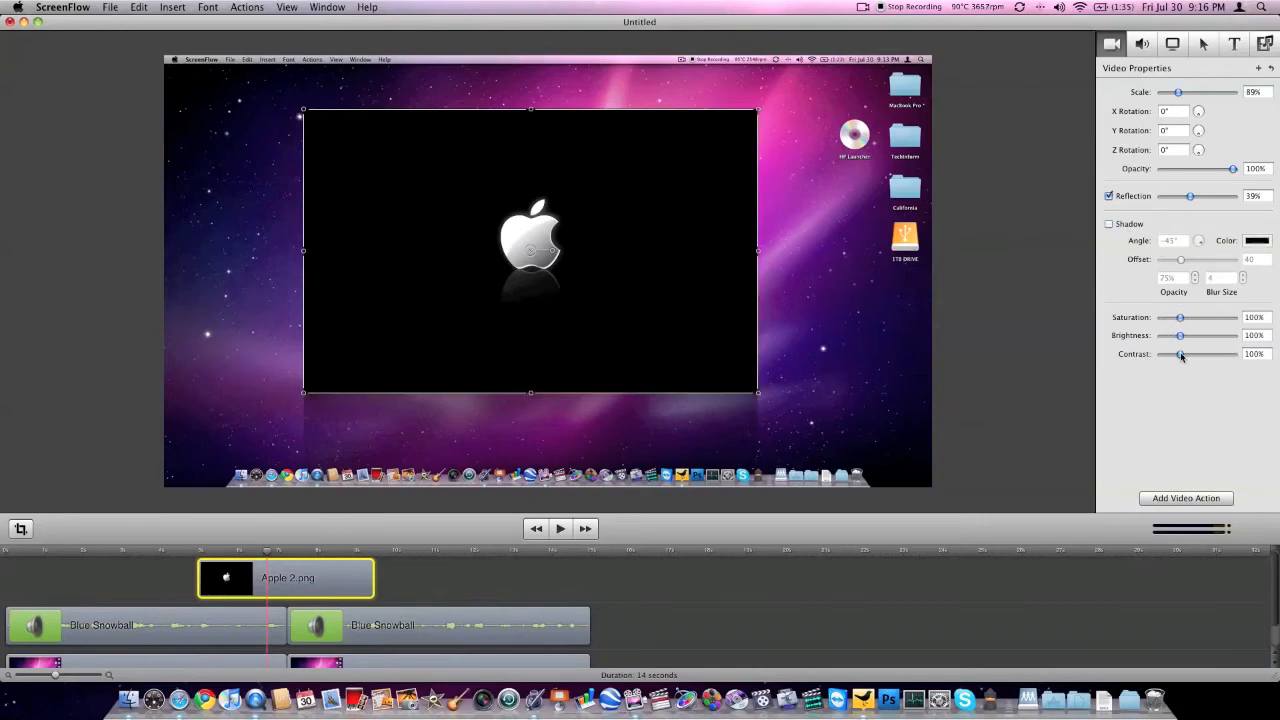
drag(1180, 354, 1164, 354)
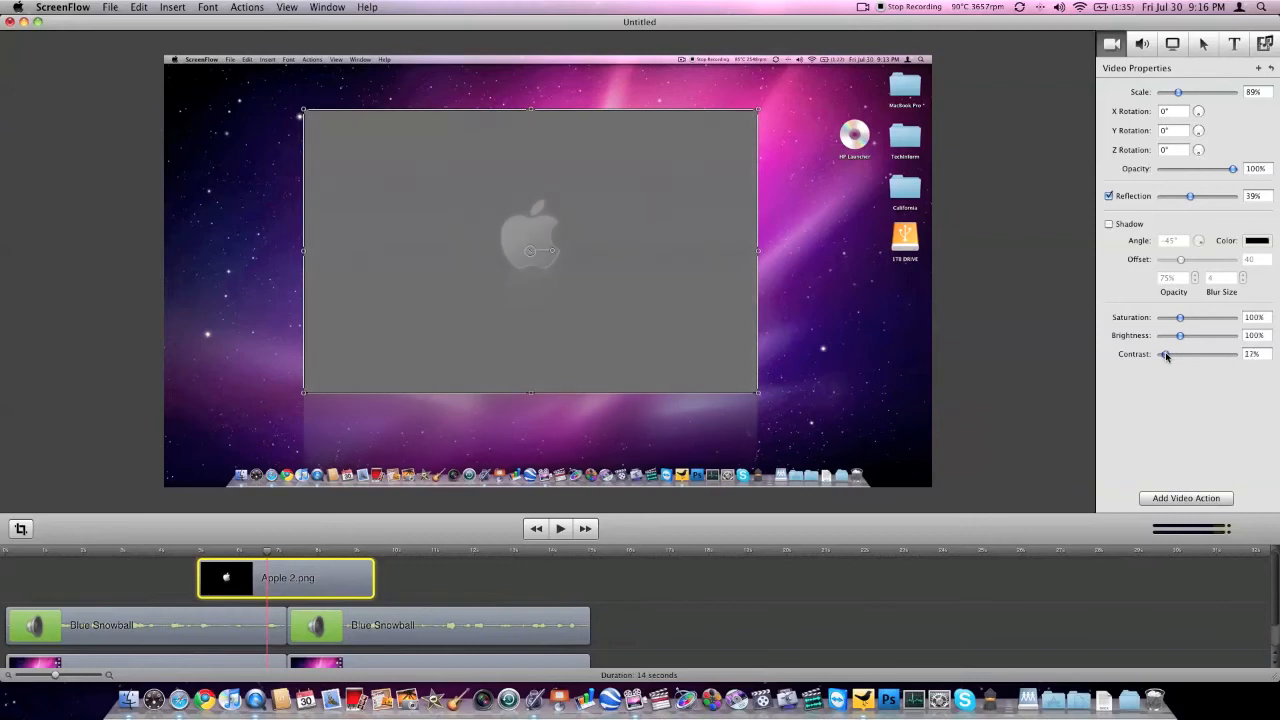
drag(1162, 354, 1172, 354)
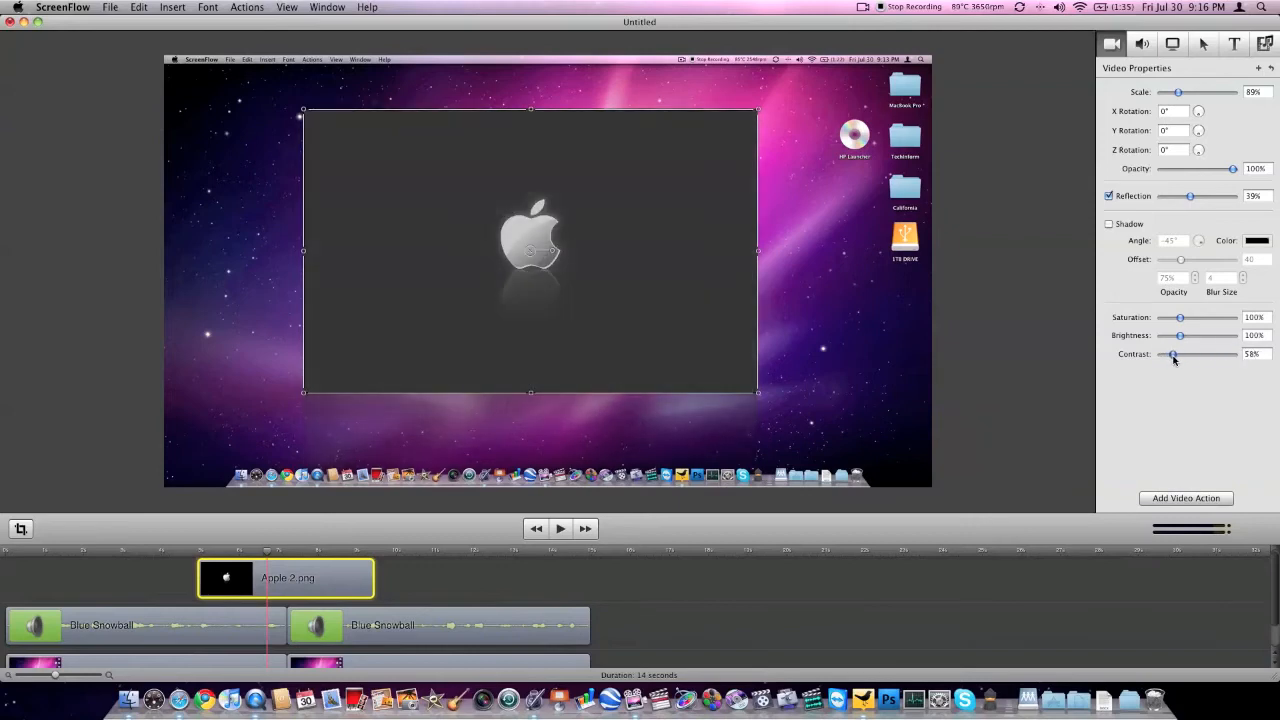
drag(1164, 354, 1180, 354)
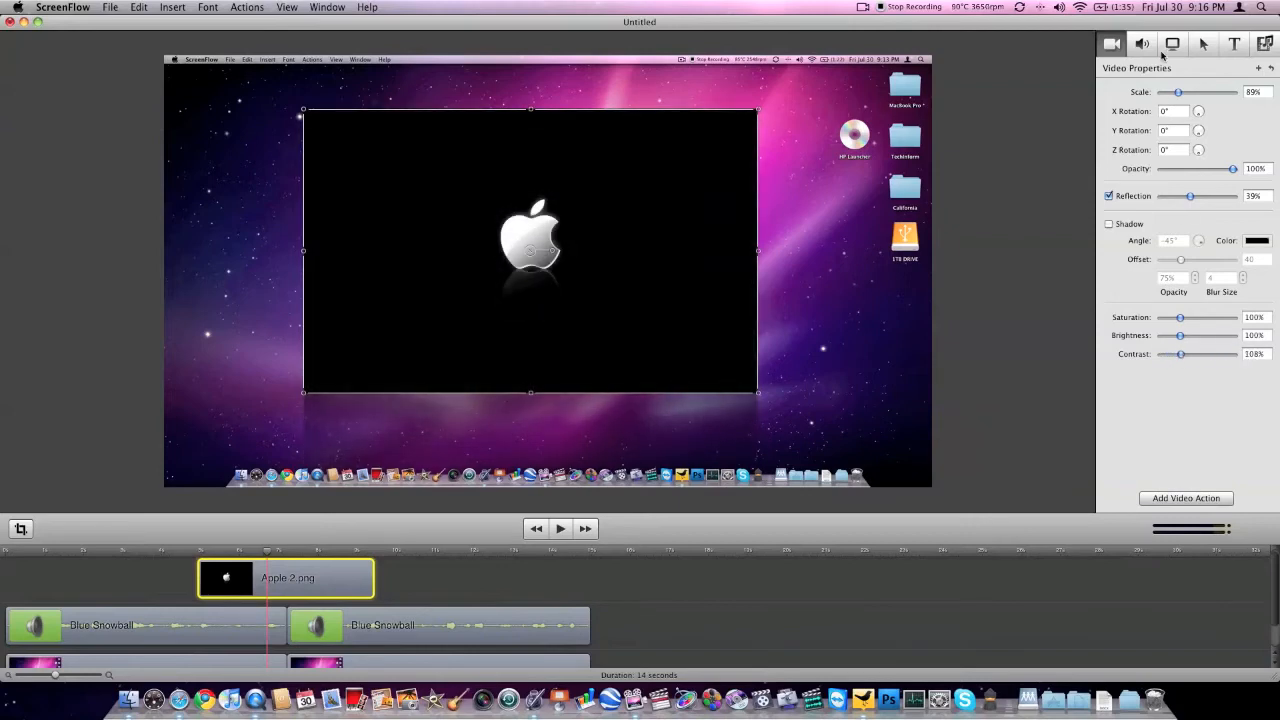
- Select the second Blue Snowball clip and review its audio and screen recording settings
click(438, 624)
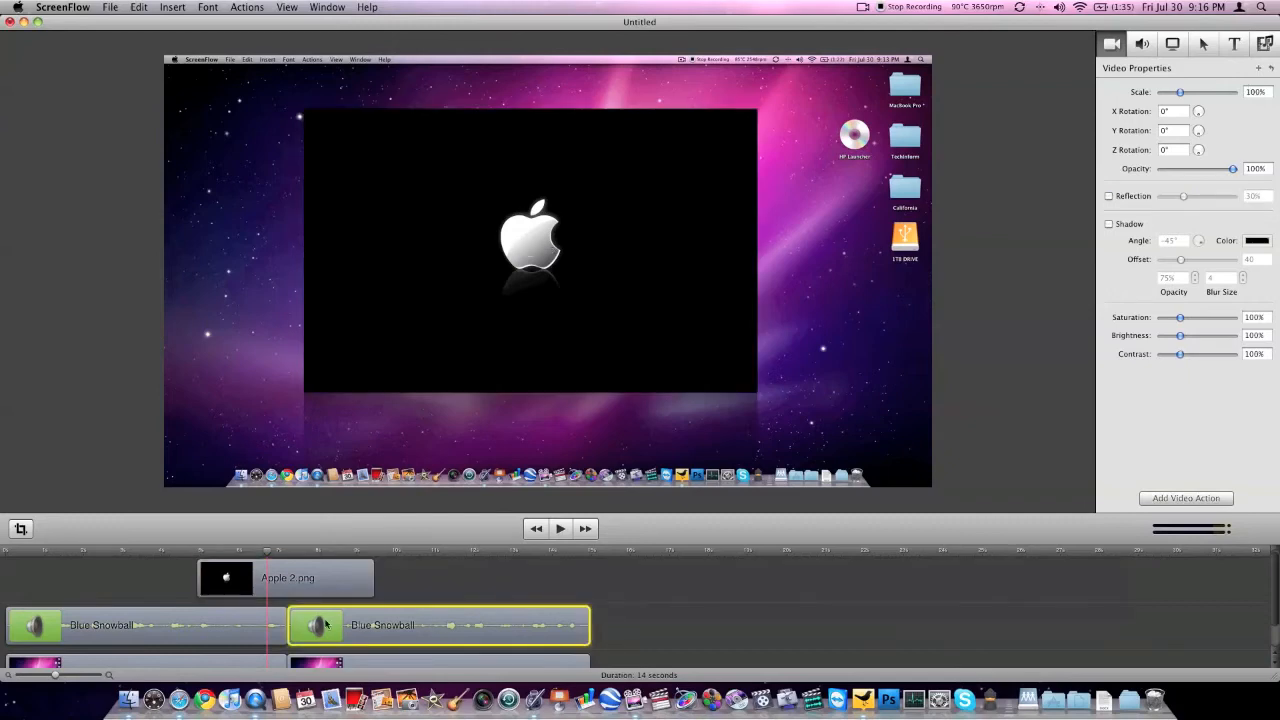
click(1142, 44)
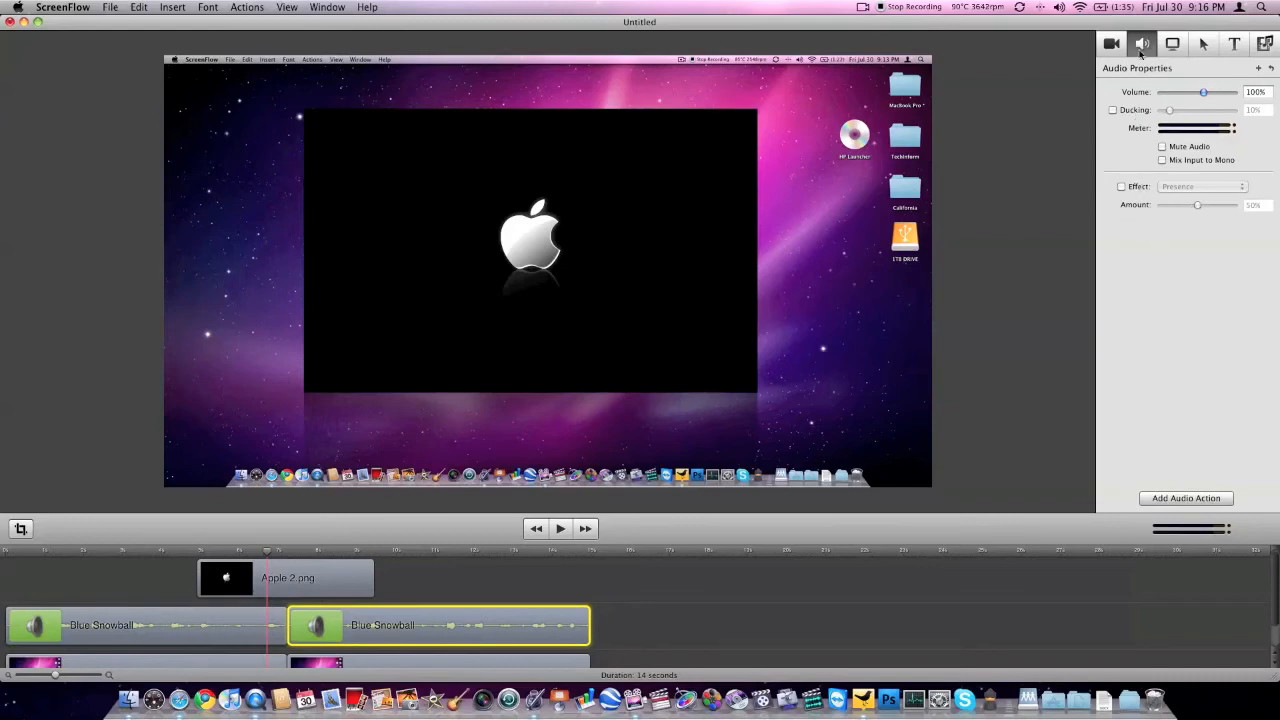
click(1172, 44)
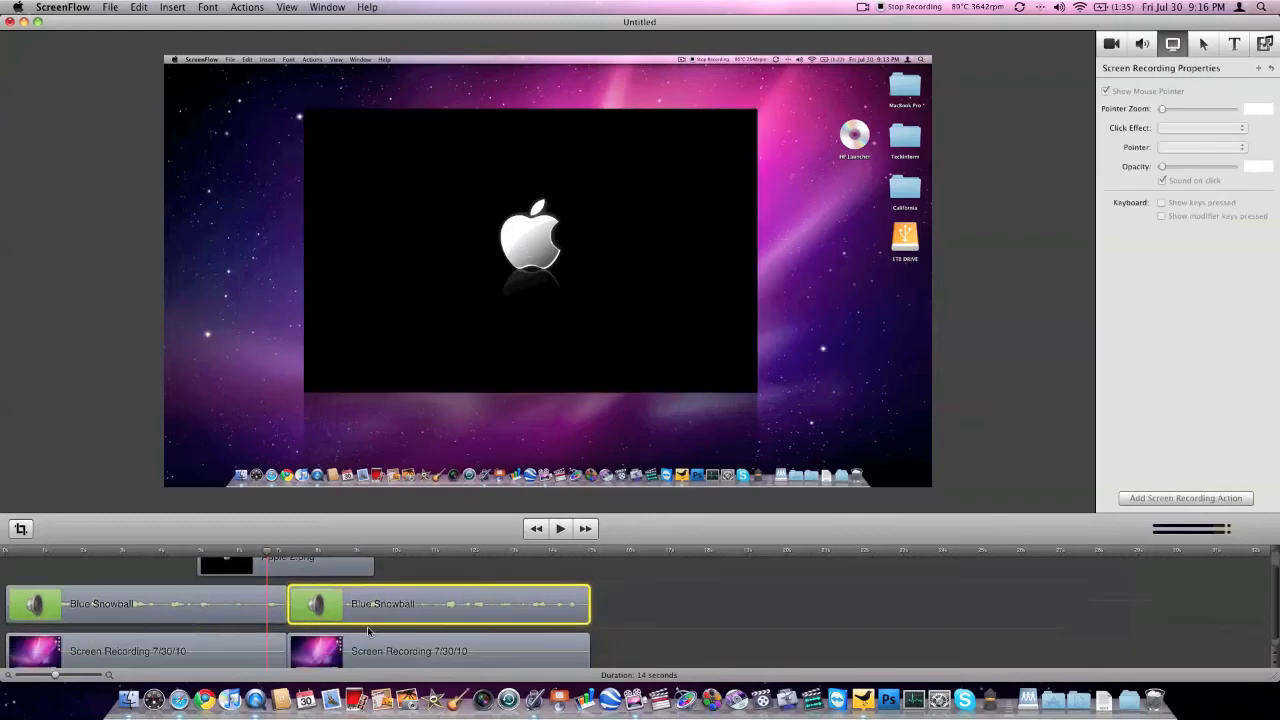
- Select the second screen recording clip and bring up its callout action settings
click(438, 648)
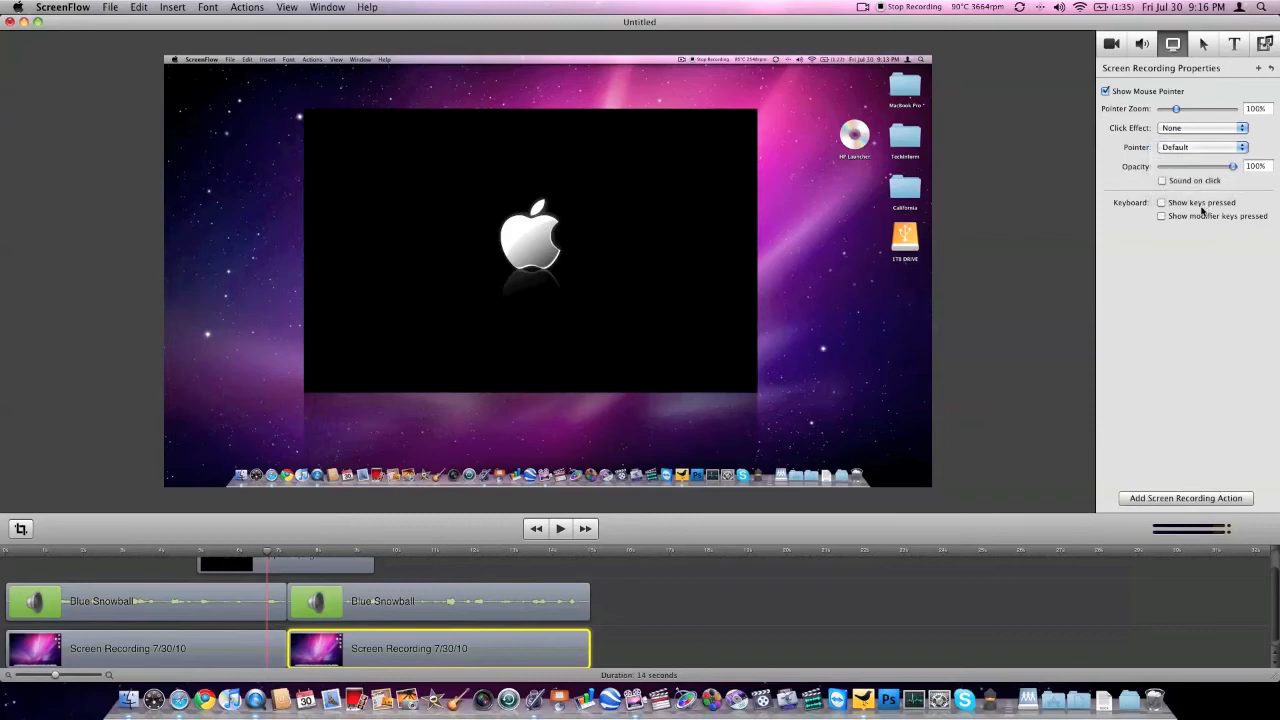
mouse_move(1188, 208)
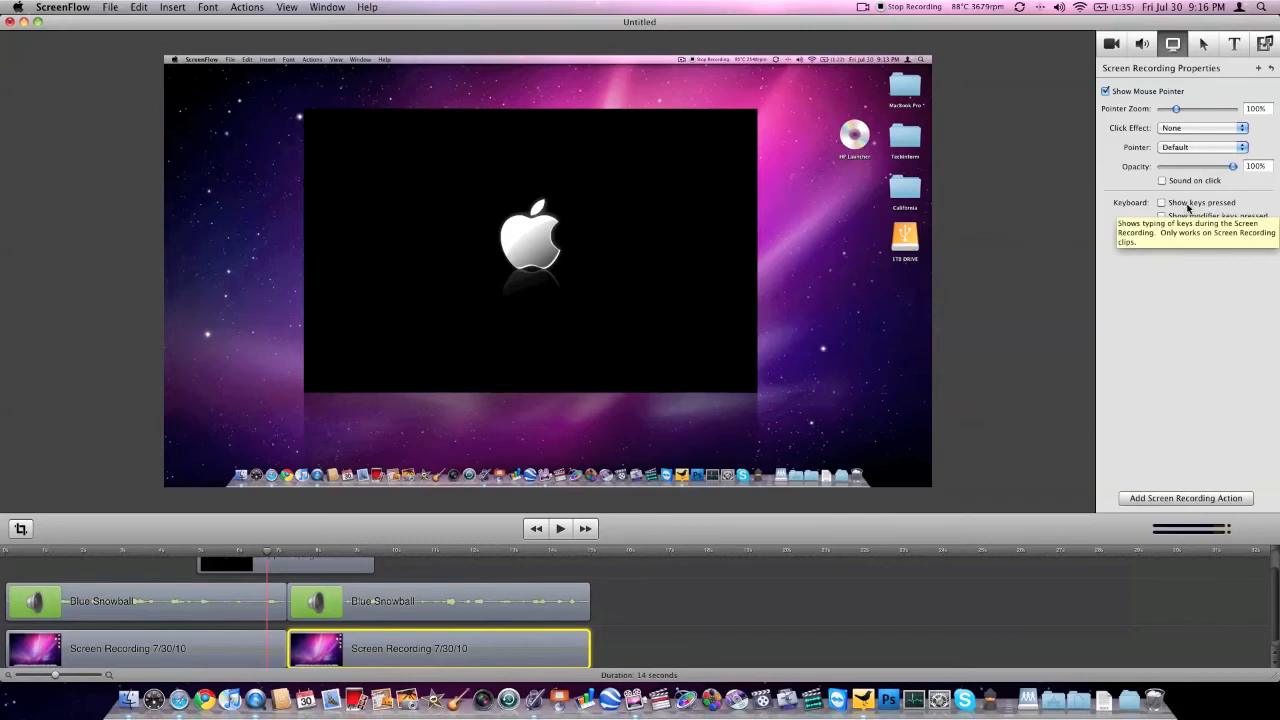
click(1204, 44)
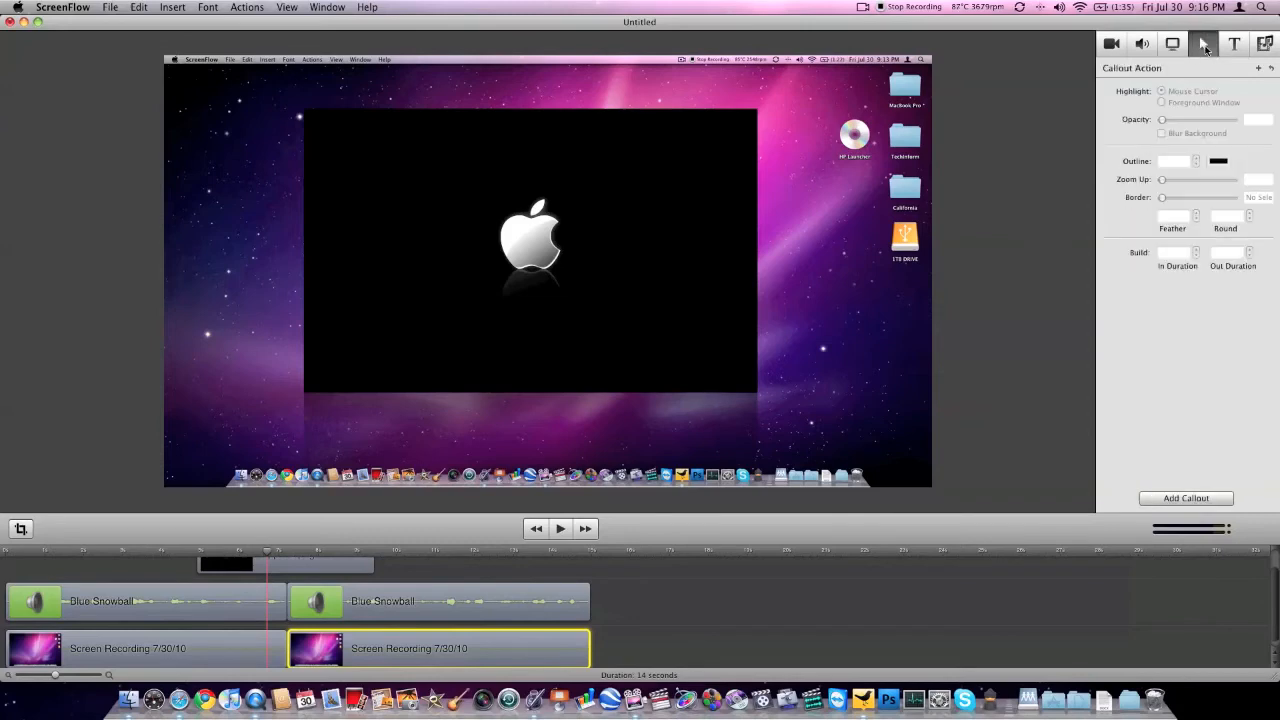
mouse_move(1144, 228)
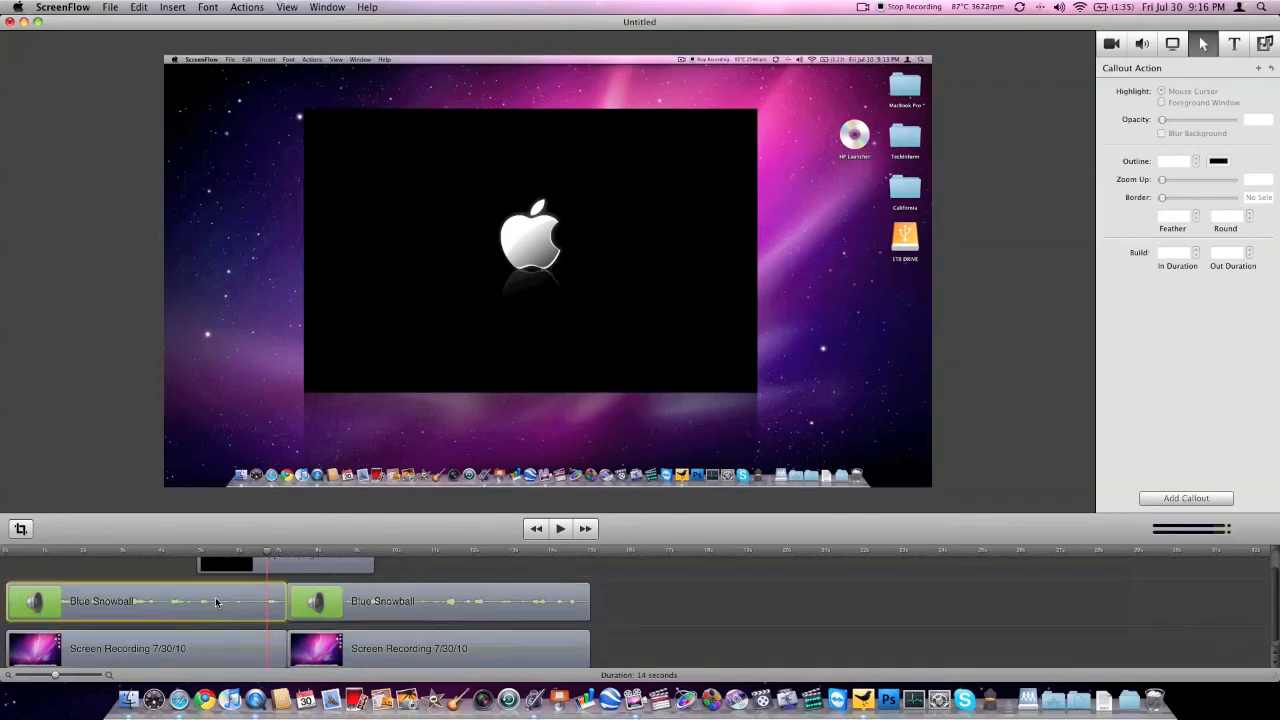
- Select the first Blue Snowball clip and switch the inspector to text box settings
click(144, 600)
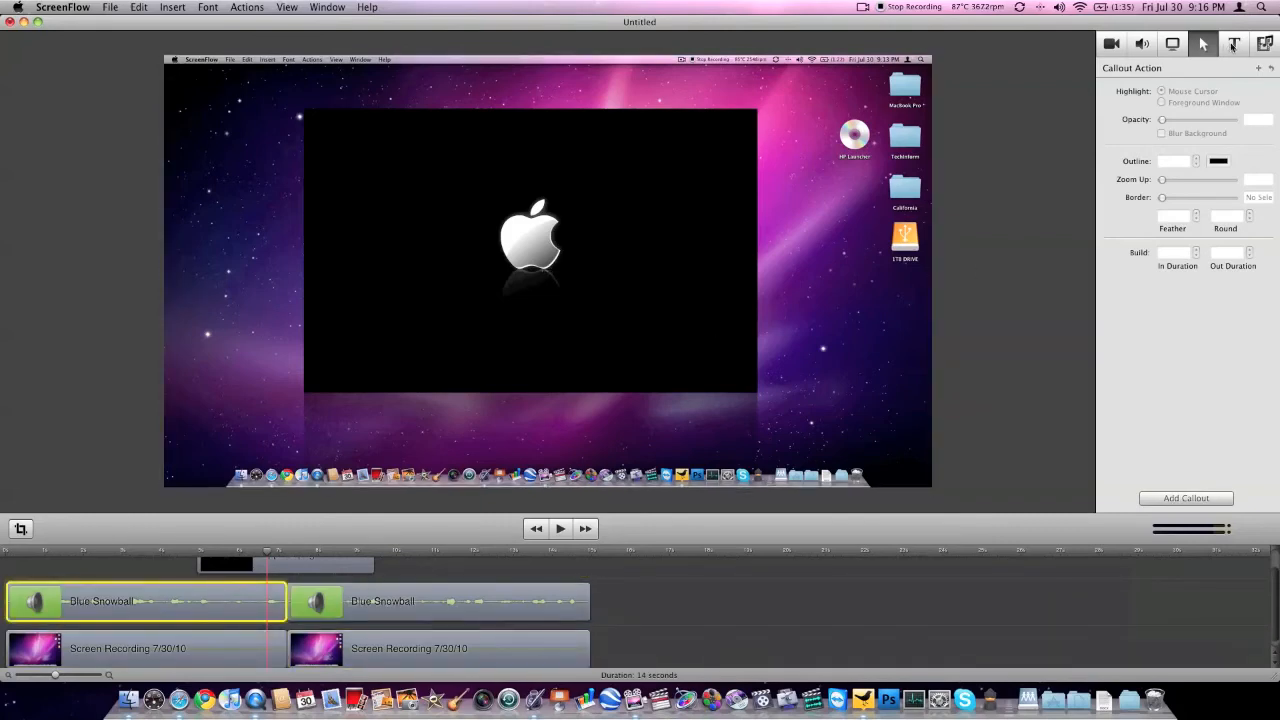
click(1234, 44)
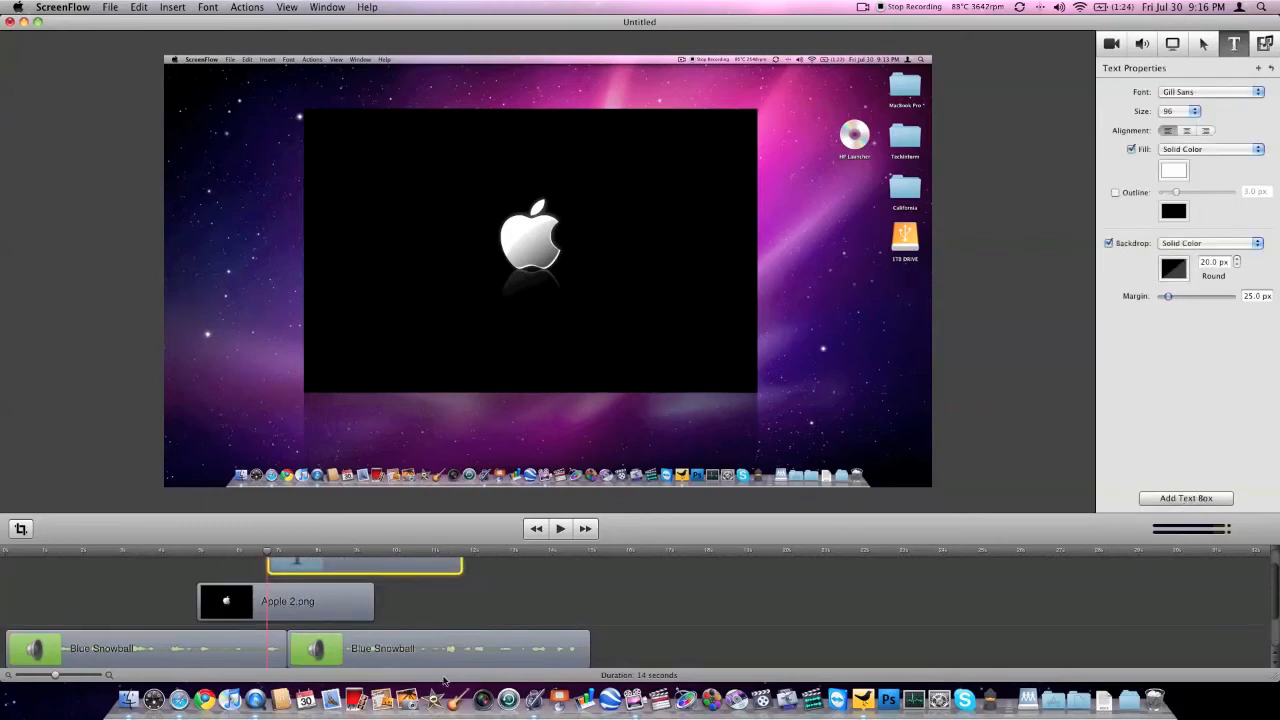
- Add a text box above the Apple image and replace its placeholder with 'Mac'
click(1184, 498)
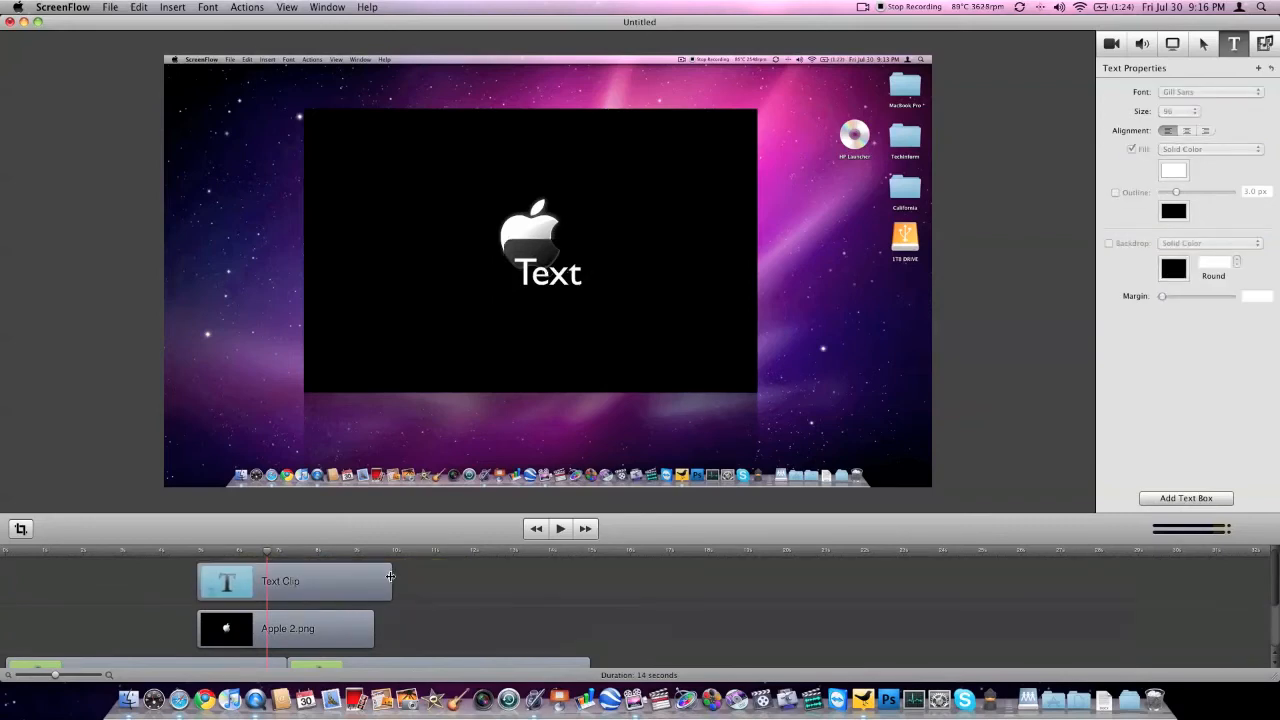
click(290, 580)
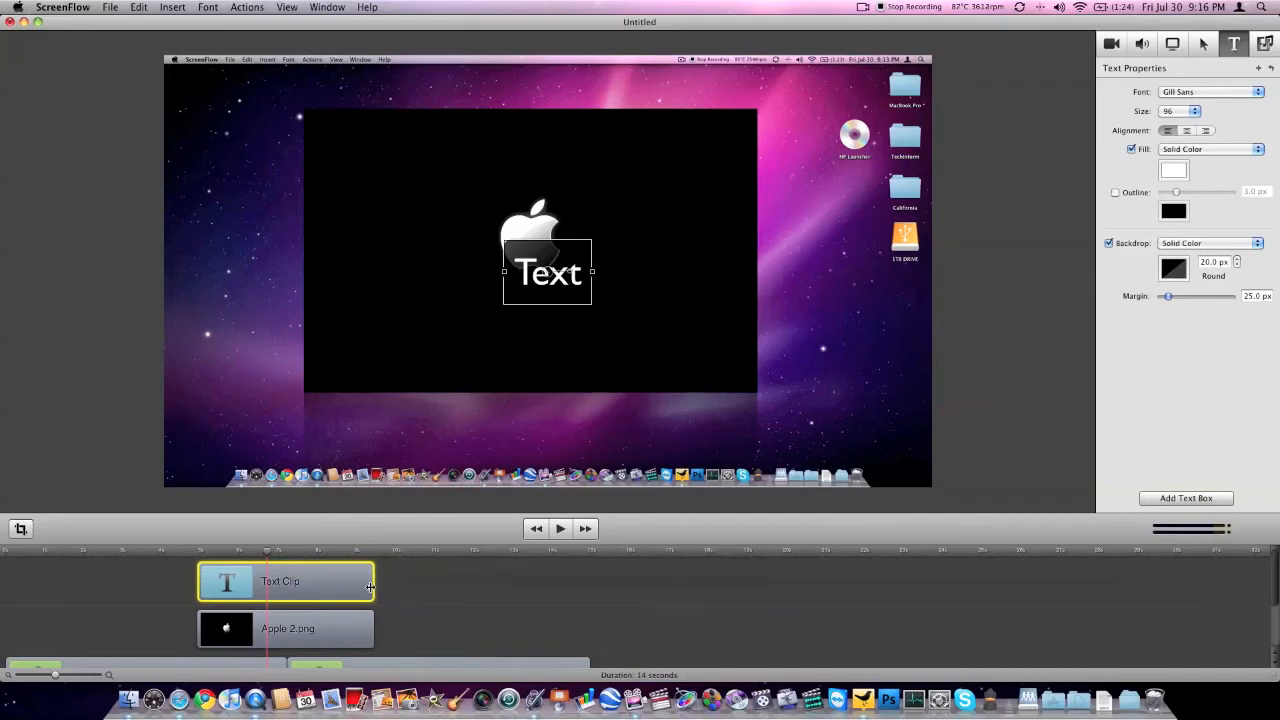
click(288, 628)
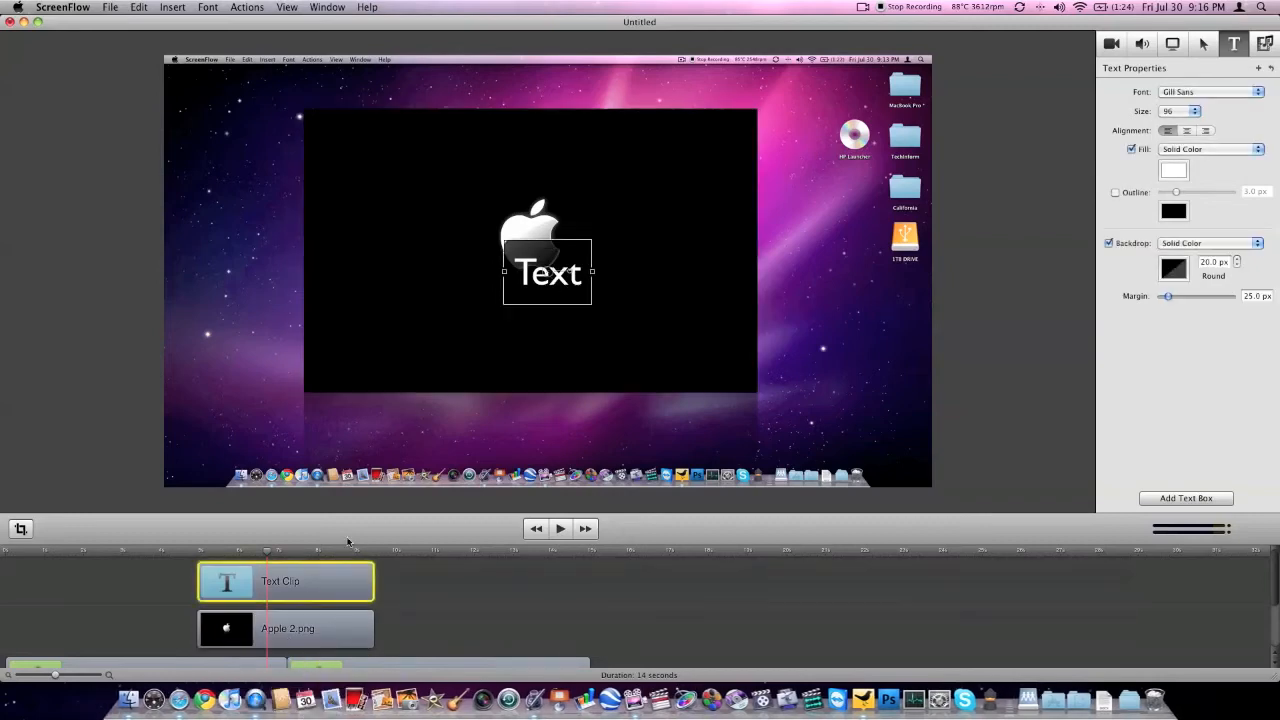
double_click(548, 272)
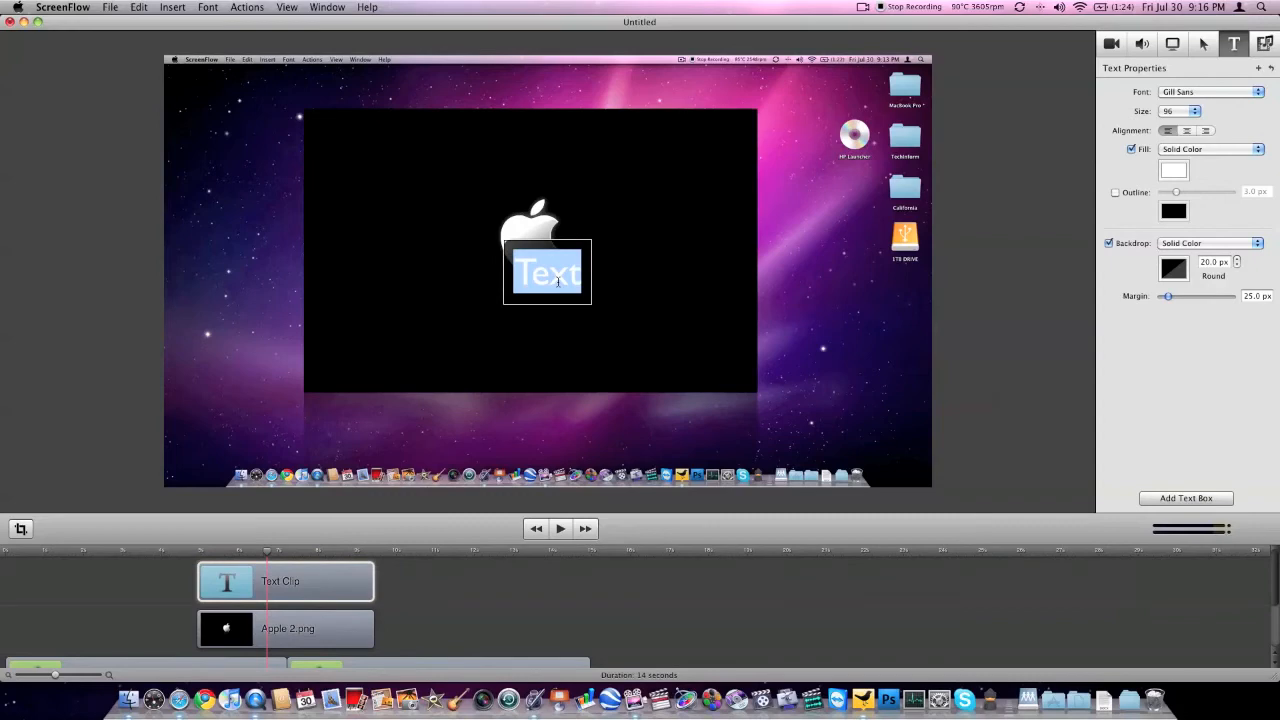
text(Mac)
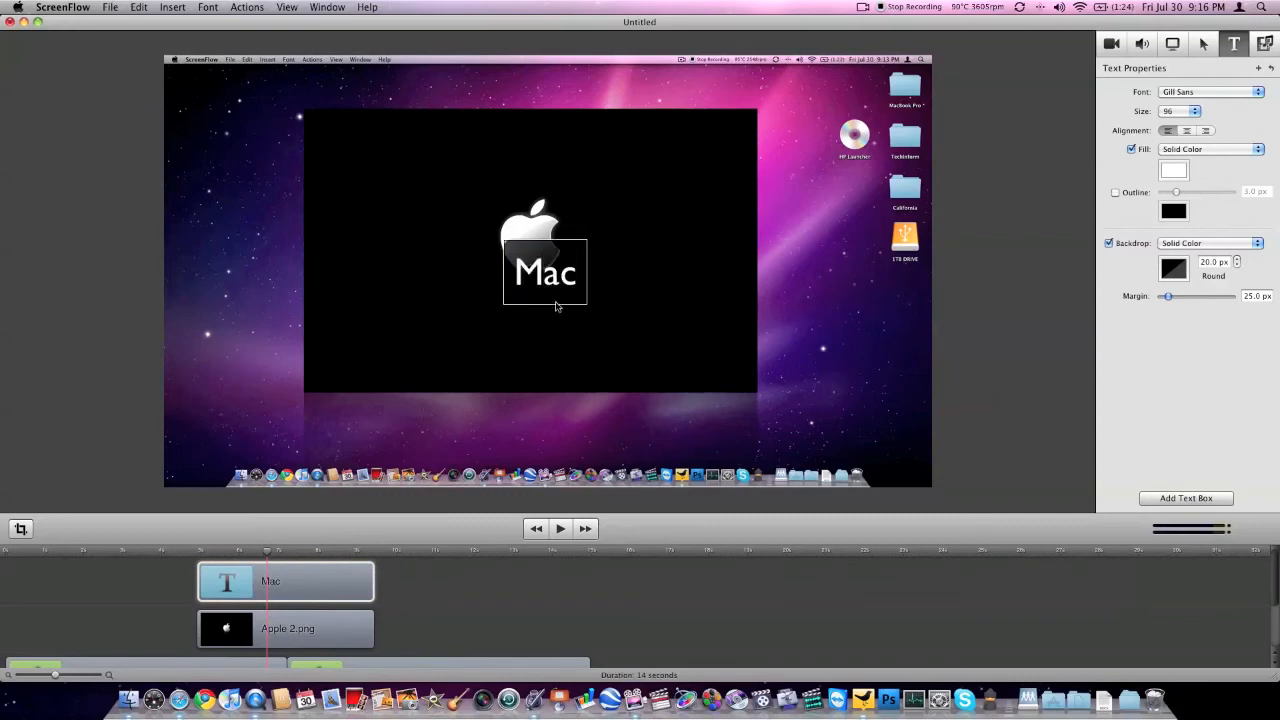
- Drag the Mac caption around the canvas and settle it centred beneath the Apple logo
click(284, 628)
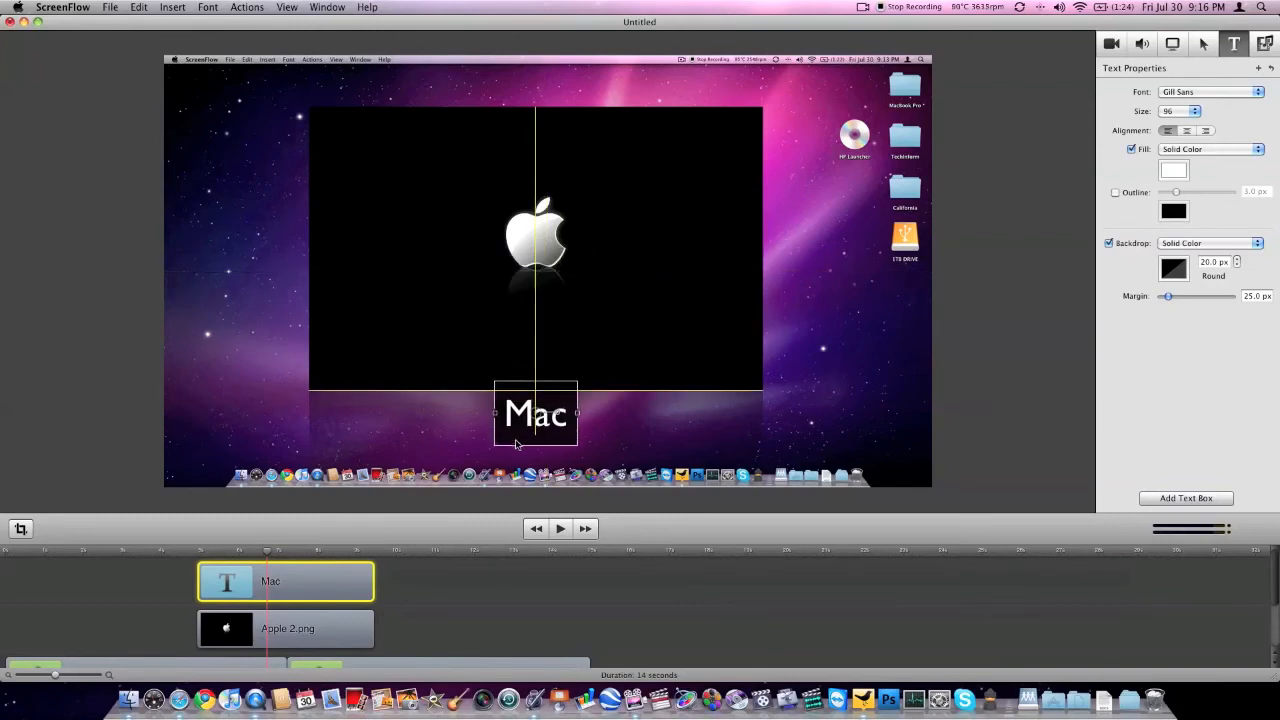
drag(536, 412, 352, 216)
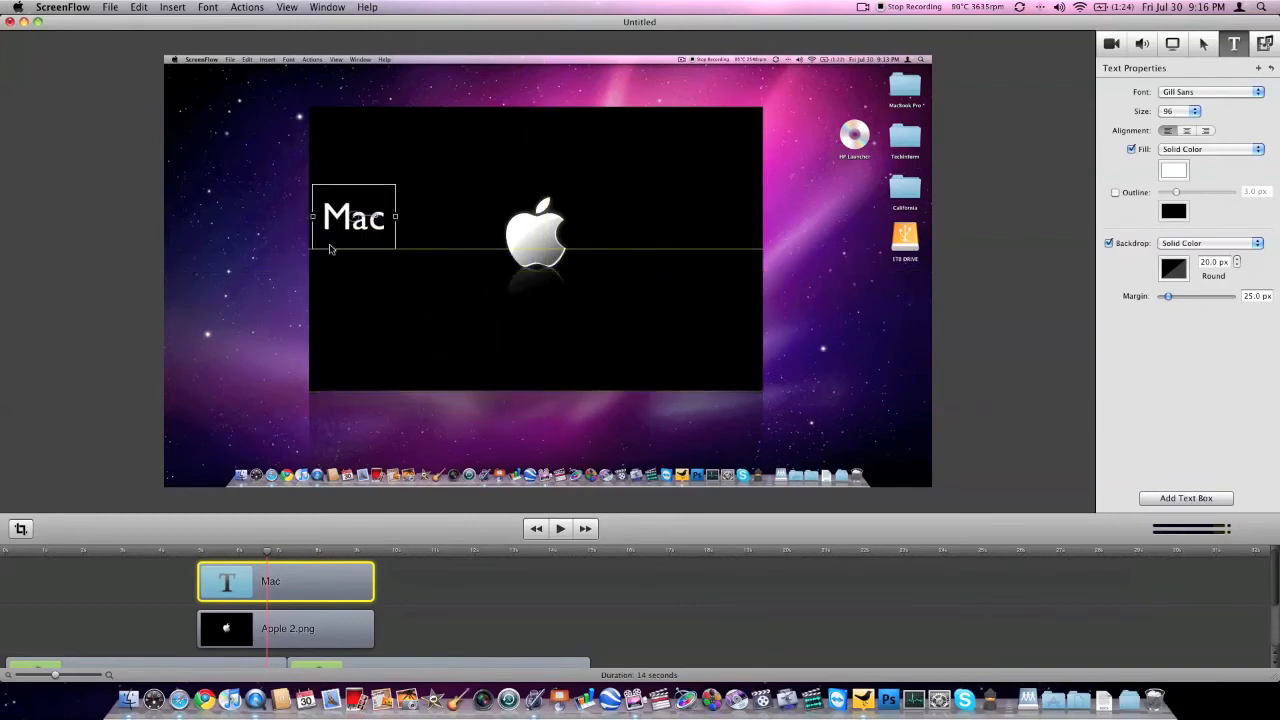
drag(352, 218, 548, 228)
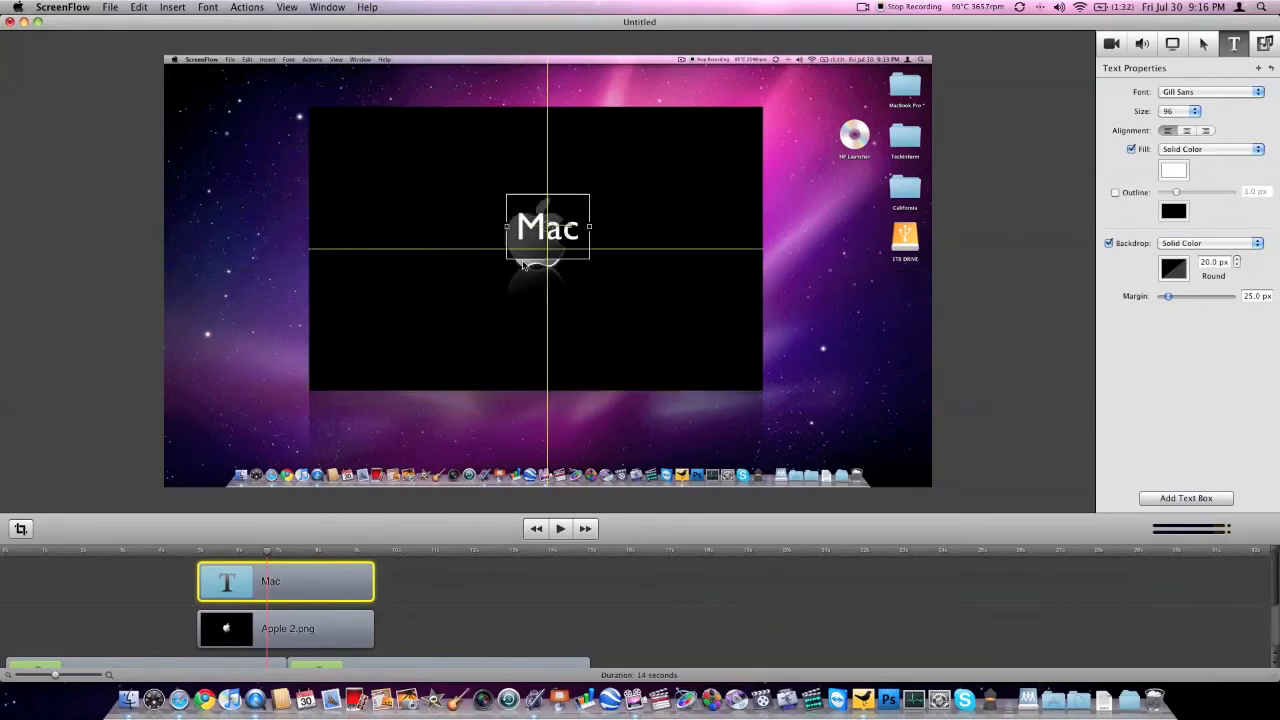
drag(548, 228, 548, 404)
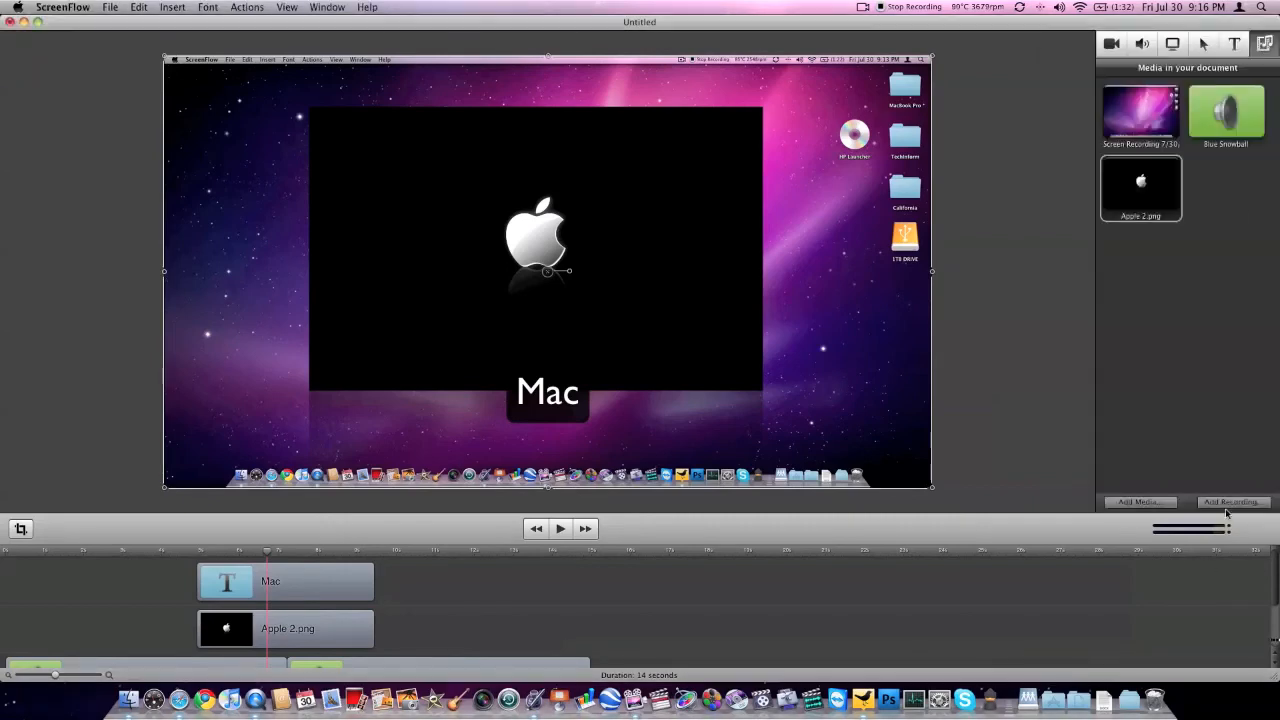
click(1232, 500)
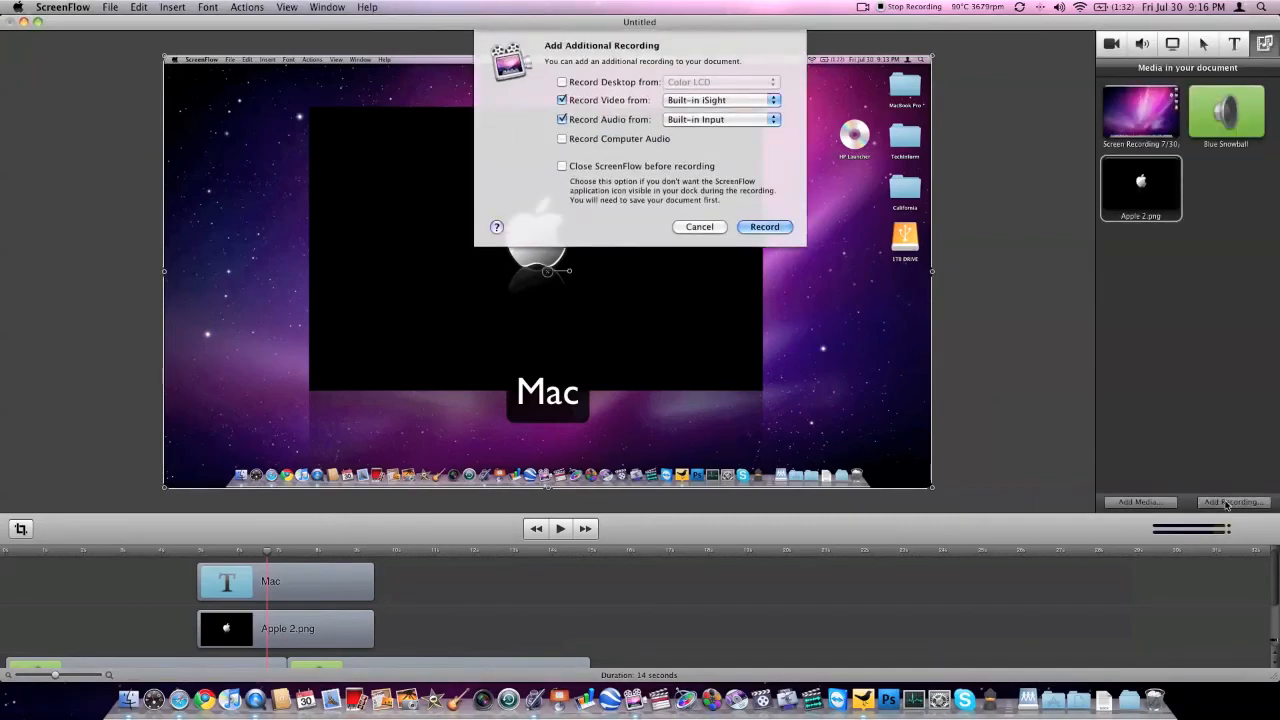
click(562, 120)
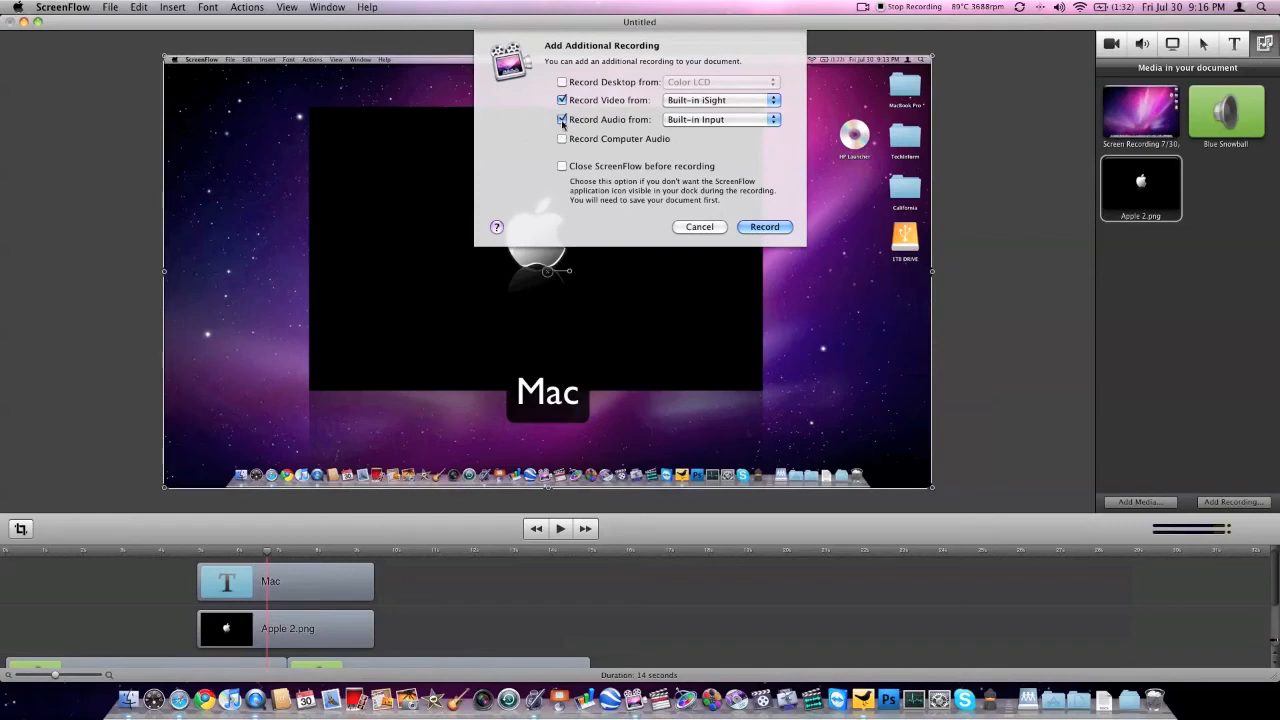
click(562, 138)
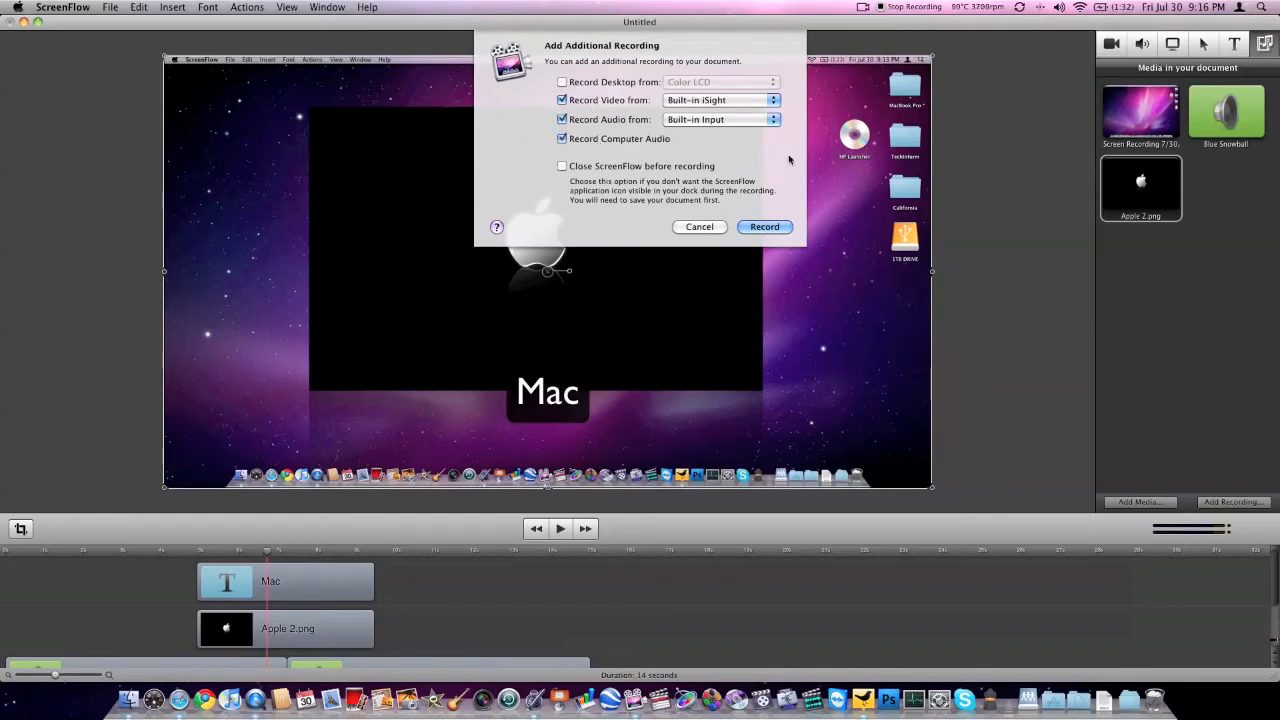
click(560, 140)
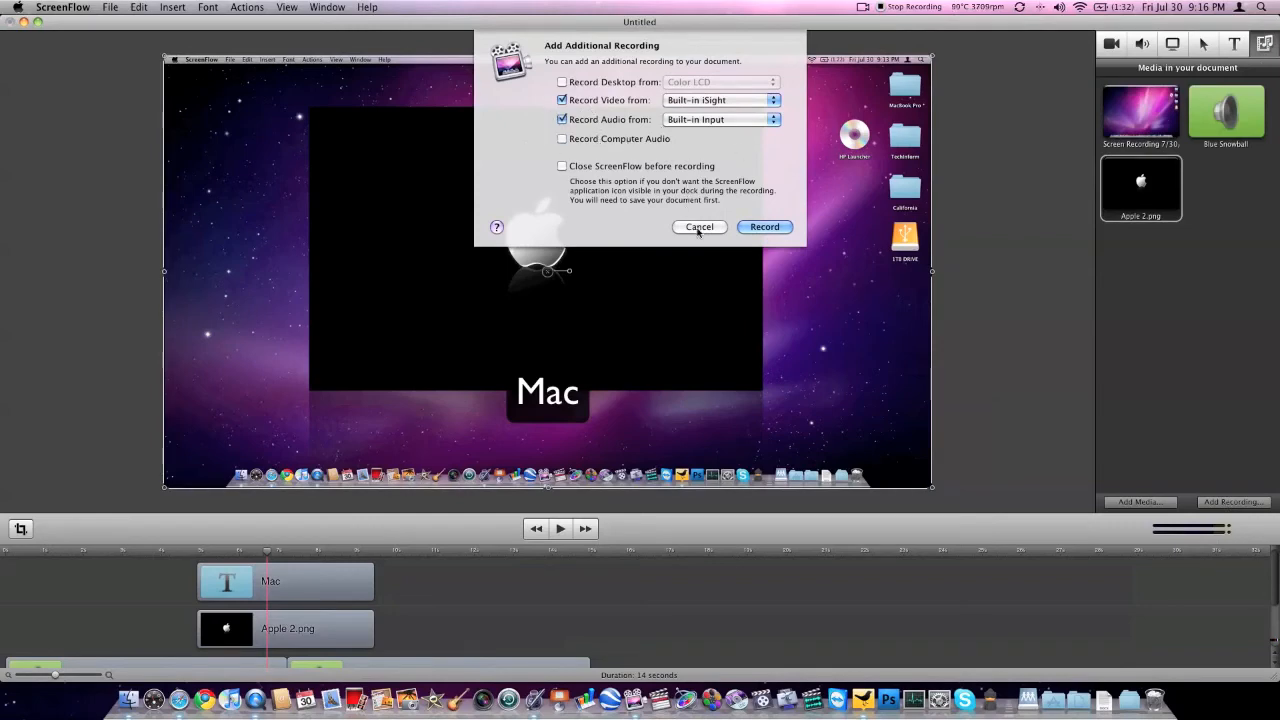
click(700, 226)
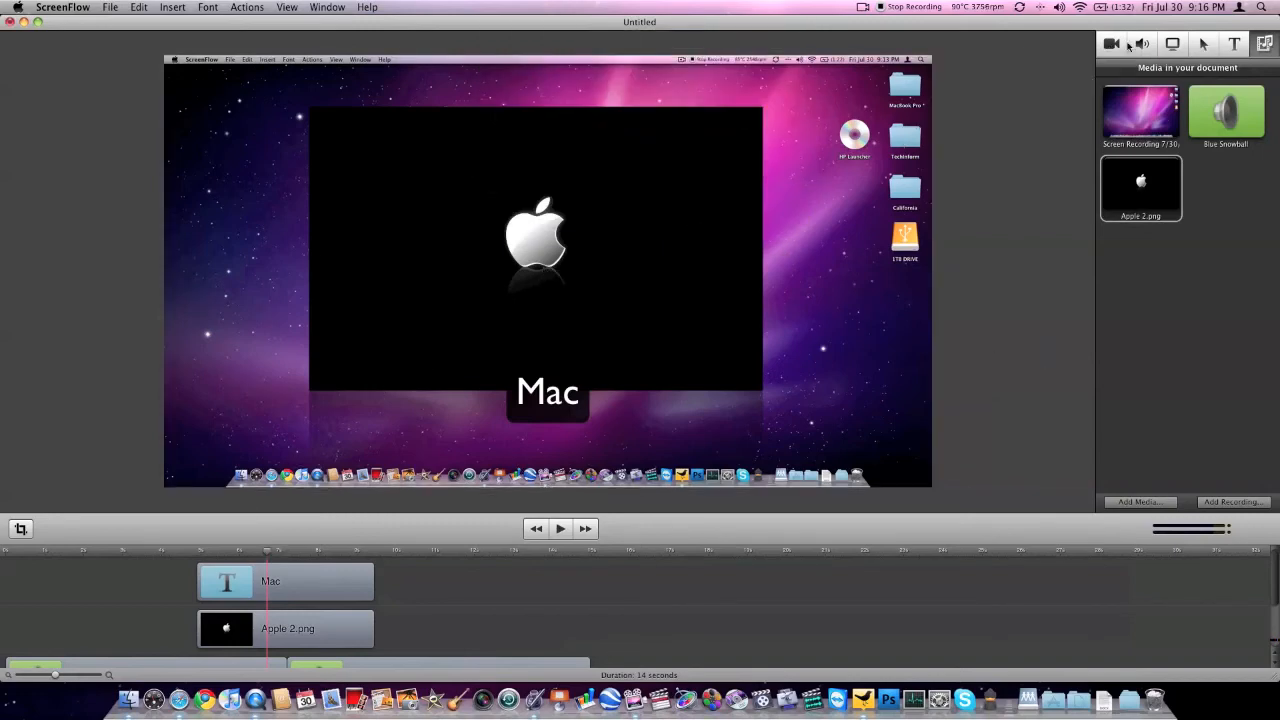
- Try Y Rotation values 230, 2 and 20 on the Apple 2 png clip, then place it top-left
click(284, 628)
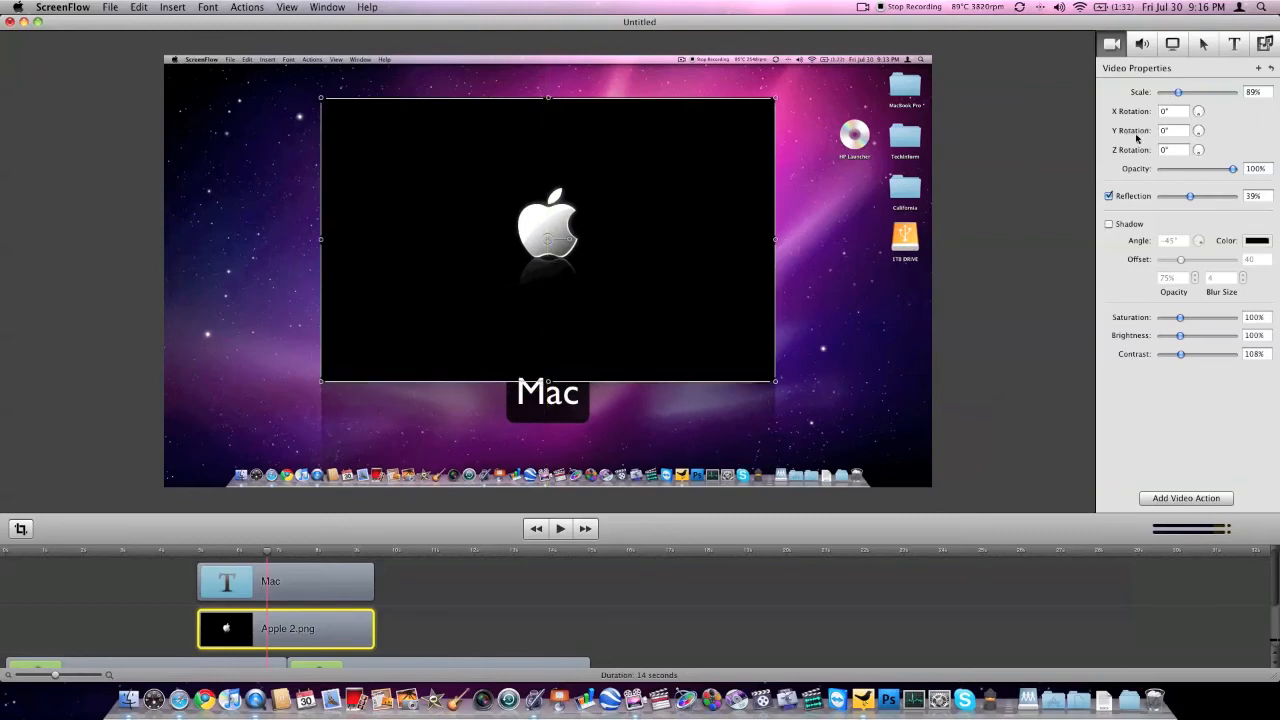
click(1172, 130)
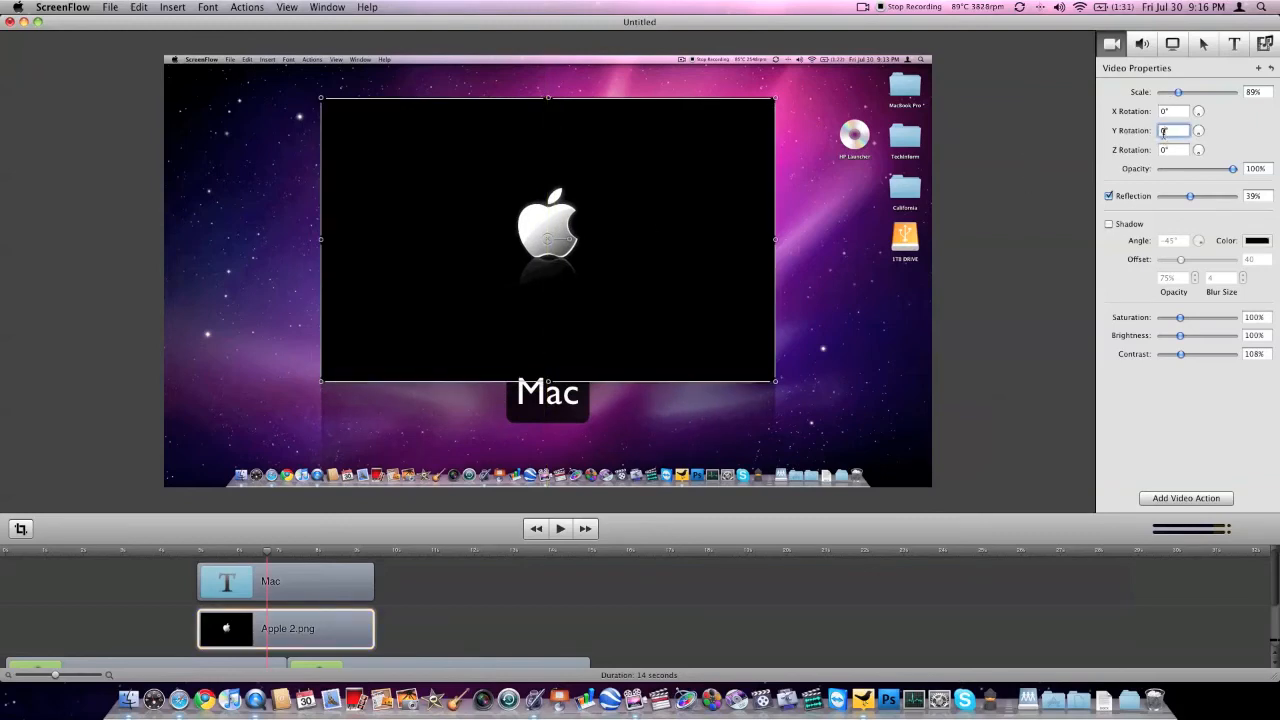
text(230)
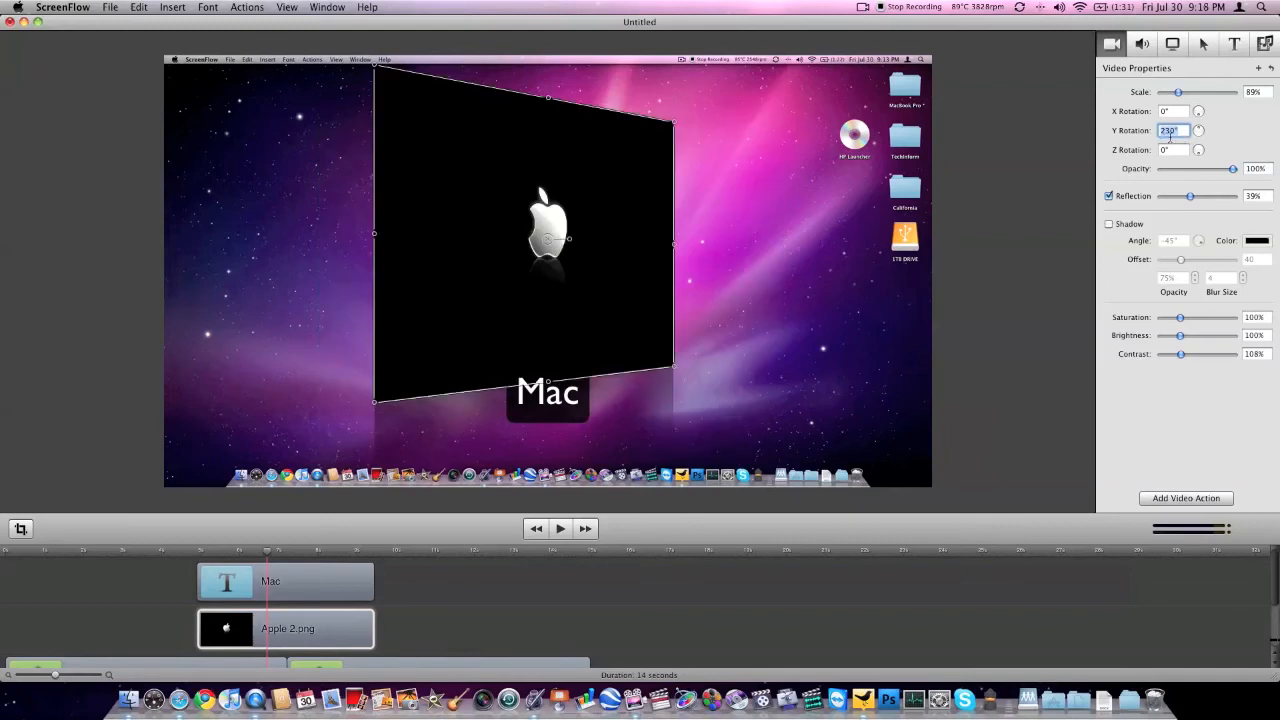
text(2)
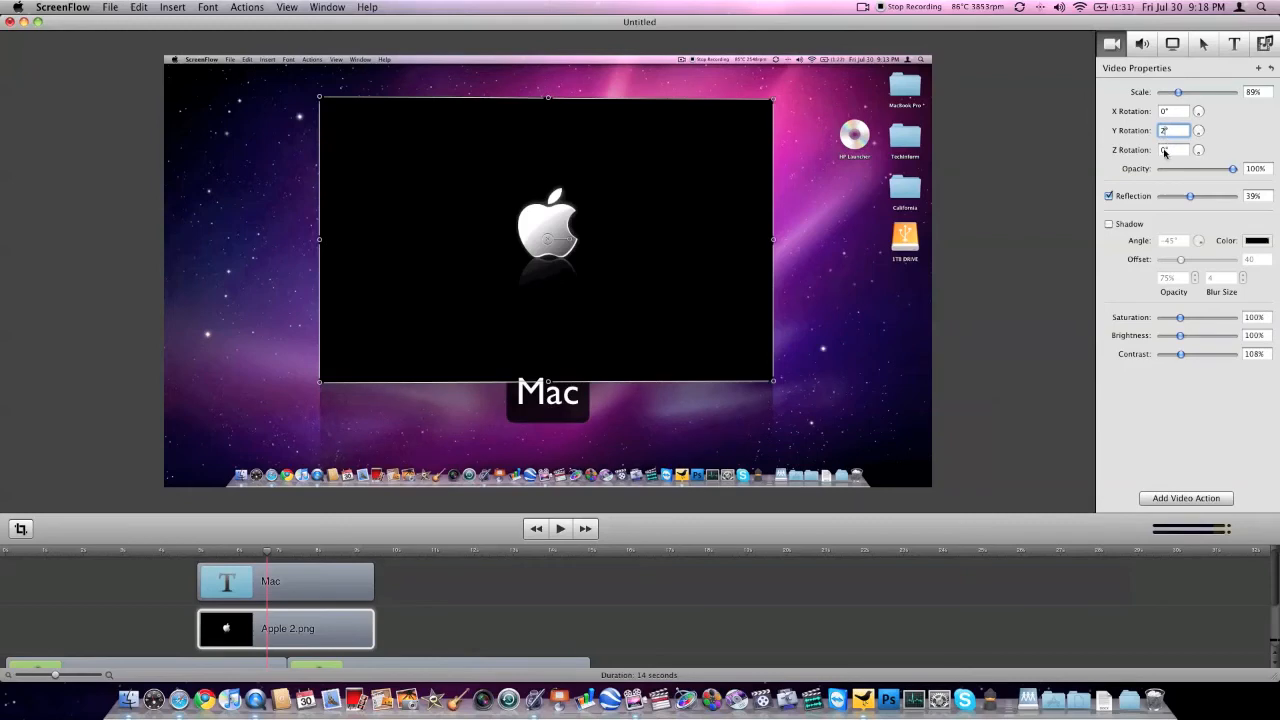
text(20)
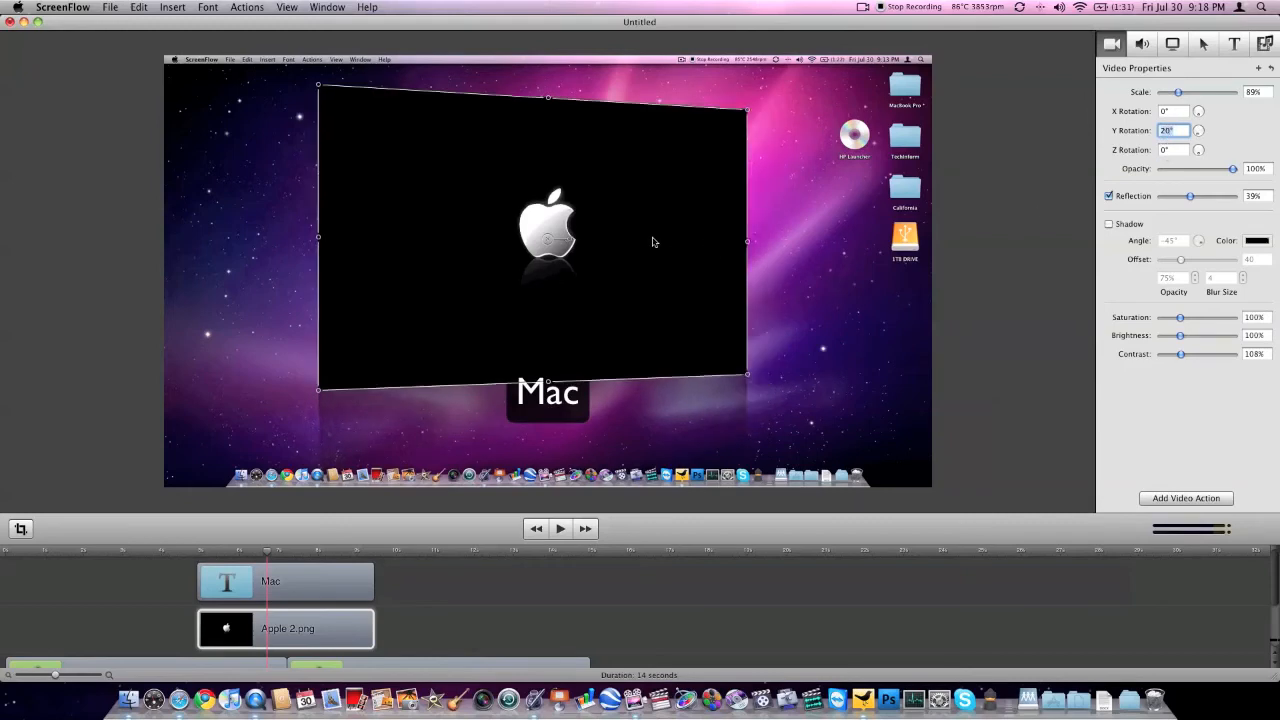
drag(1176, 92, 1172, 92)
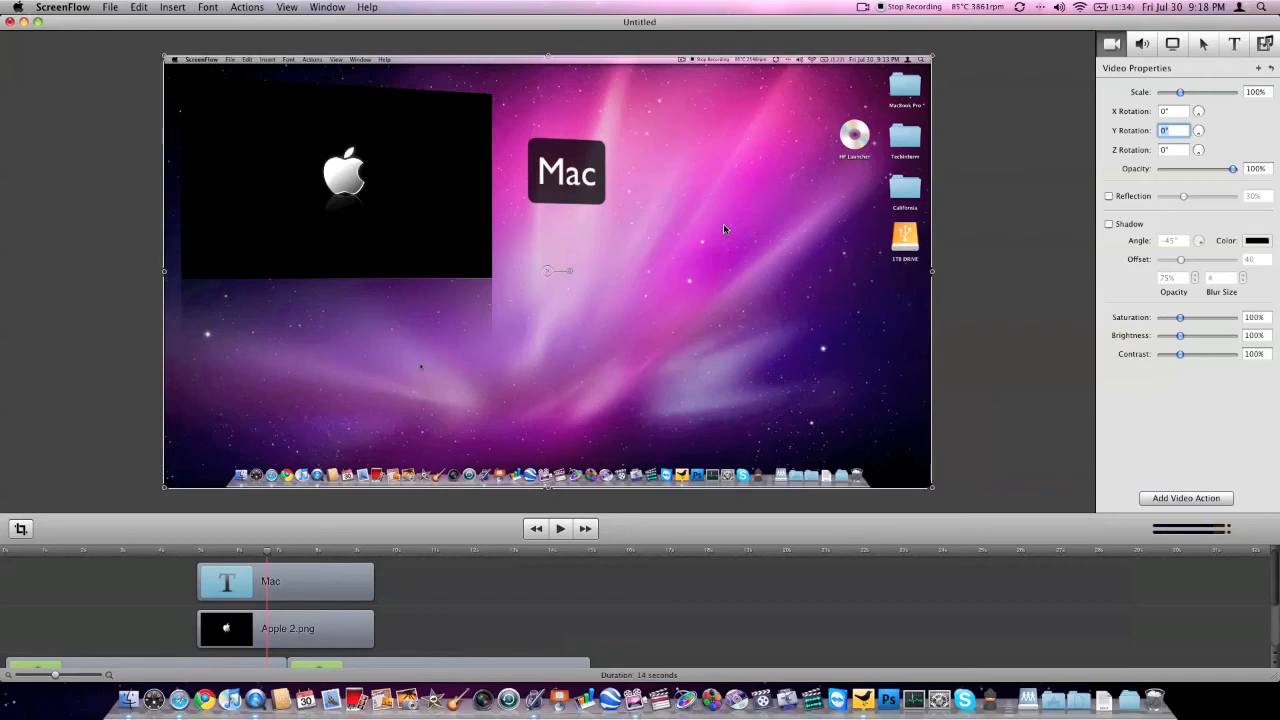
mouse_move(710, 40)
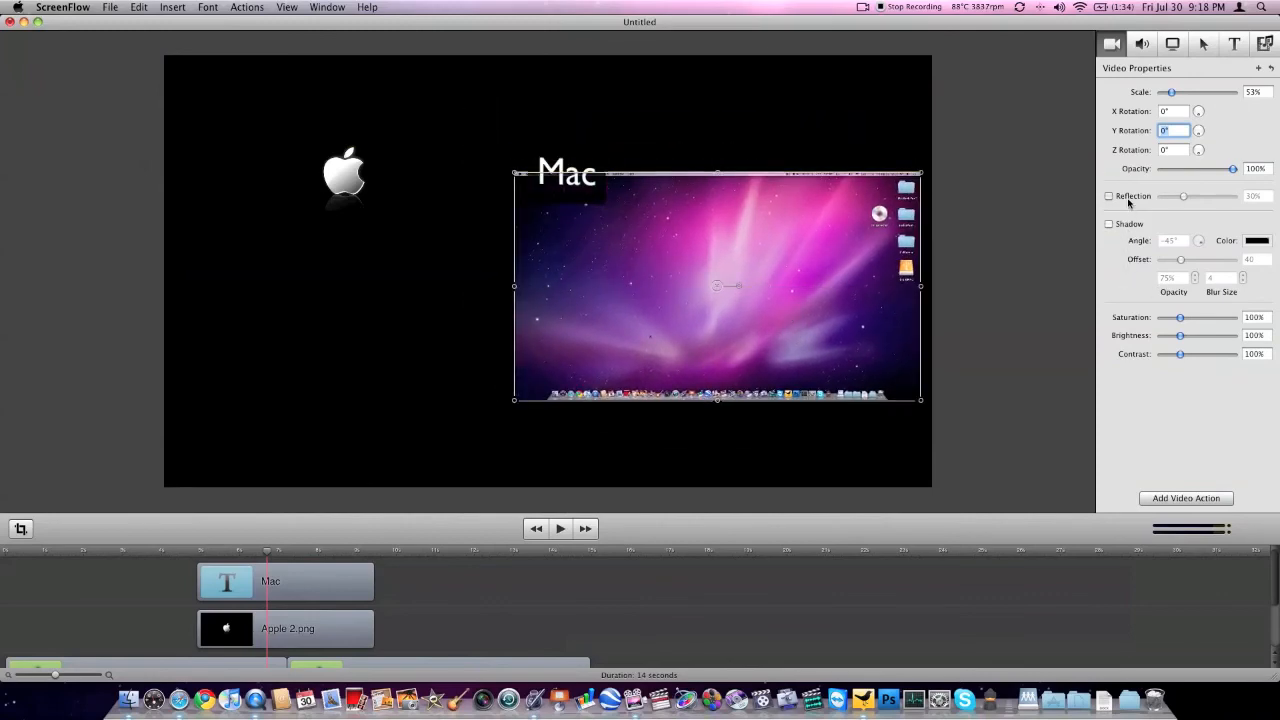
- Enable Reflection, set rotations -20 and 90 on the recording, and shift it left under the Mac caption
click(1108, 196)
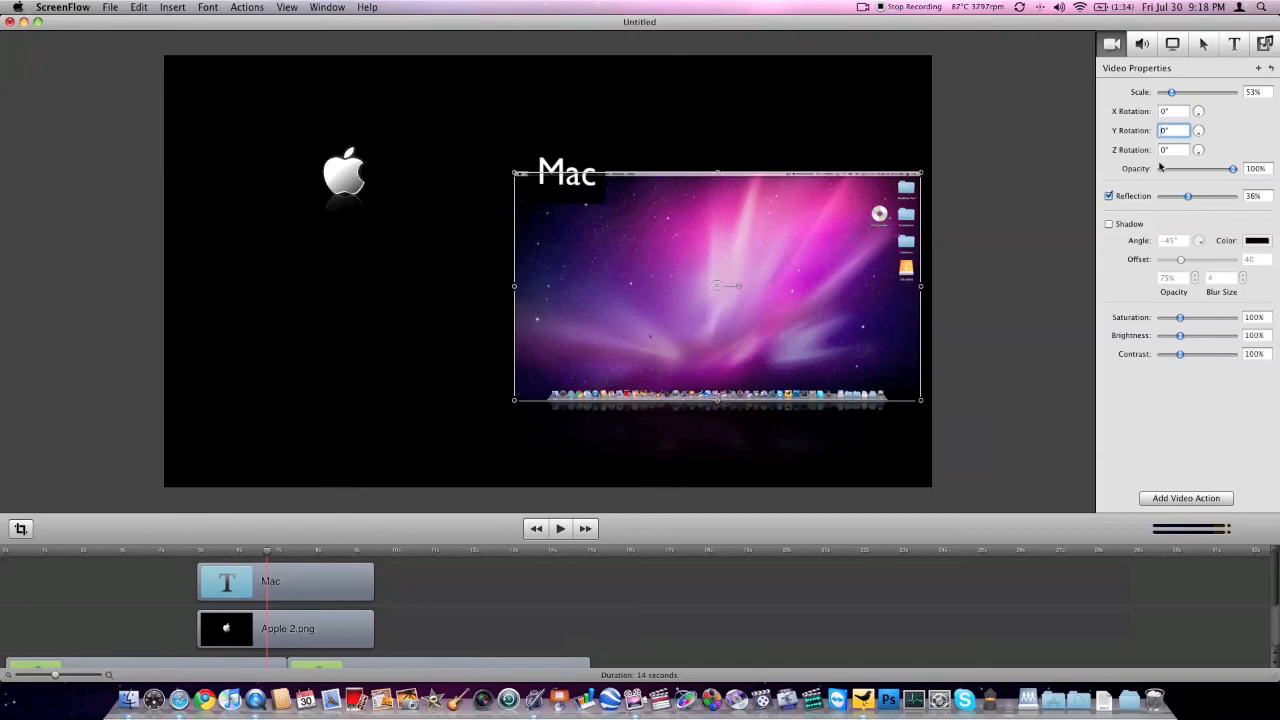
text(-20)
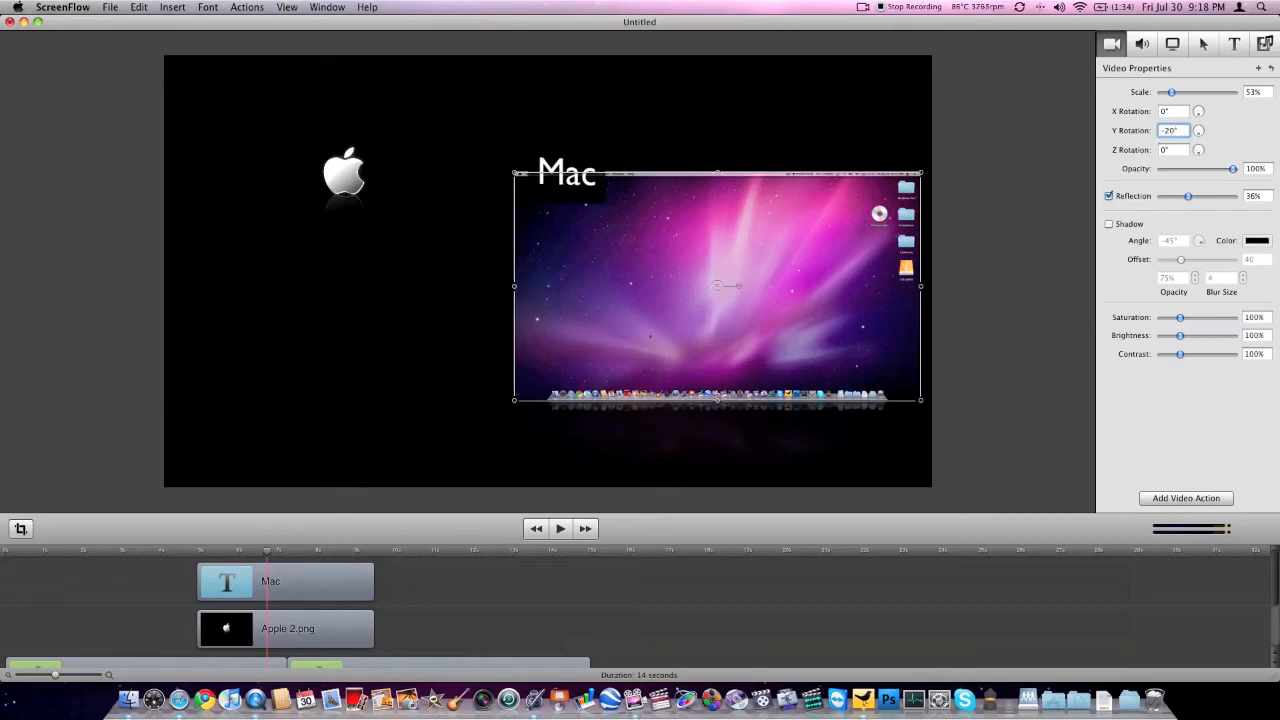
click(1200, 126)
text(10)
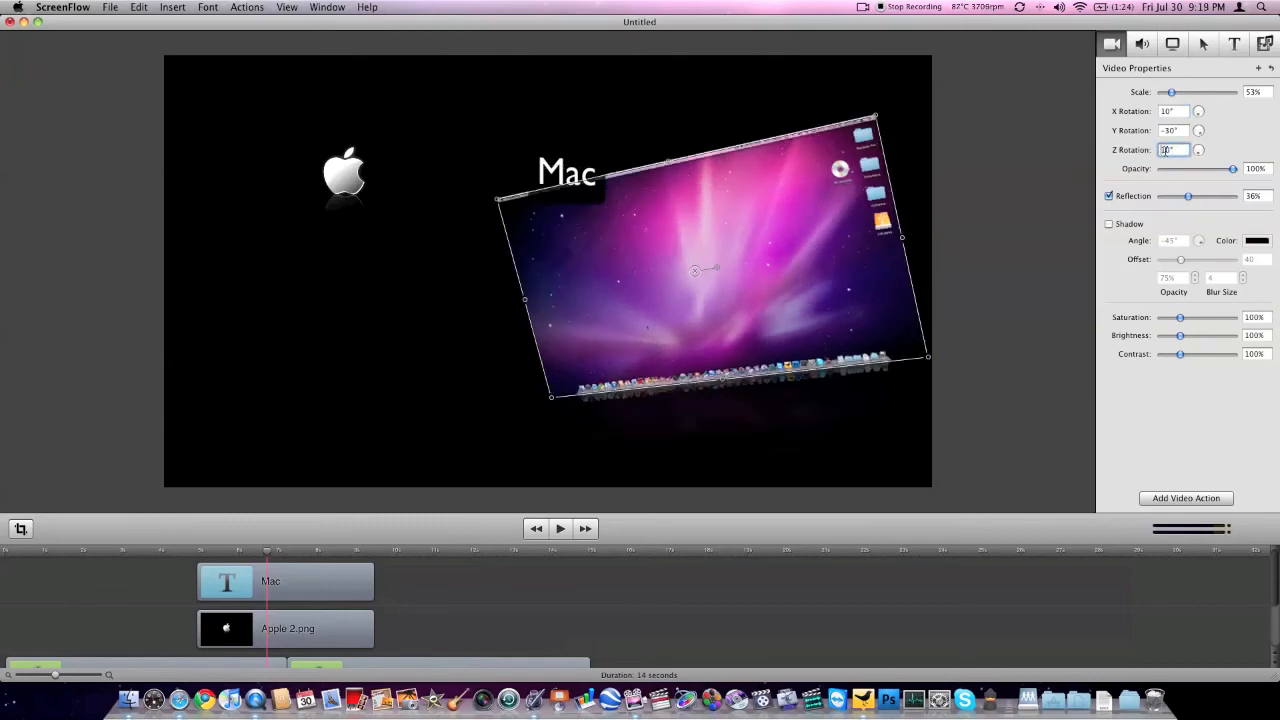
text(90)
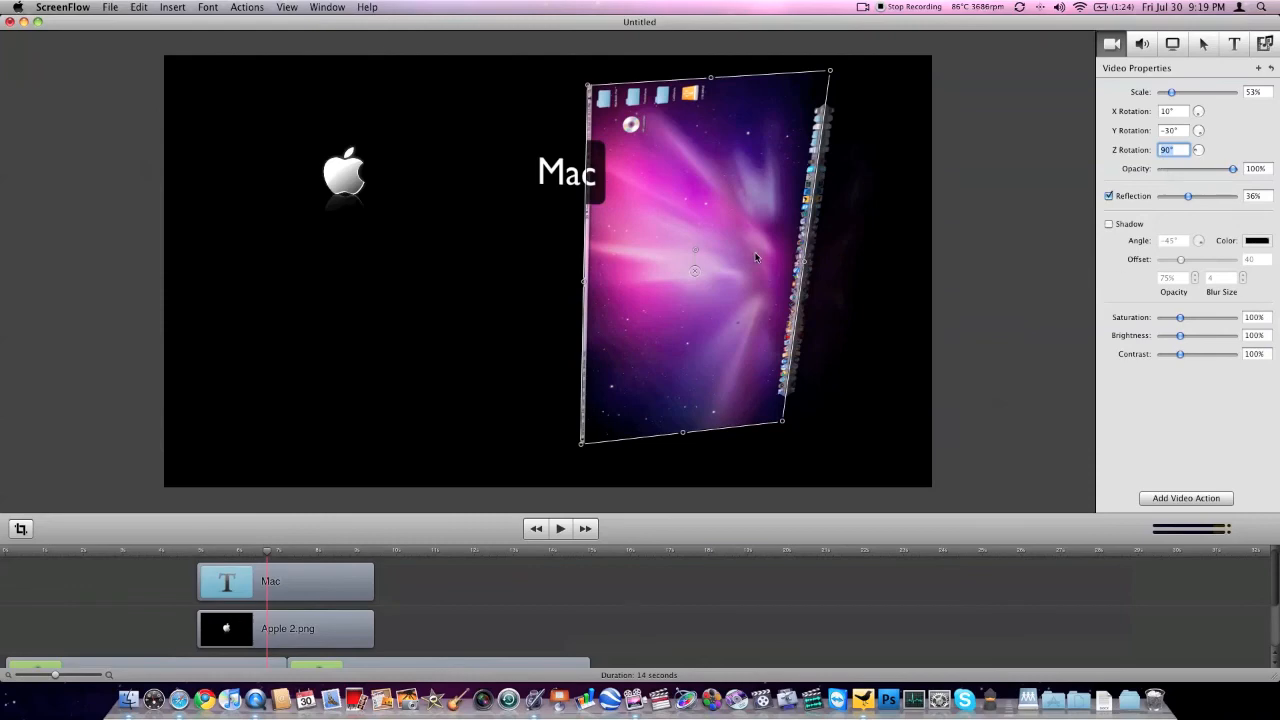
drag(756, 256, 710, 262)
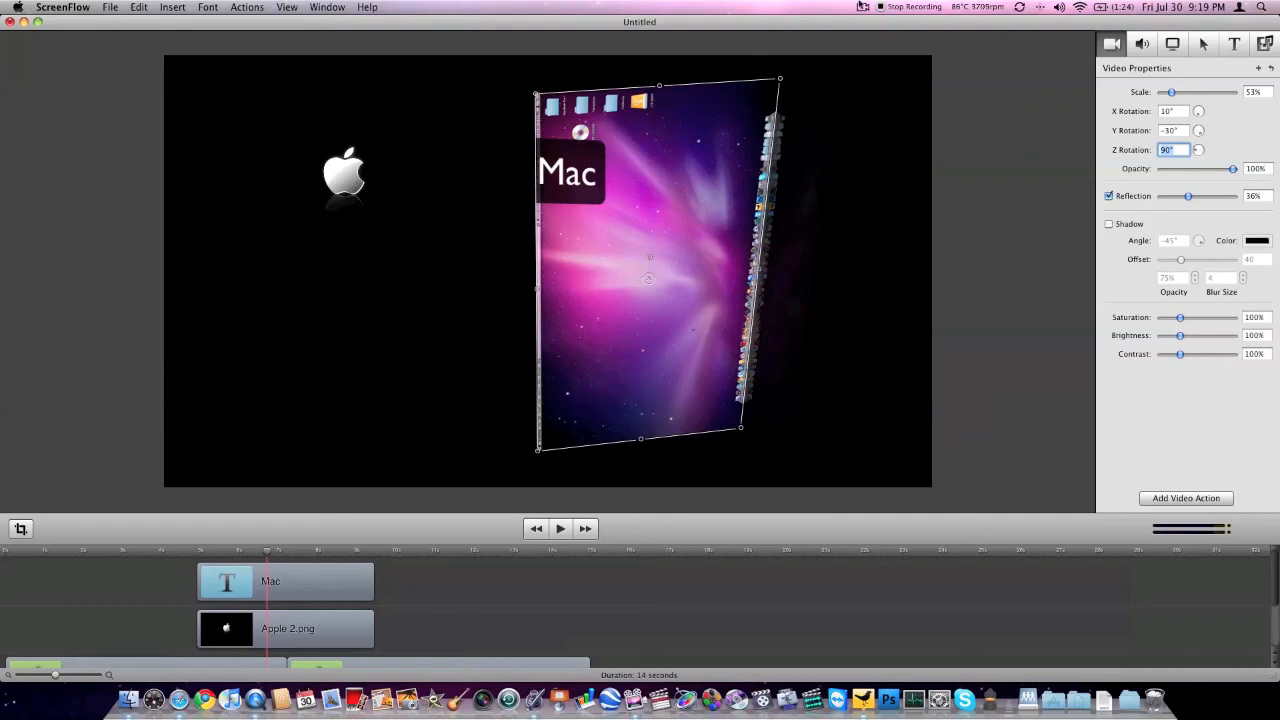
click(110, 8)
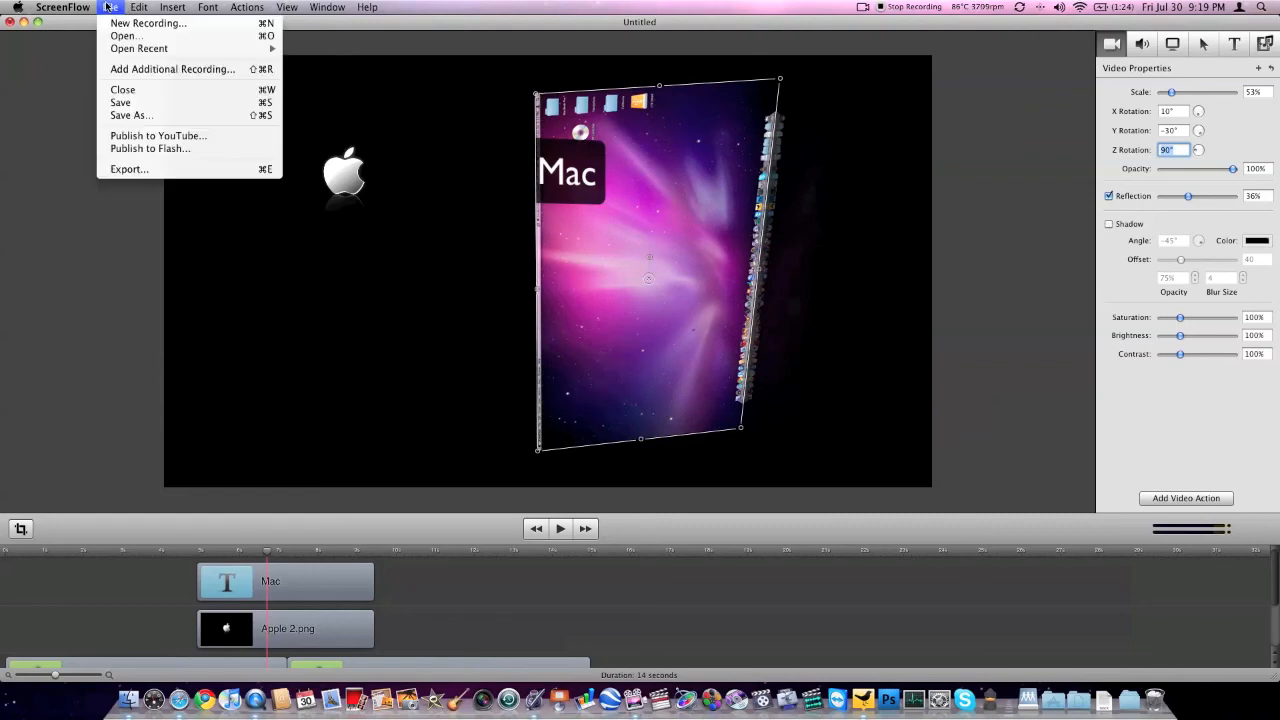
mouse_move(150, 148)
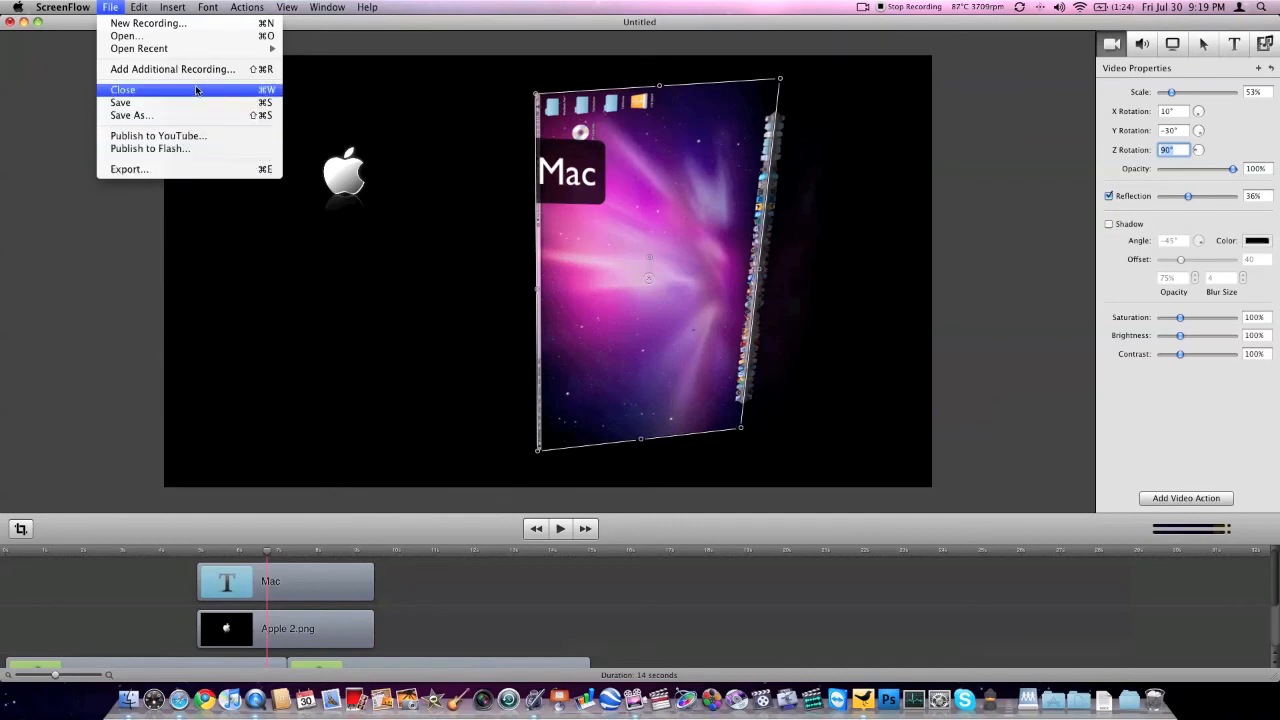
click(208, 8)
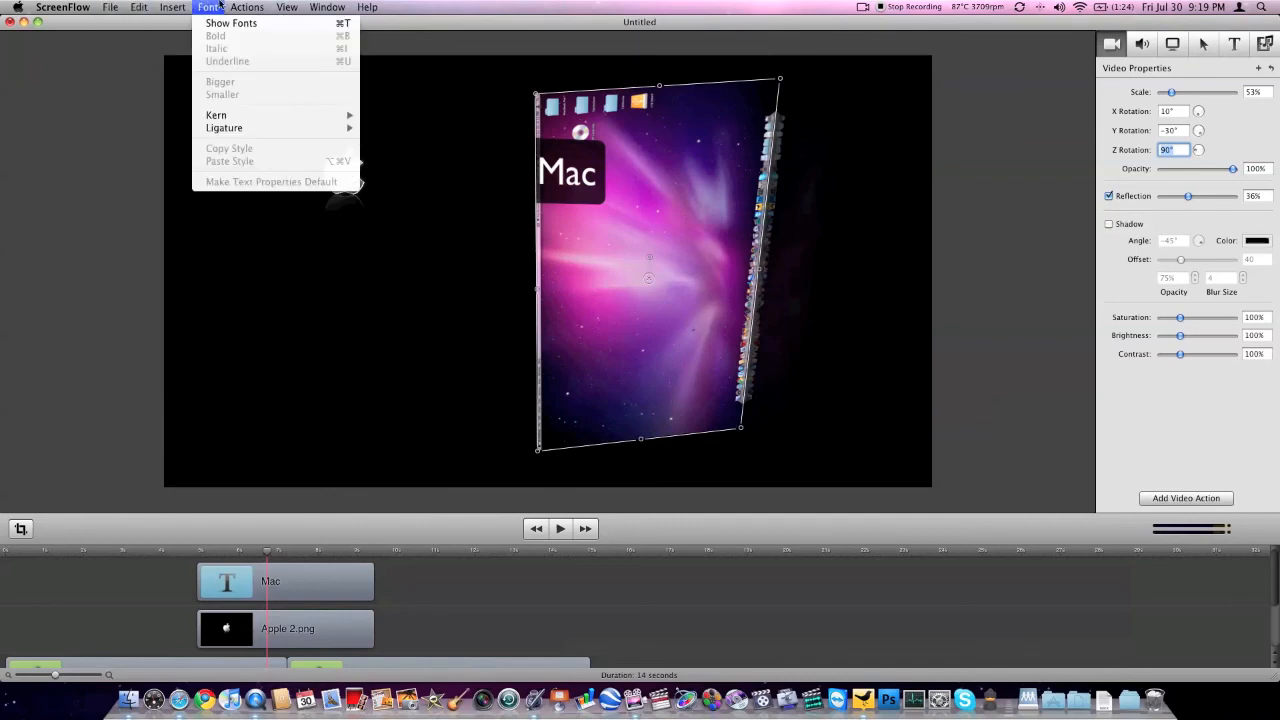
click(288, 8)
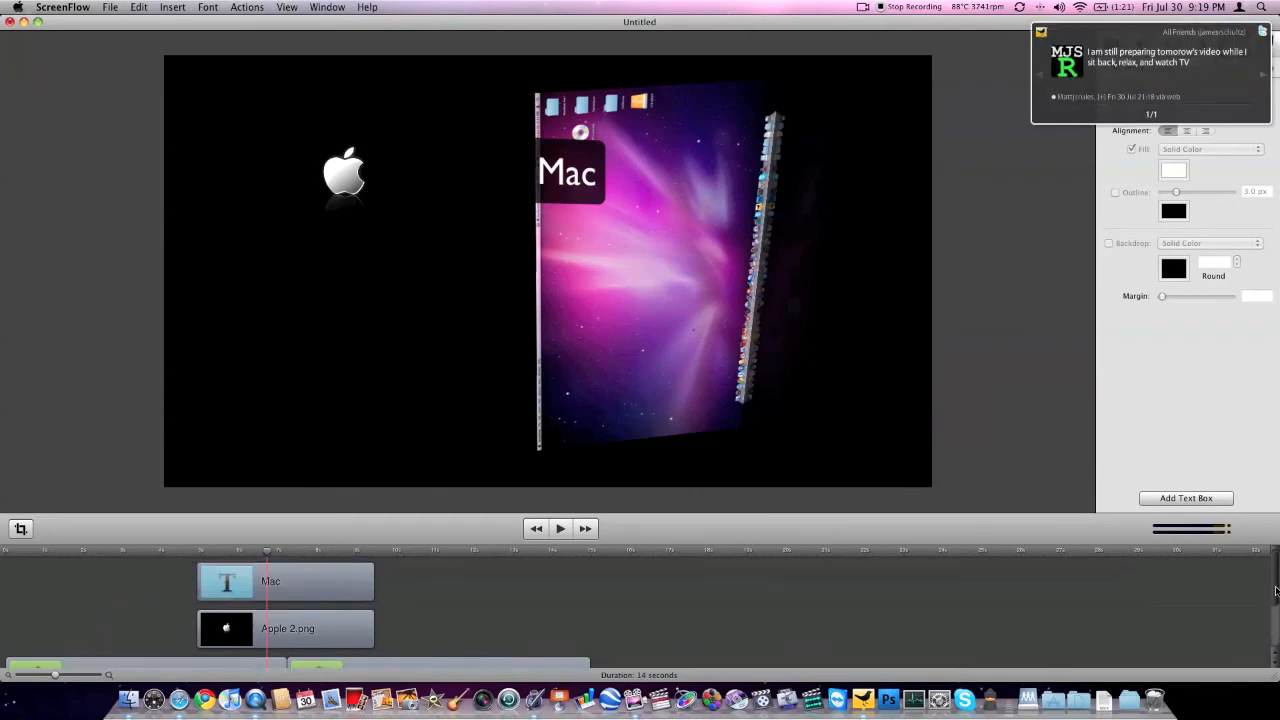
mouse_move(716, 572)
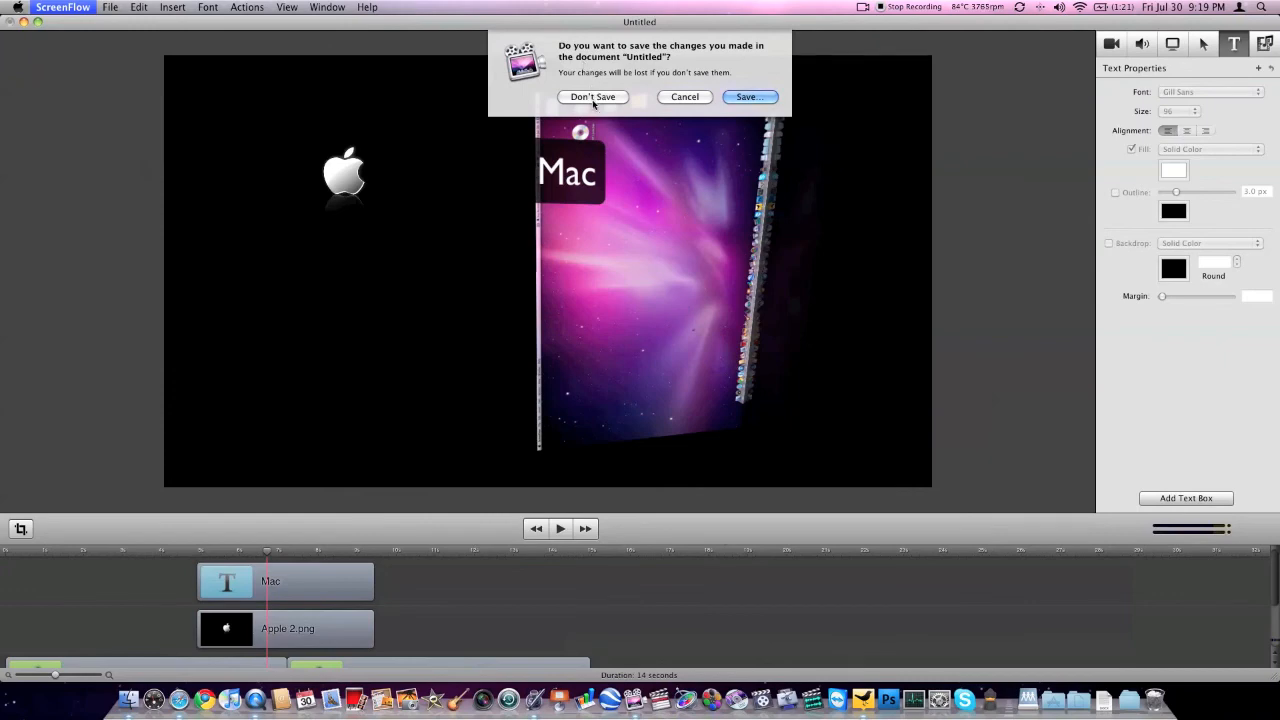
- Discard changes with Don't Save so the untitled project closes
click(592, 96)
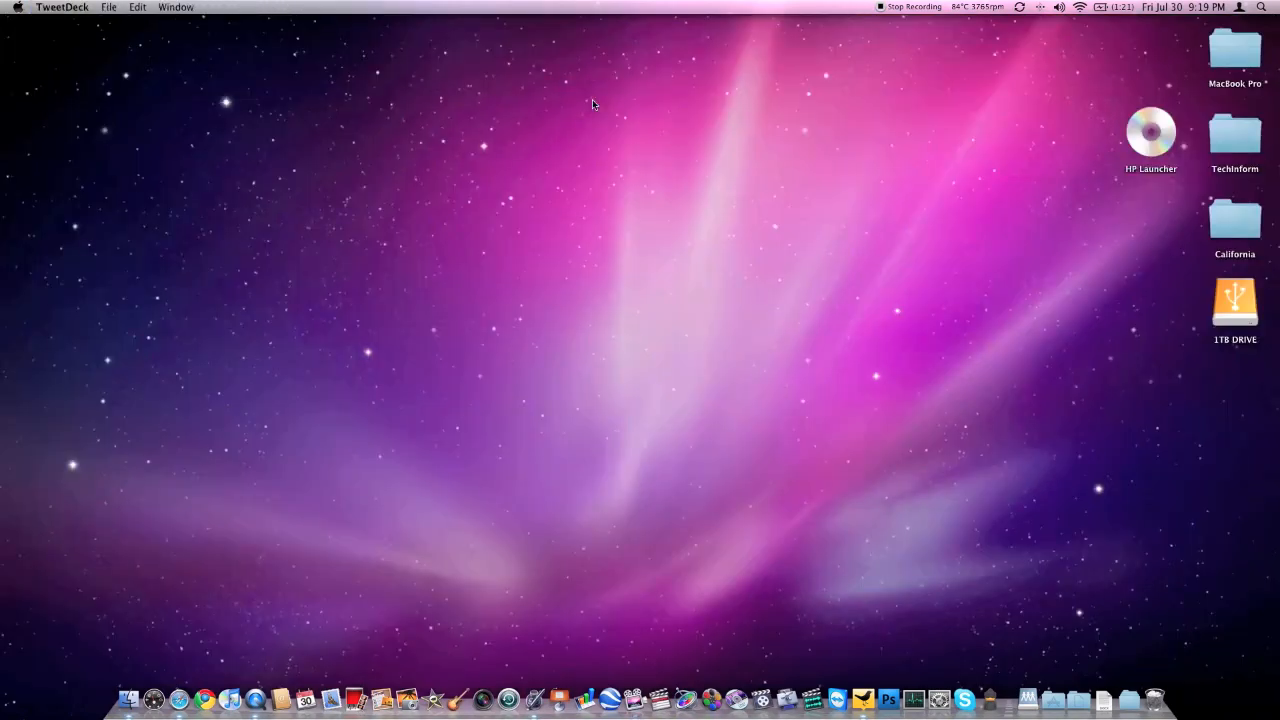